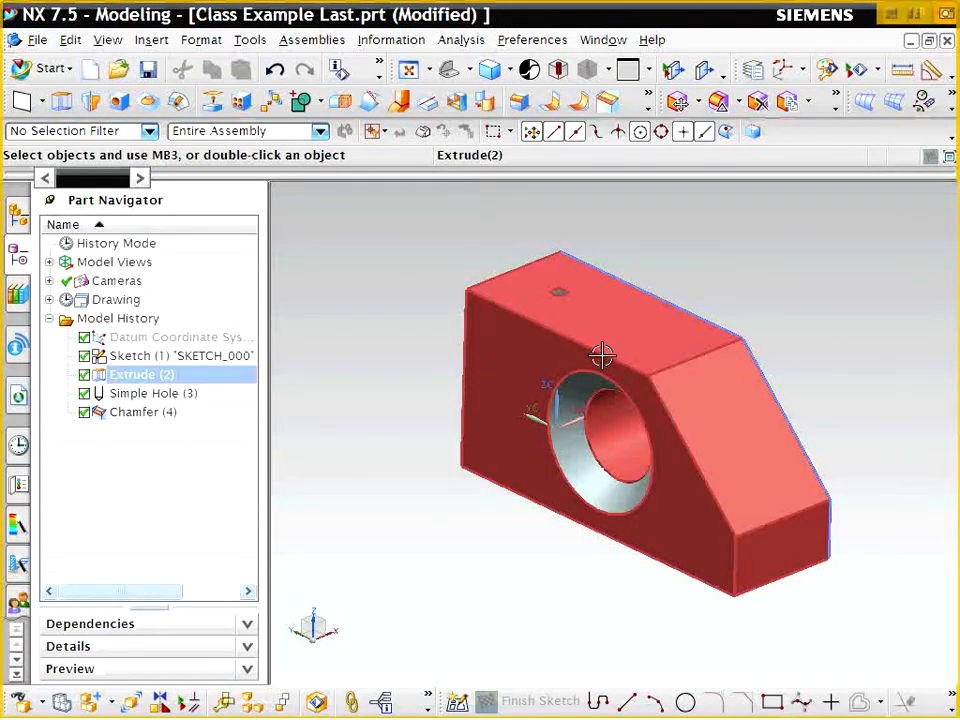
{"action": "mouse_move", "coordinate": [600, 330]}
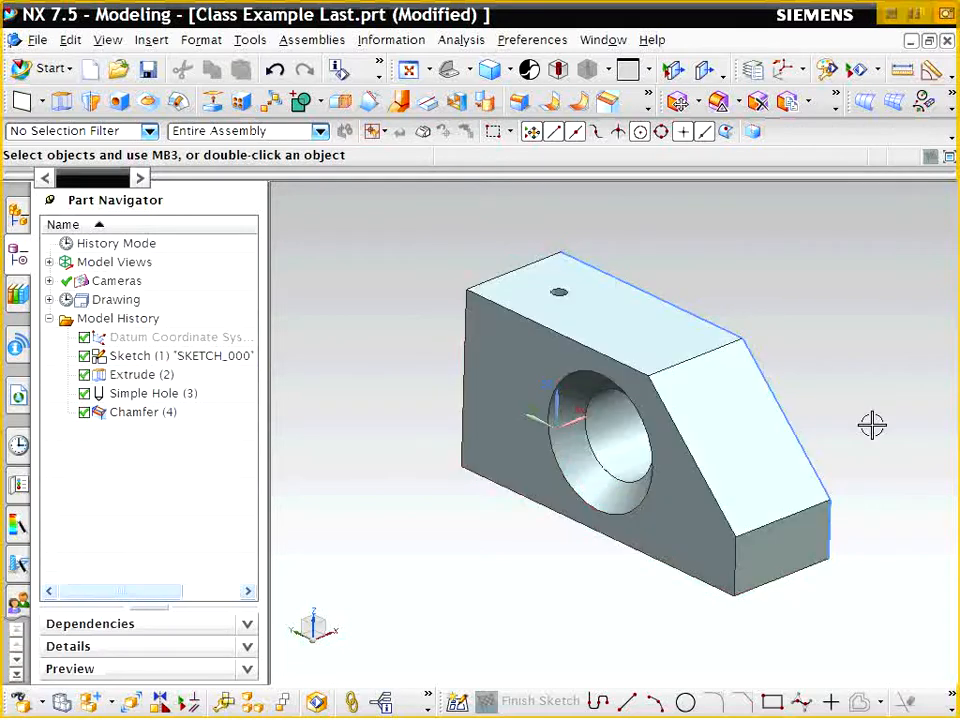
Open Sketch (1) and face its plane to show dimensions 3.000, 2.000, 1.500 and 0.750
{"action": "left_click_drag", "start_coordinate": [870, 425], "coordinate": [805, 390]}
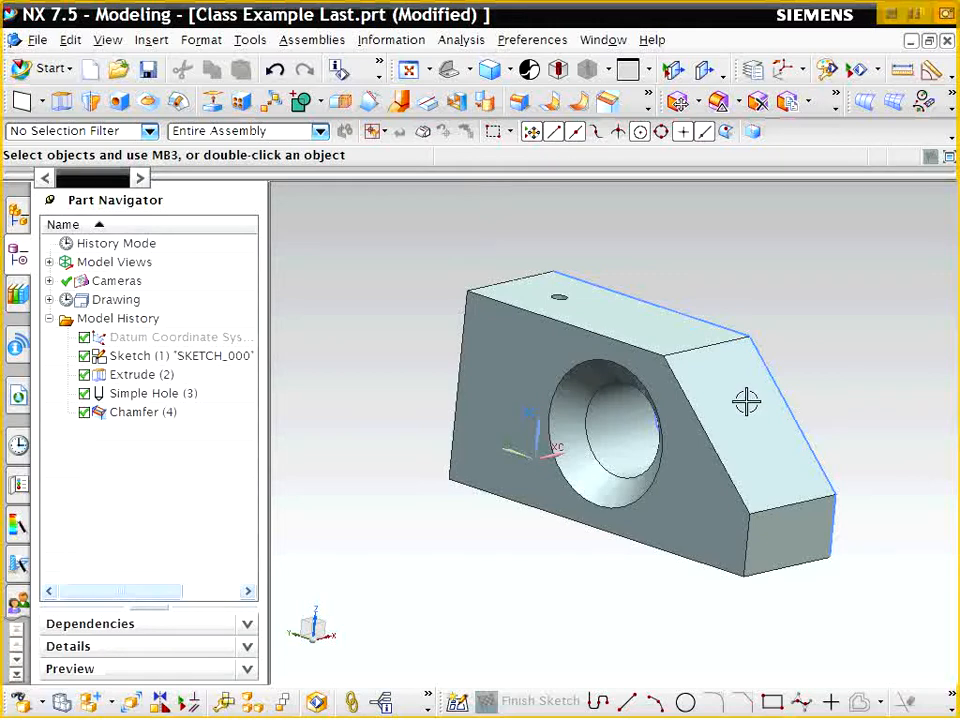
{"action": "left_click", "coordinate": [142, 374]}
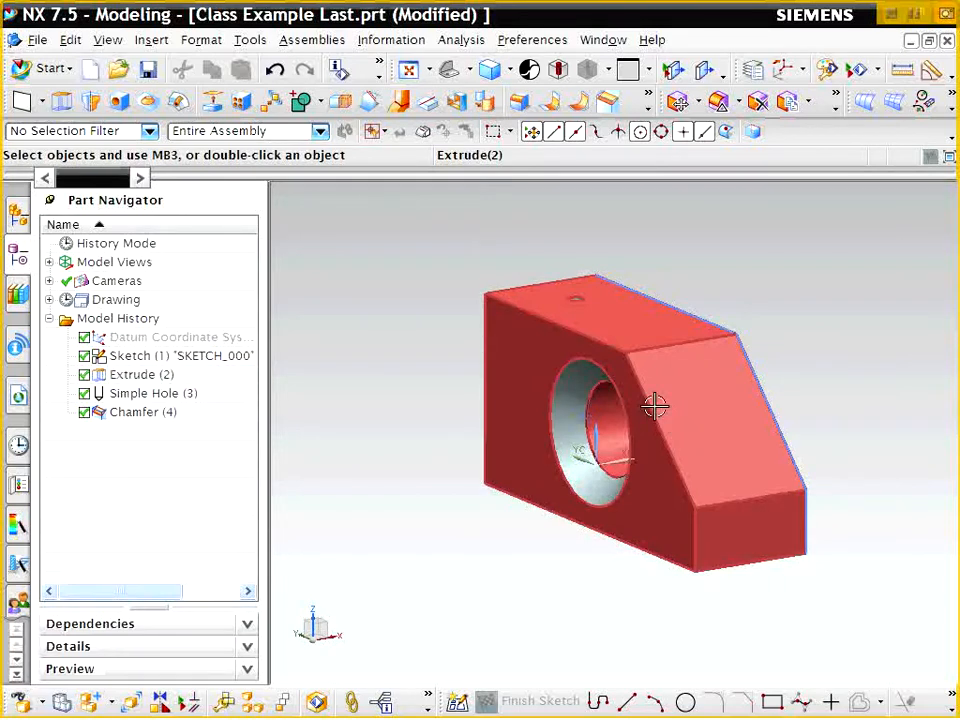
{"action": "left_click", "coordinate": [142, 374]}
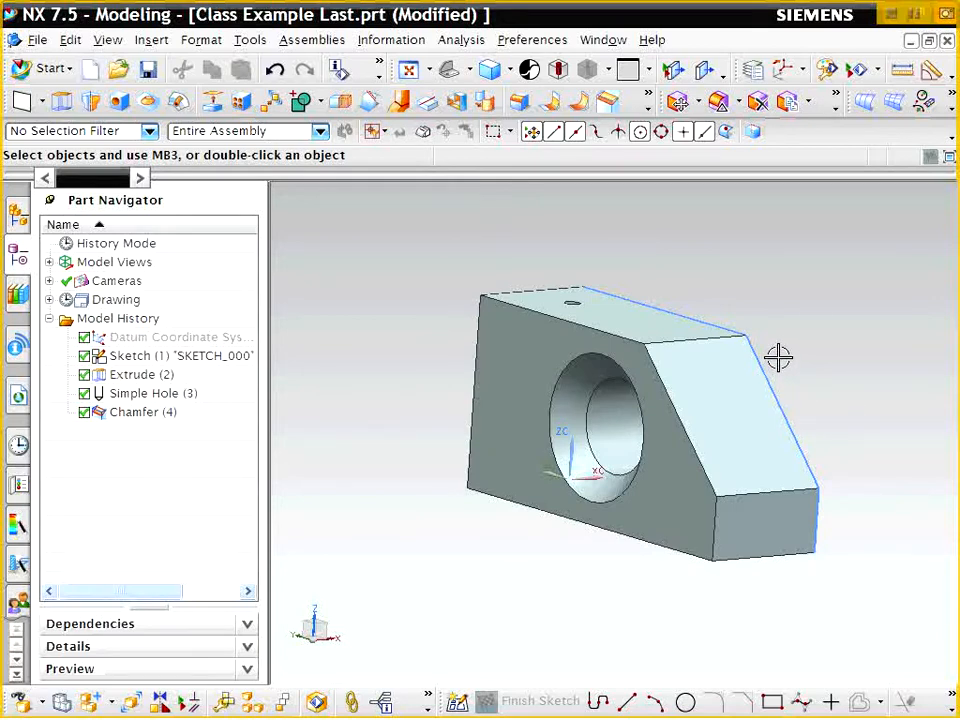
{"action": "left_click", "coordinate": [141, 374]}
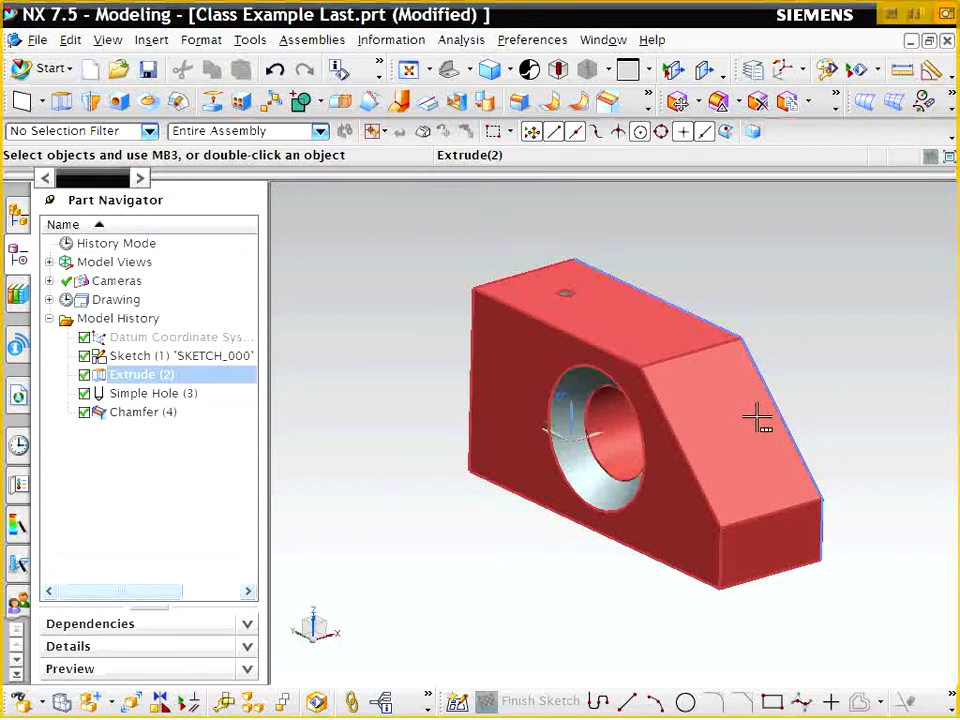
{"action": "left_click", "coordinate": [410, 463]}
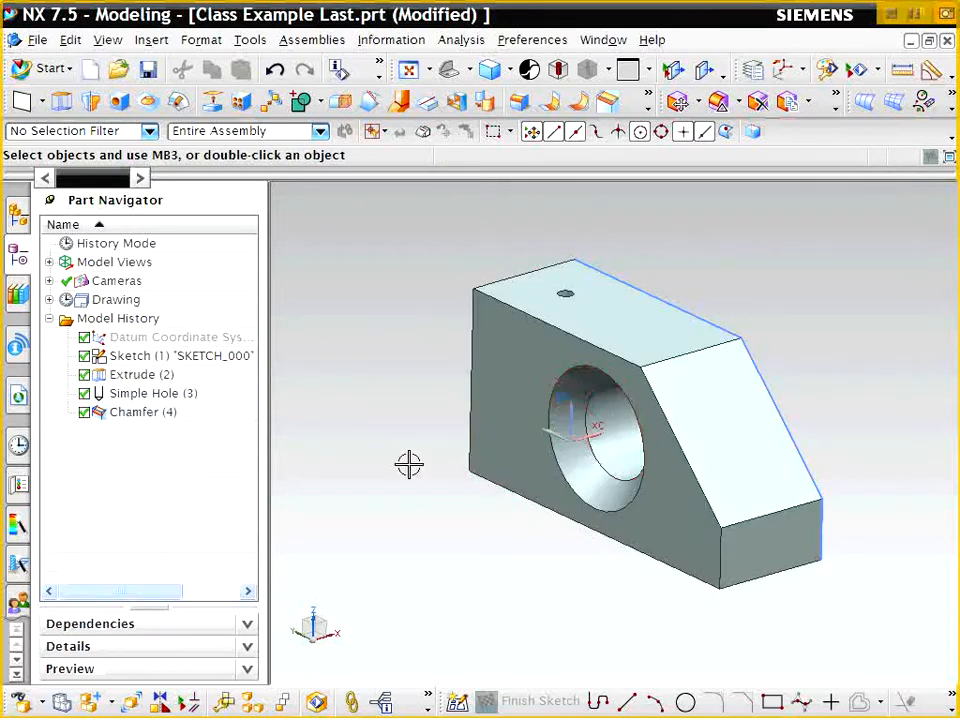
{"action": "left_click", "coordinate": [141, 374]}
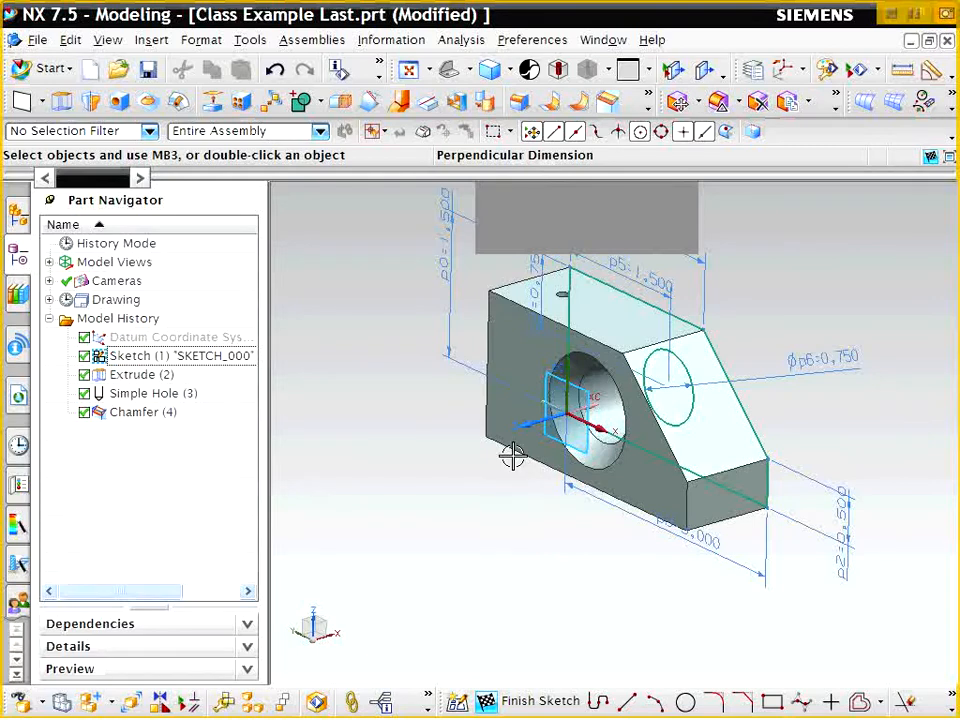
{"action": "left_click_drag", "start_coordinate": [600, 420], "coordinate": [550, 445]}
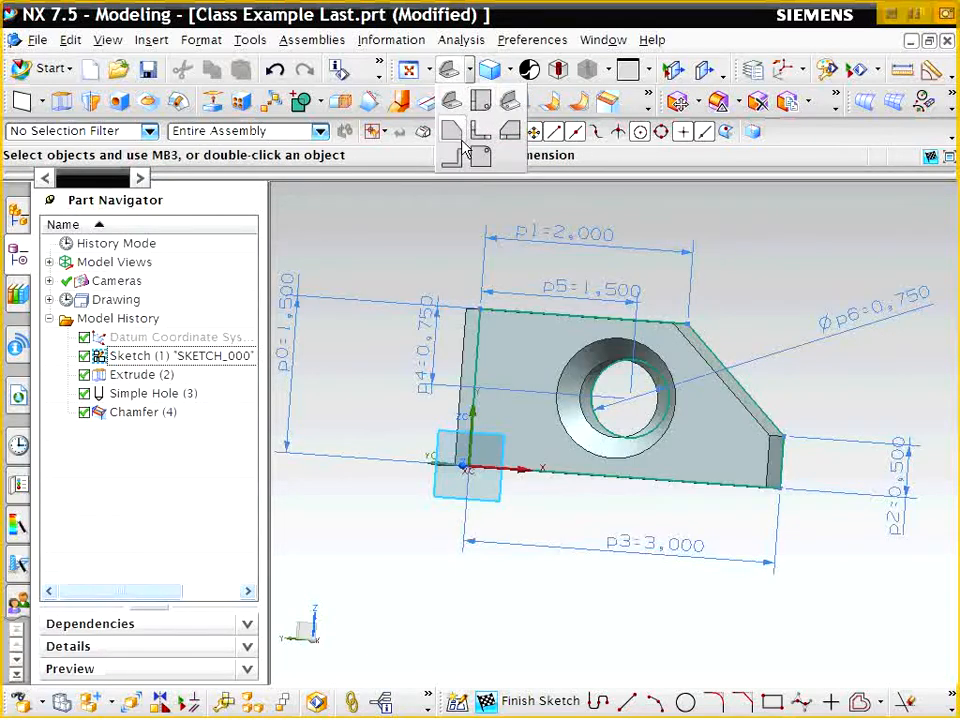
{"action": "mouse_move", "coordinate": [512, 131]}
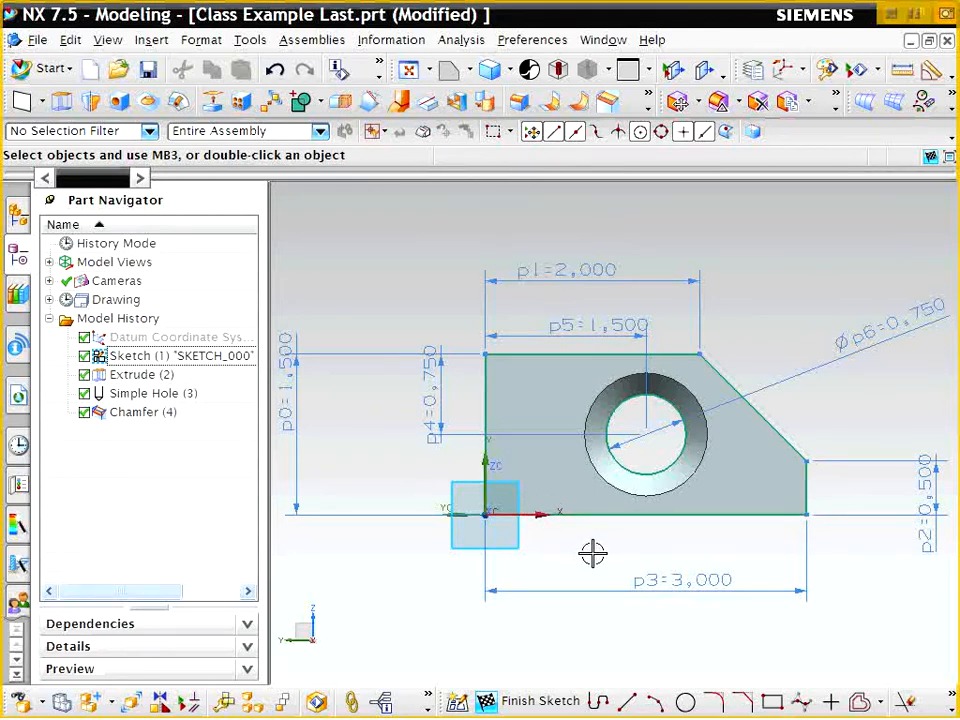
{"action": "mouse_move", "coordinate": [700, 513]}
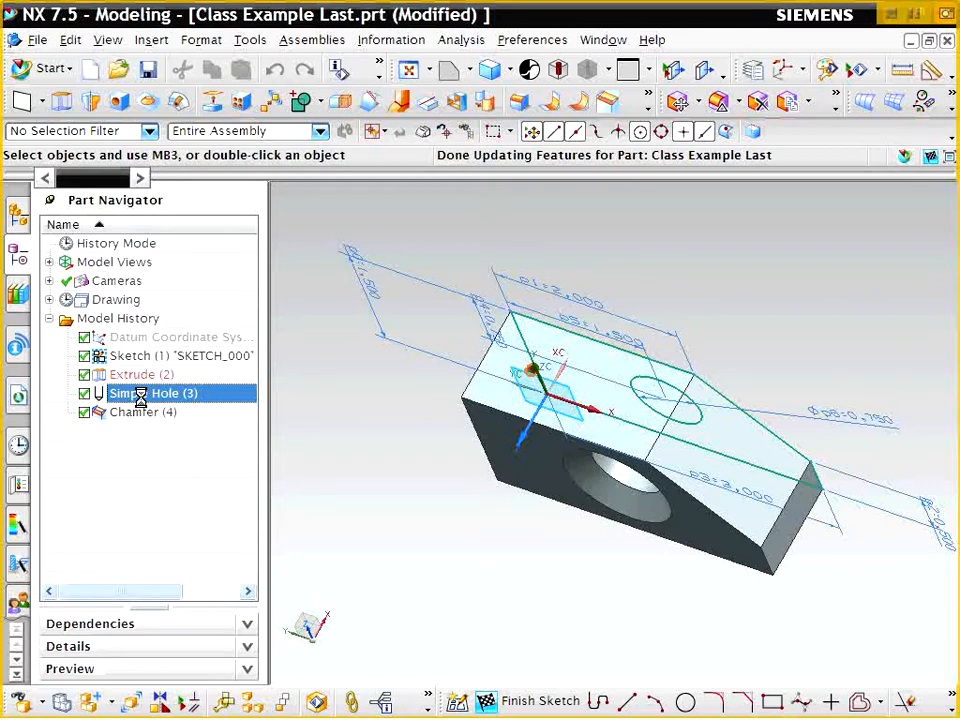
Edit Simple Hole (3) to a 0.125 in diameter, 1 in deep hole
{"action": "double_click", "coordinate": [154, 393]}
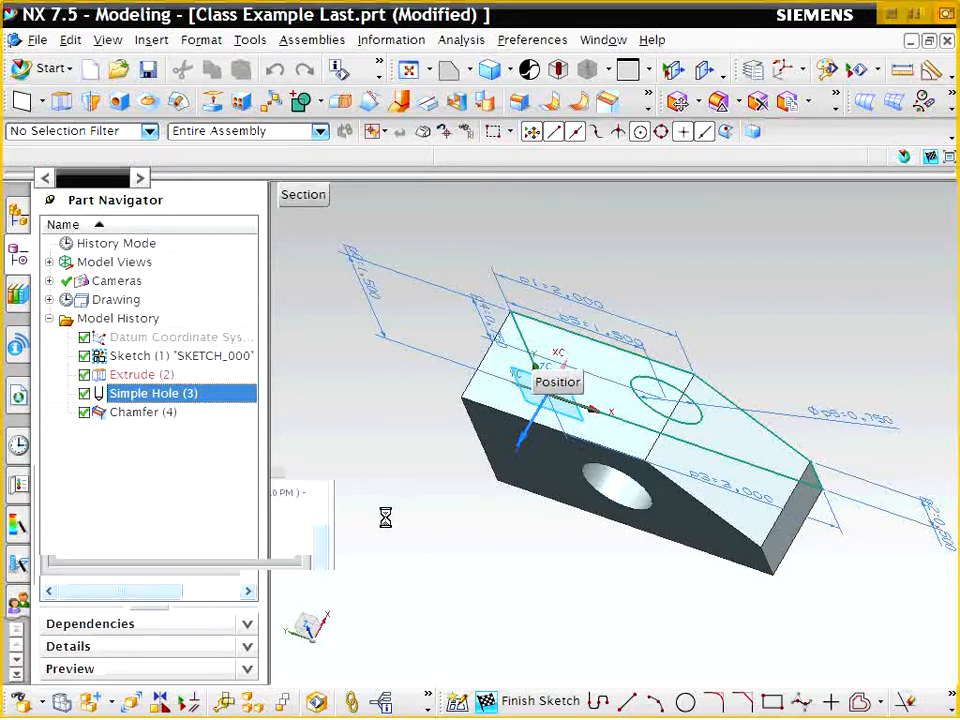
{"action": "double_click", "coordinate": [153, 392]}
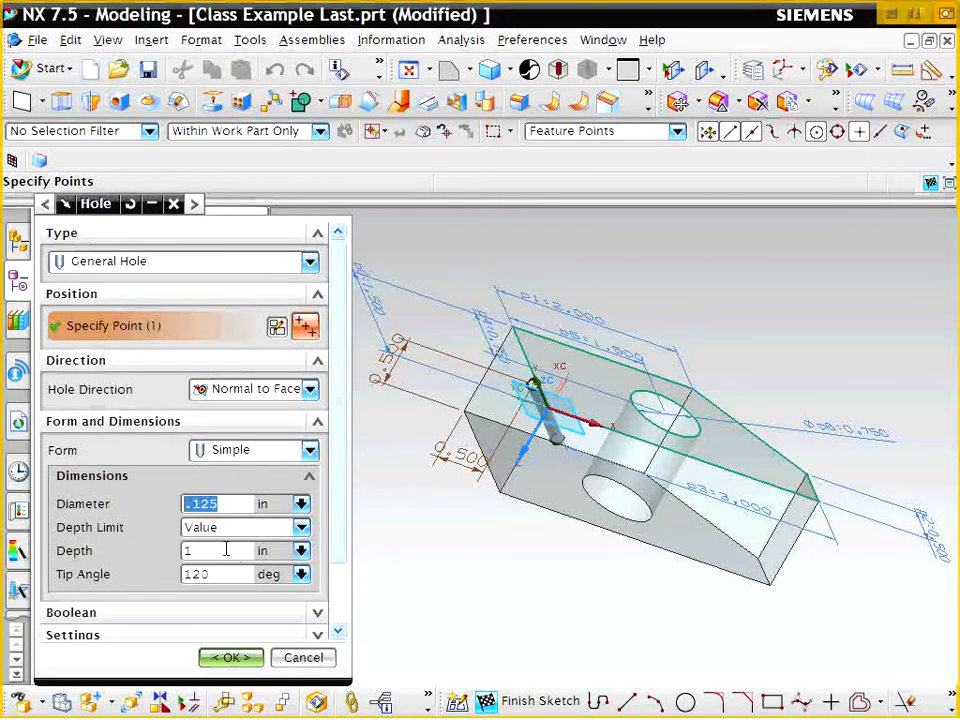
{"action": "mouse_move", "coordinate": [407, 535]}
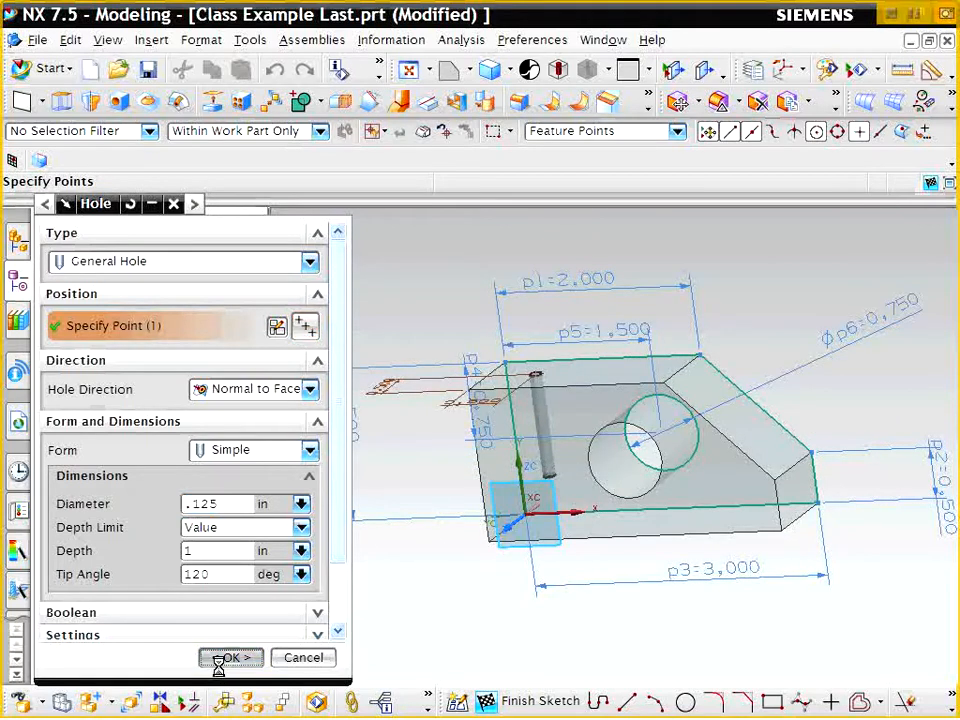
{"action": "left_click", "coordinate": [231, 657]}
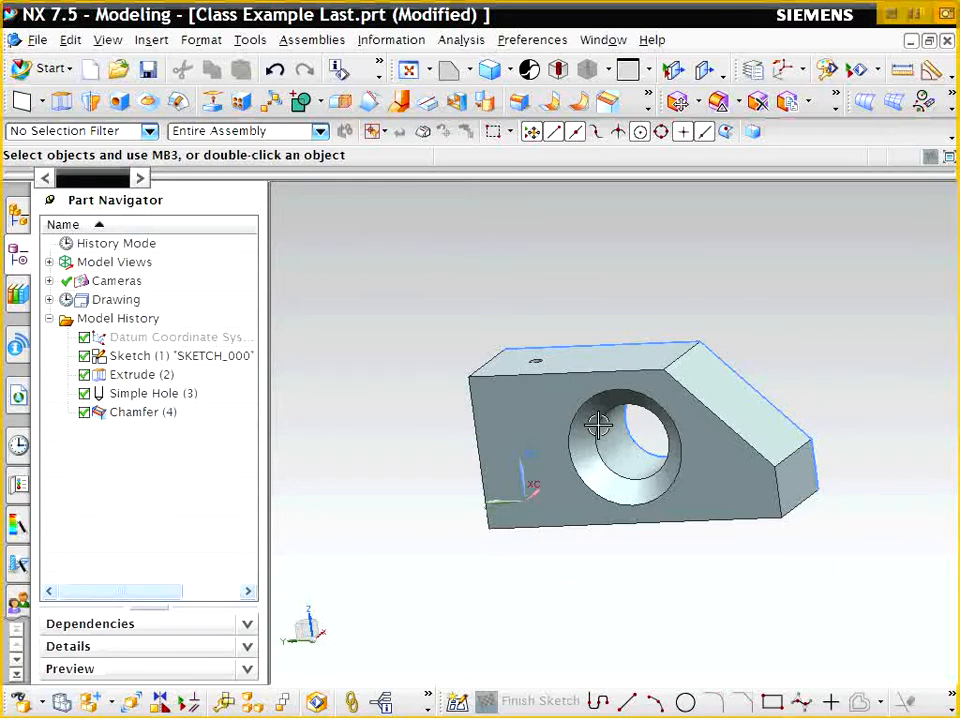
Orbit the bracket to show its top hole and bore, then bring up the Start application list
{"action": "left_click_drag", "start_coordinate": [600, 425], "coordinate": [570, 445]}
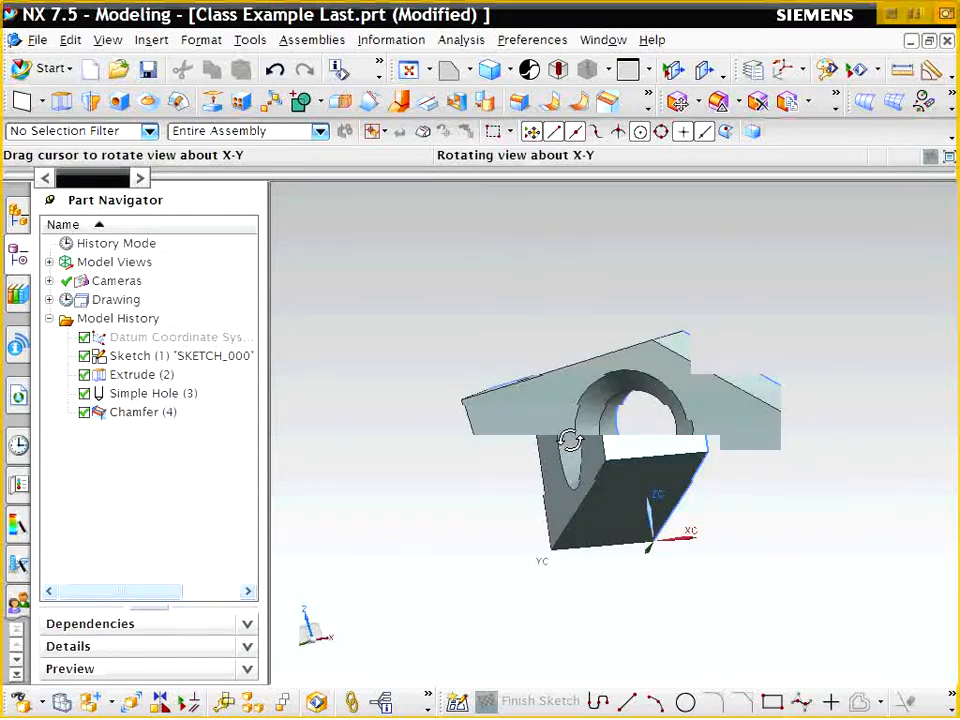
{"action": "left_click_drag", "start_coordinate": [570, 440], "coordinate": [550, 510]}
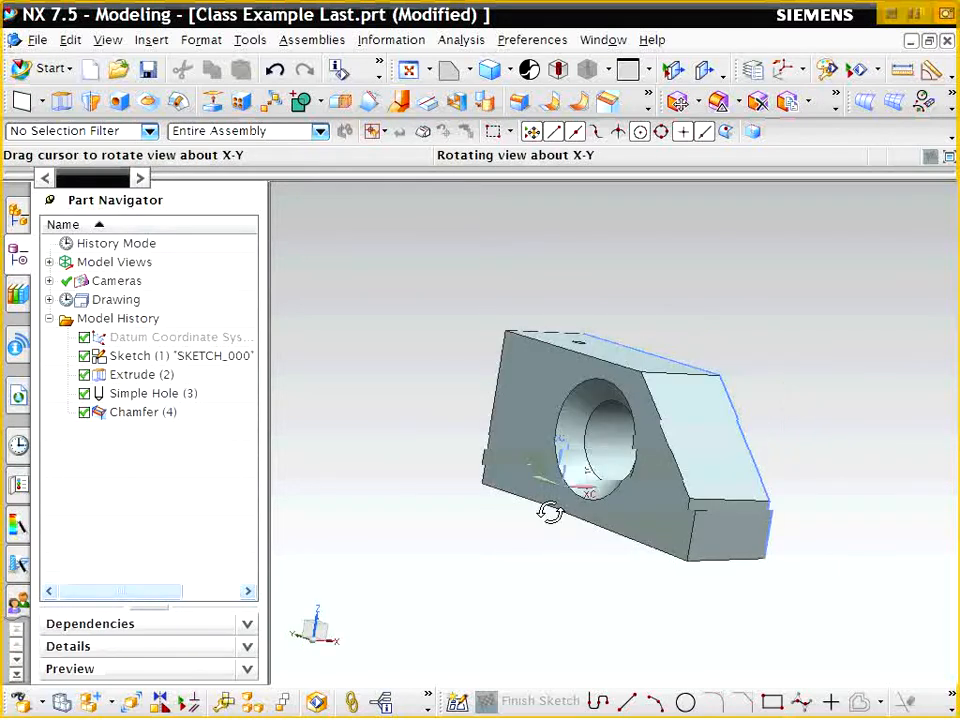
{"action": "left_click", "coordinate": [142, 374]}
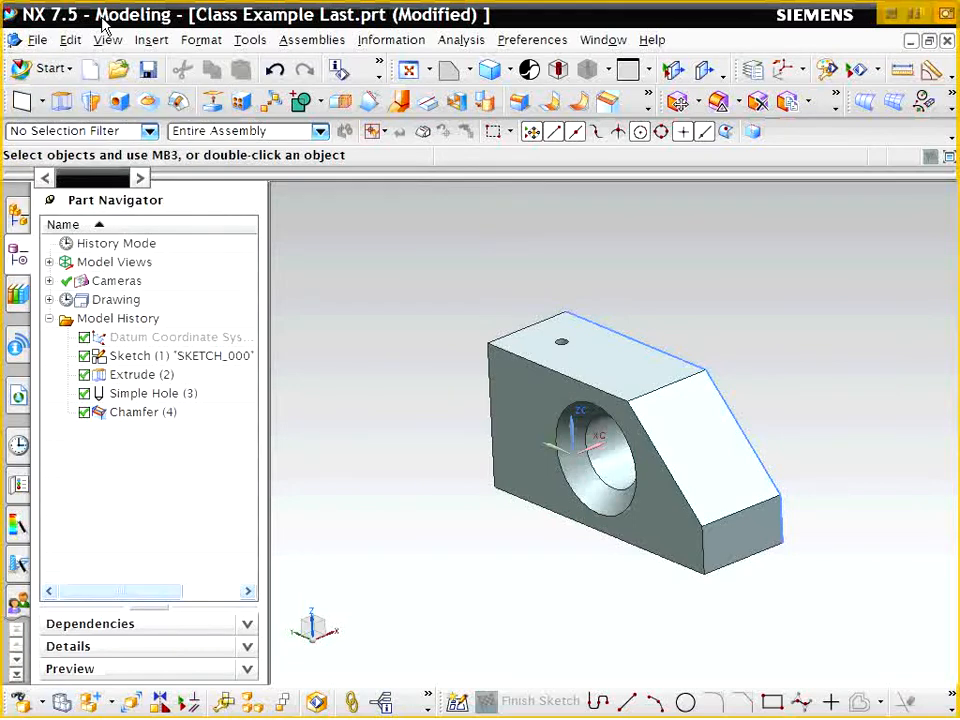
{"action": "mouse_move", "coordinate": [48, 68]}
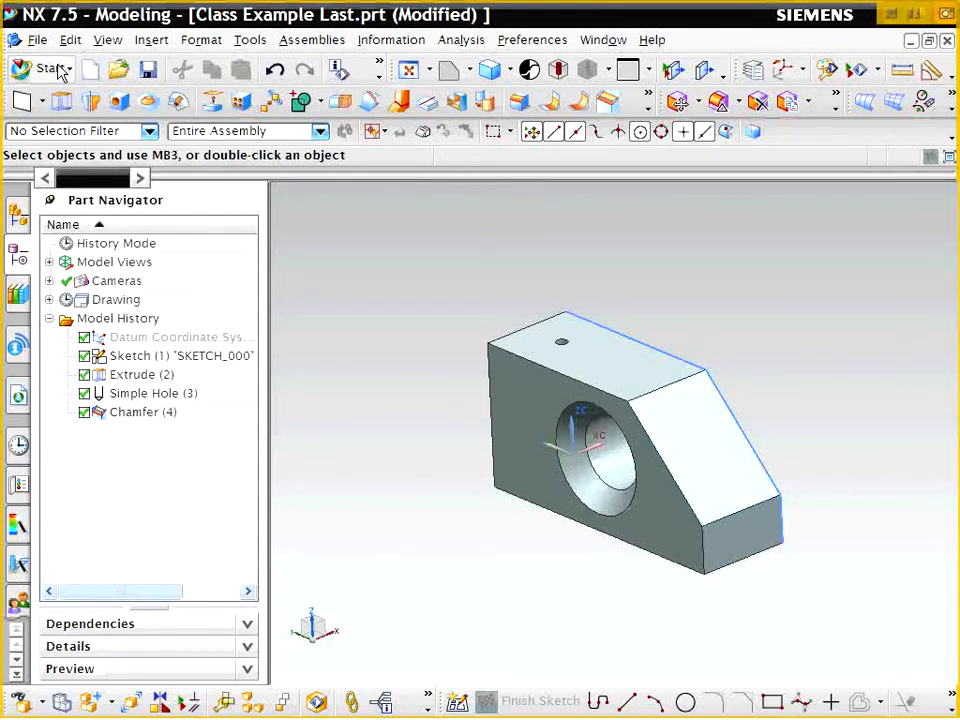
{"action": "left_click", "coordinate": [45, 68]}
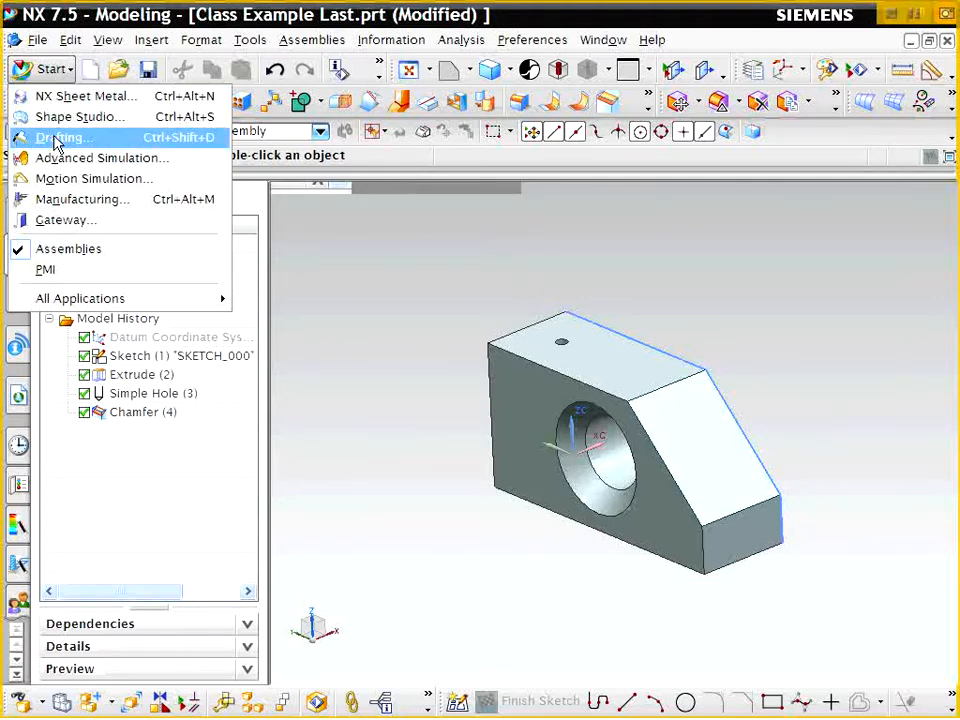
Switch to Drafting and create Sheet 2 from the B - Drawing template
{"action": "left_click", "coordinate": [62, 137]}
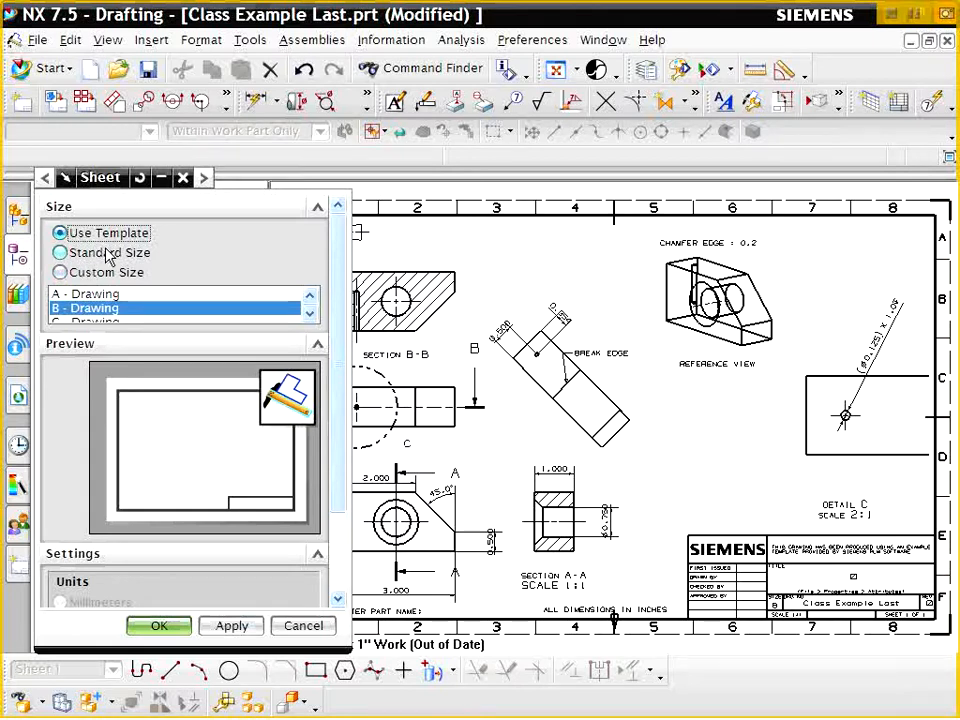
{"action": "left_click", "coordinate": [59, 233]}
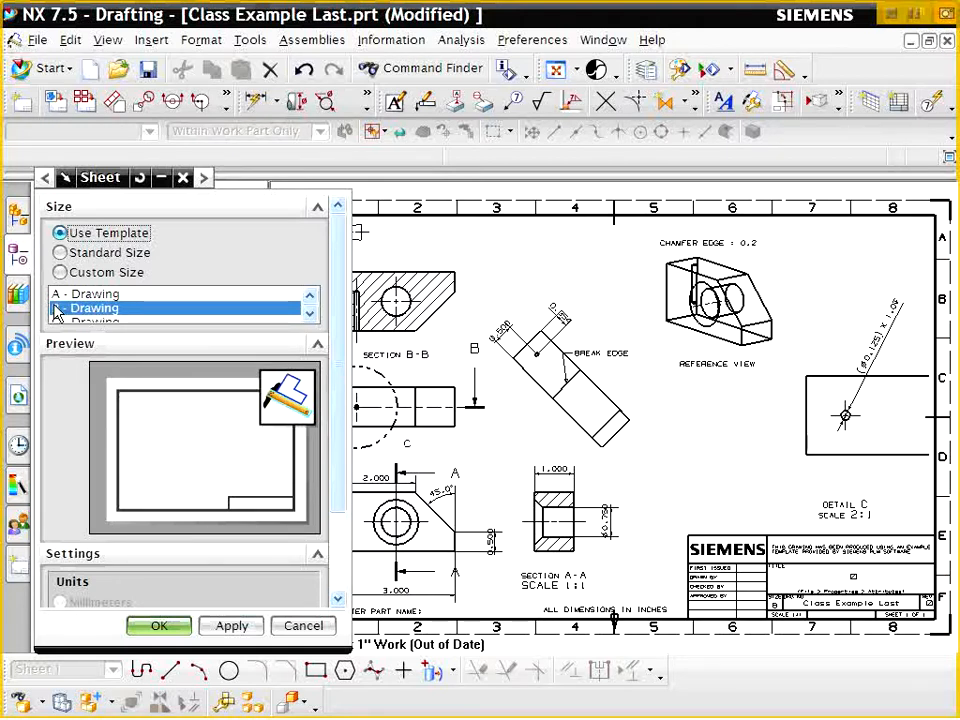
{"action": "mouse_move", "coordinate": [113, 330]}
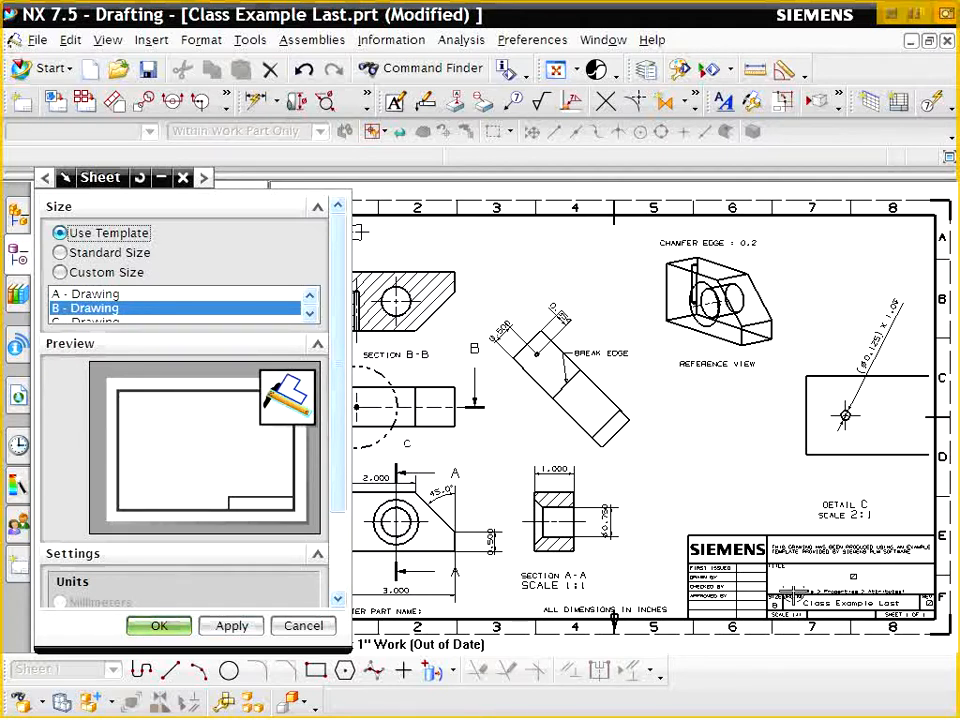
{"action": "left_click", "coordinate": [158, 625]}
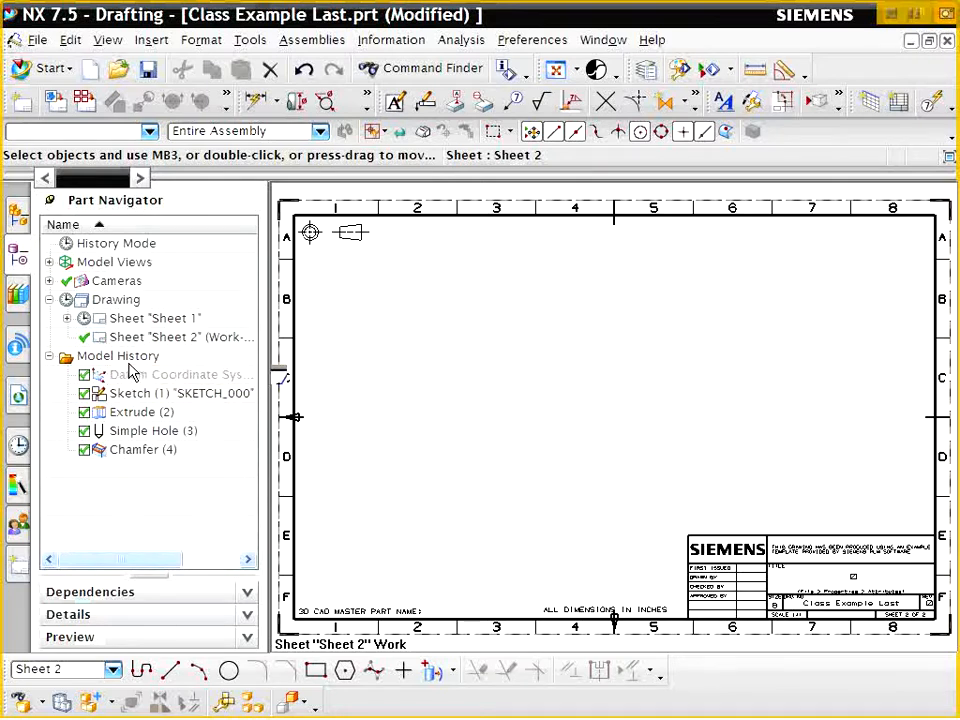
{"action": "mouse_move", "coordinate": [55, 102]}
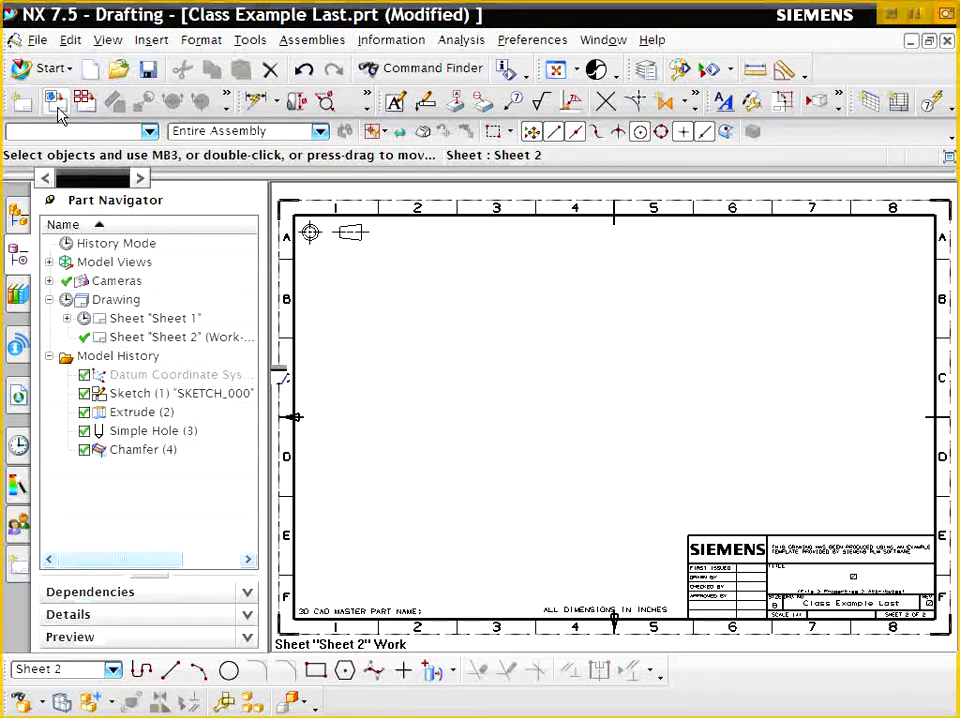
{"action": "mouse_move", "coordinate": [55, 113]}
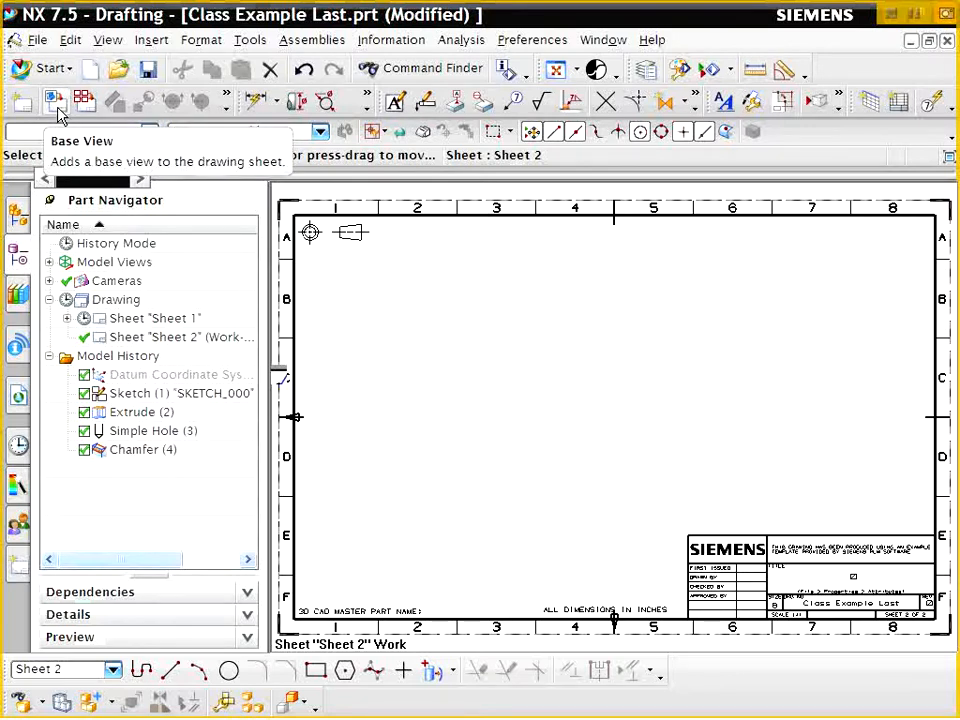
Start the Base View command for Sheet 2
{"action": "left_click", "coordinate": [53, 102]}
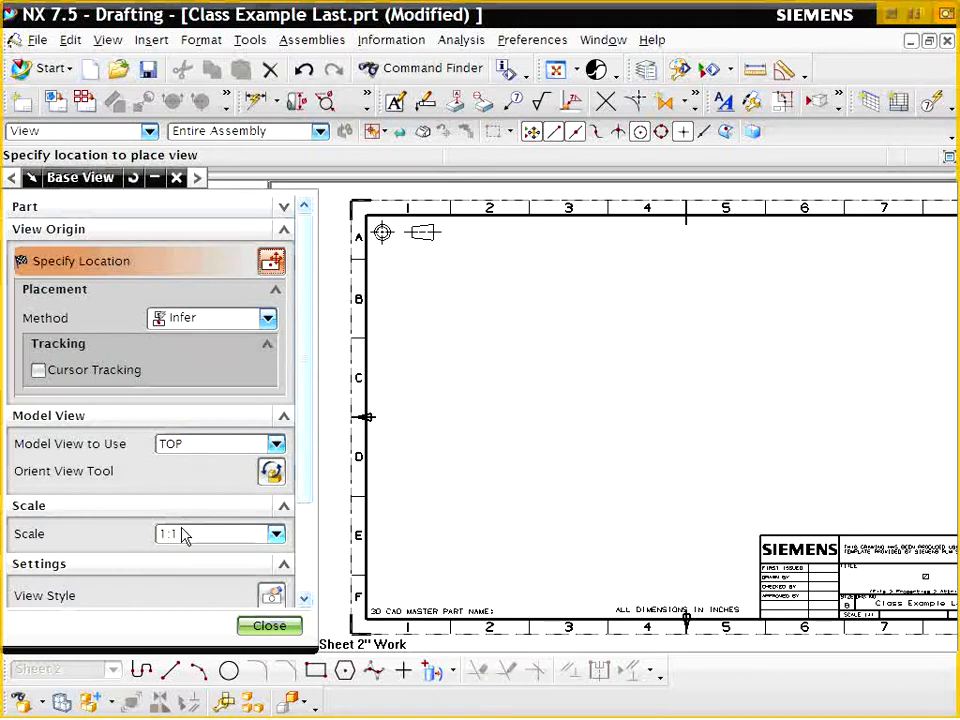
Place a 1:1 LEFT base view of the bracket in the lower-left of Sheet 2
{"action": "left_click", "coordinate": [275, 533]}
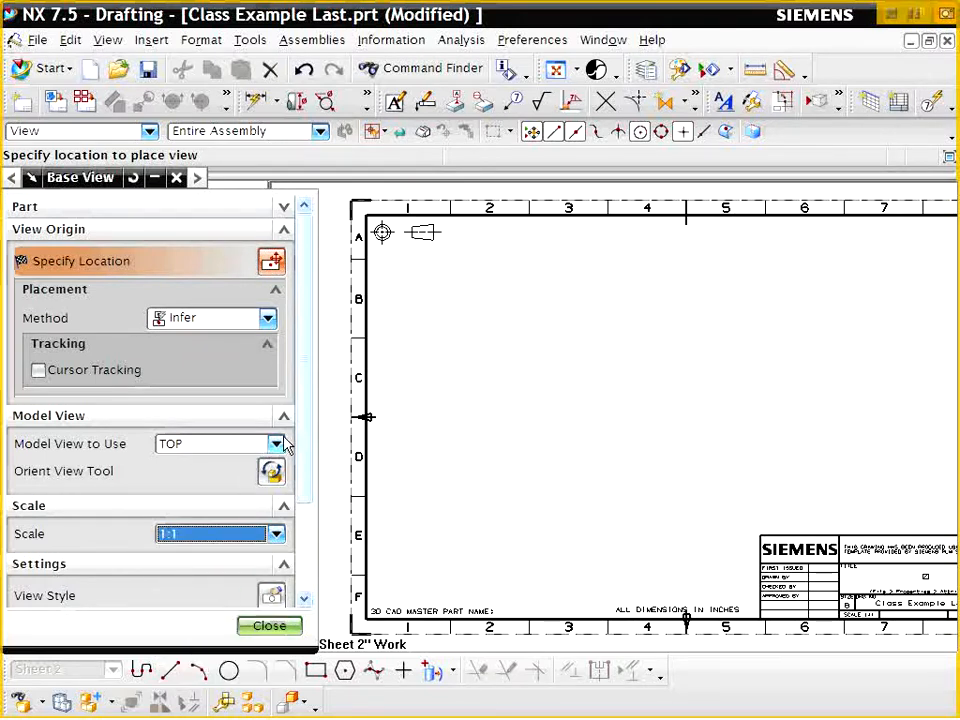
{"action": "left_click", "coordinate": [275, 443]}
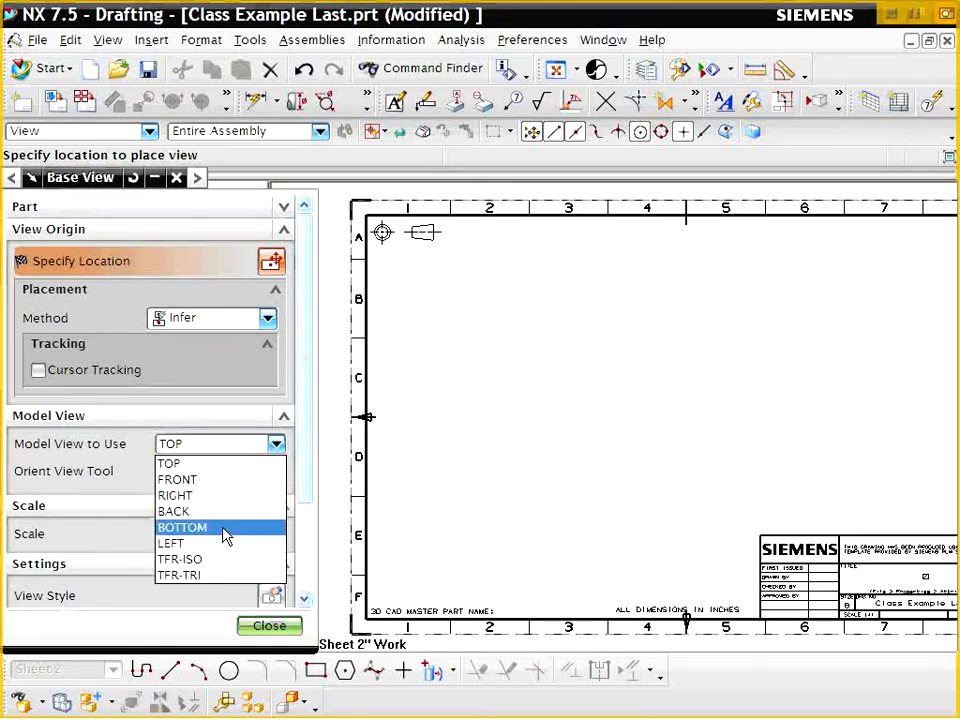
{"action": "mouse_move", "coordinate": [175, 511]}
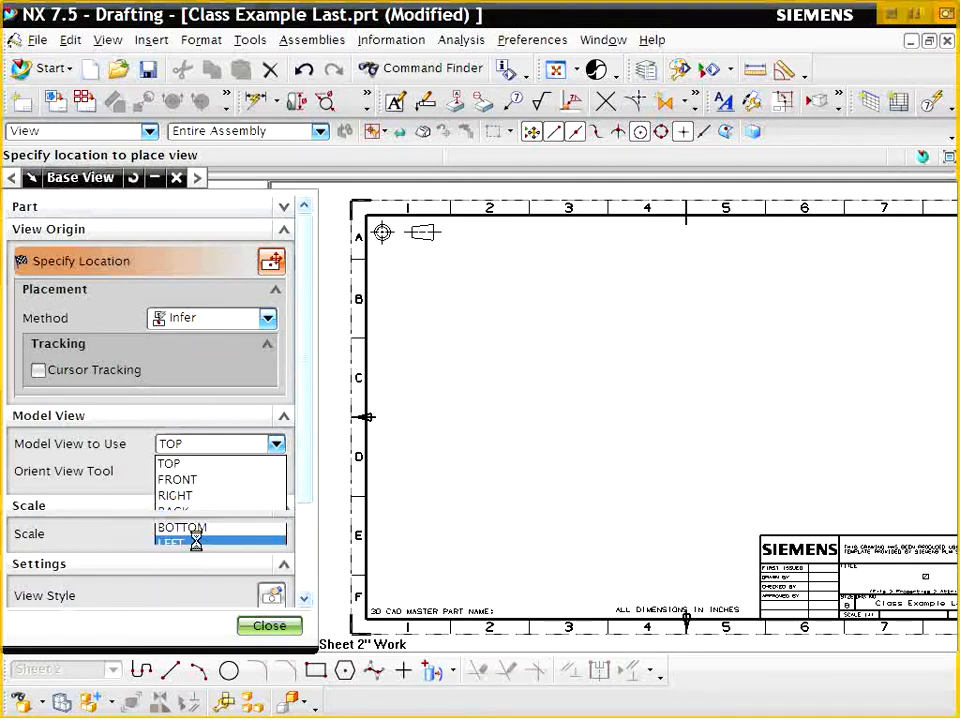
{"action": "left_click", "coordinate": [170, 542]}
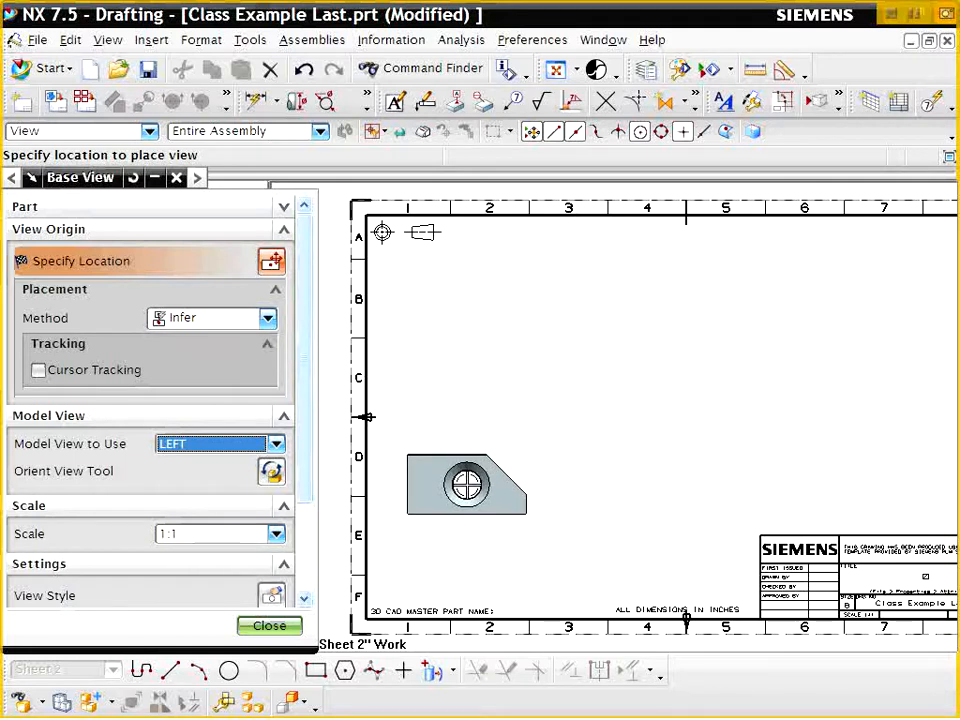
{"action": "left_click_drag", "start_coordinate": [466, 485], "coordinate": [470, 525]}
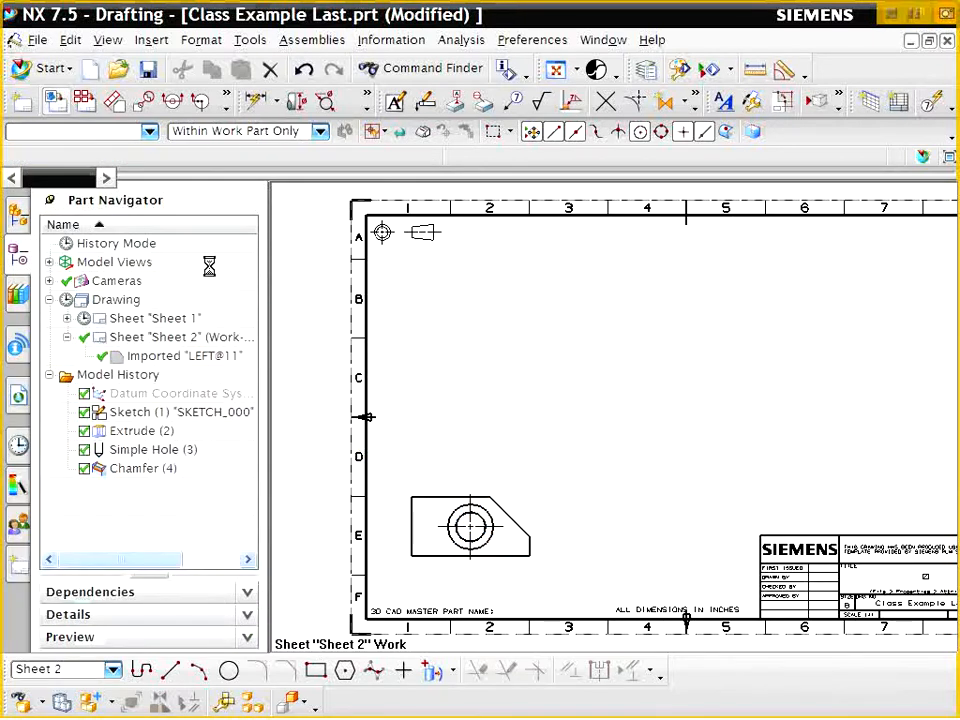
Place a TOP base view above the left view without adding projected views
{"action": "left_click", "coordinate": [272, 468]}
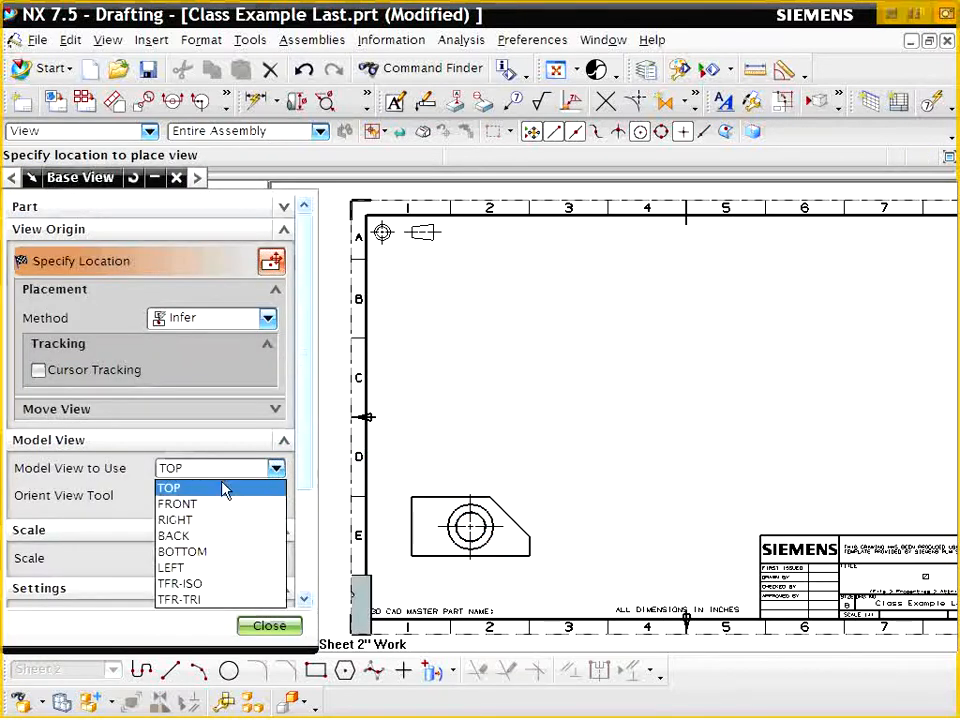
{"action": "left_click", "coordinate": [182, 551]}
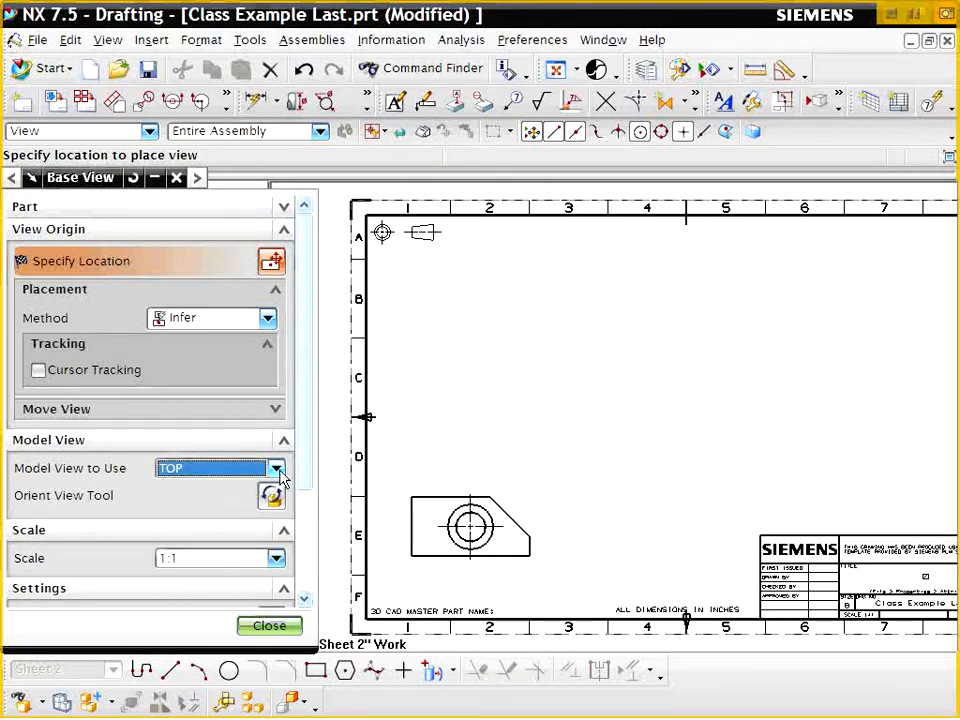
{"action": "left_click", "coordinate": [278, 467]}
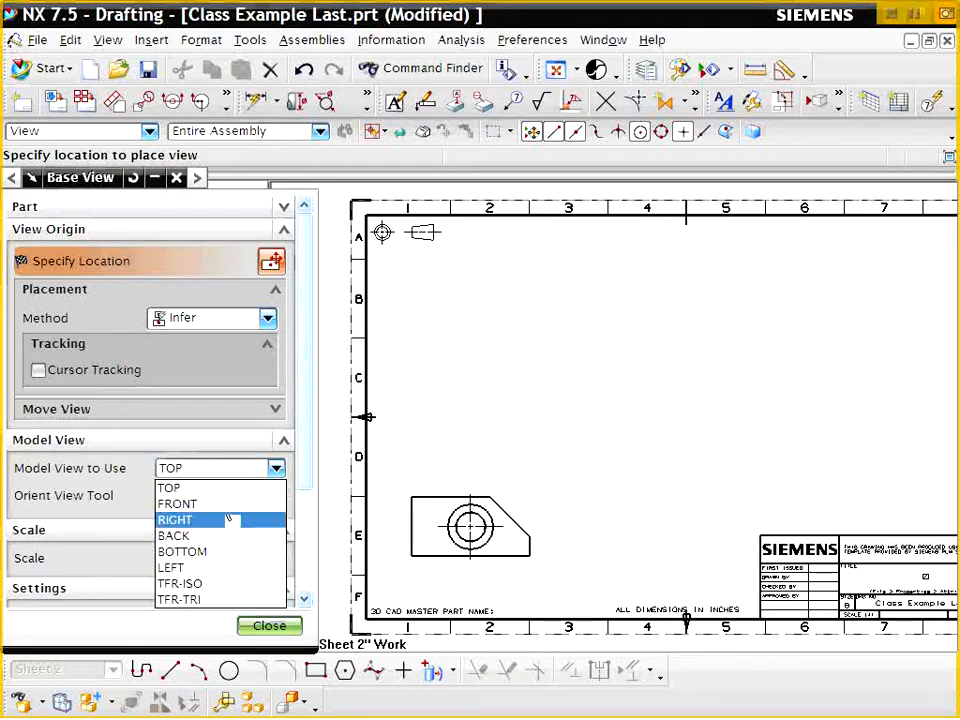
{"action": "left_click", "coordinate": [169, 488]}
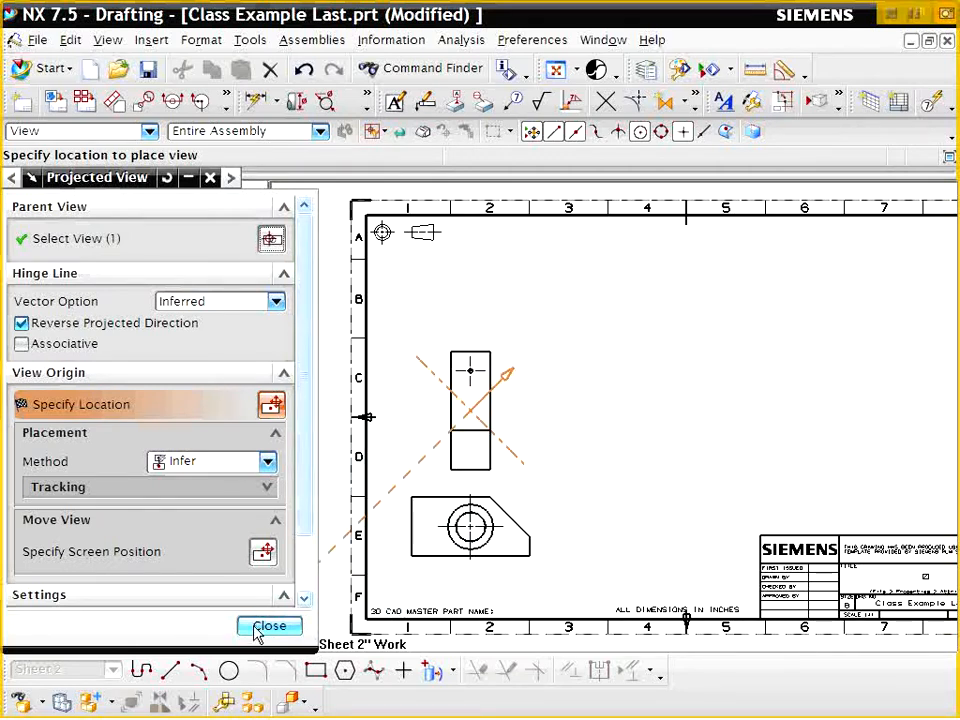
{"action": "left_click", "coordinate": [269, 626]}
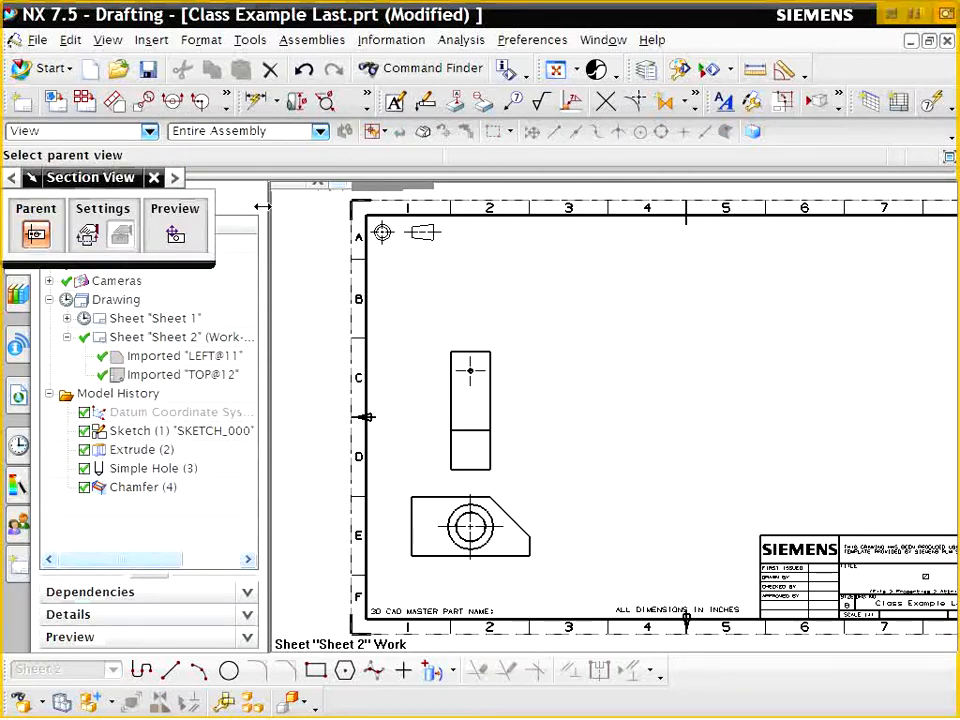
Create section view D-D through the top view's hole with an XC hinge line, placed right of it
{"action": "left_click", "coordinate": [183, 374]}
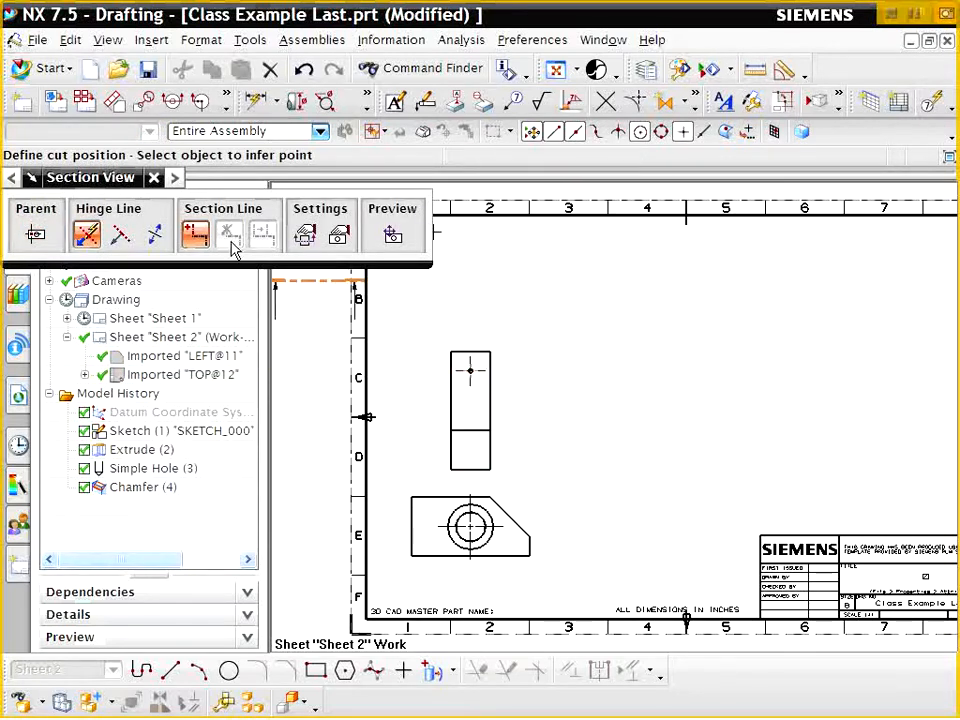
{"action": "mouse_move", "coordinate": [155, 234]}
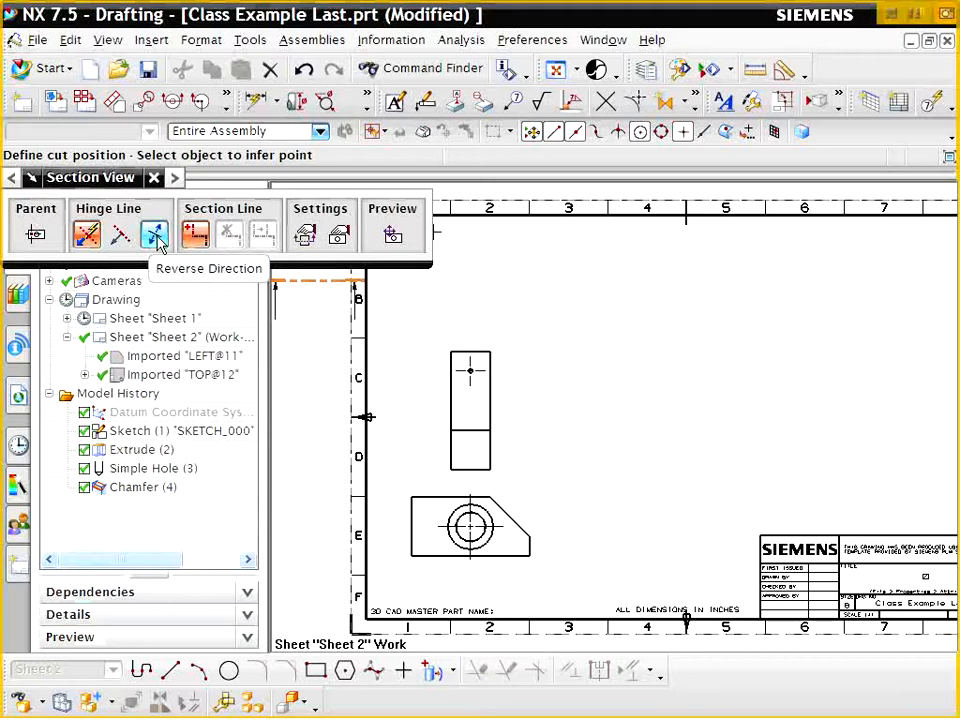
{"action": "left_click", "coordinate": [154, 234]}
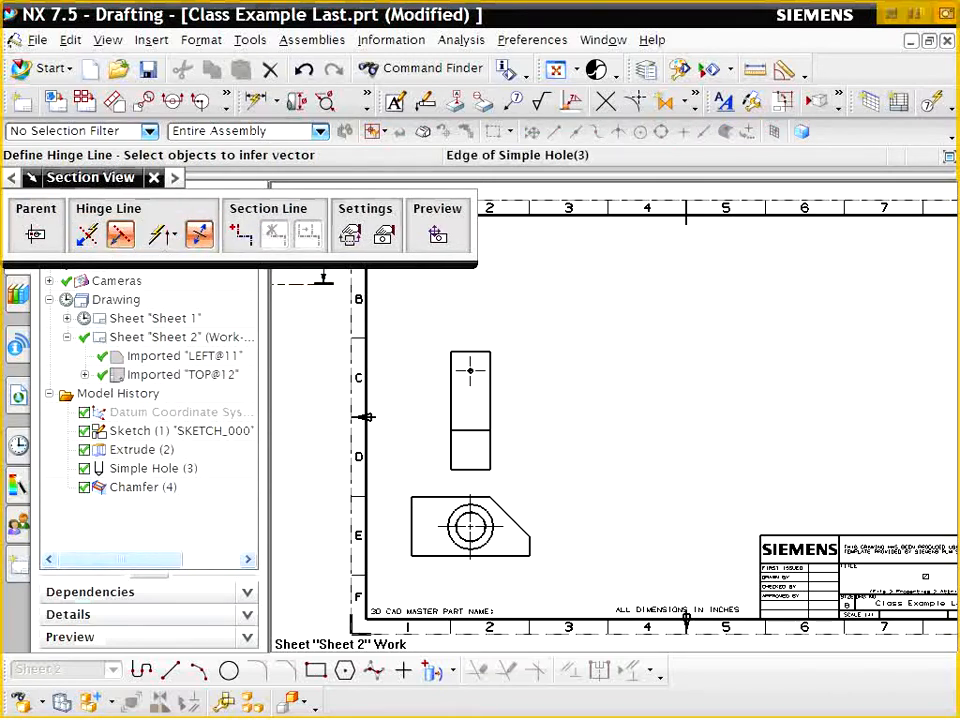
{"action": "left_click", "coordinate": [161, 234]}
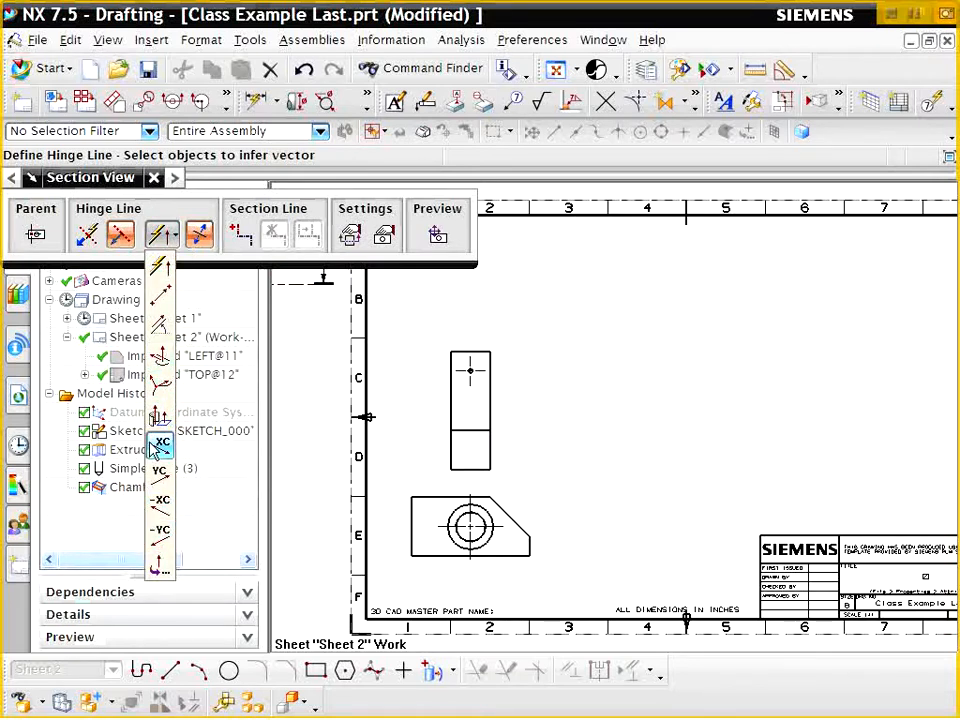
{"action": "left_click", "coordinate": [160, 441]}
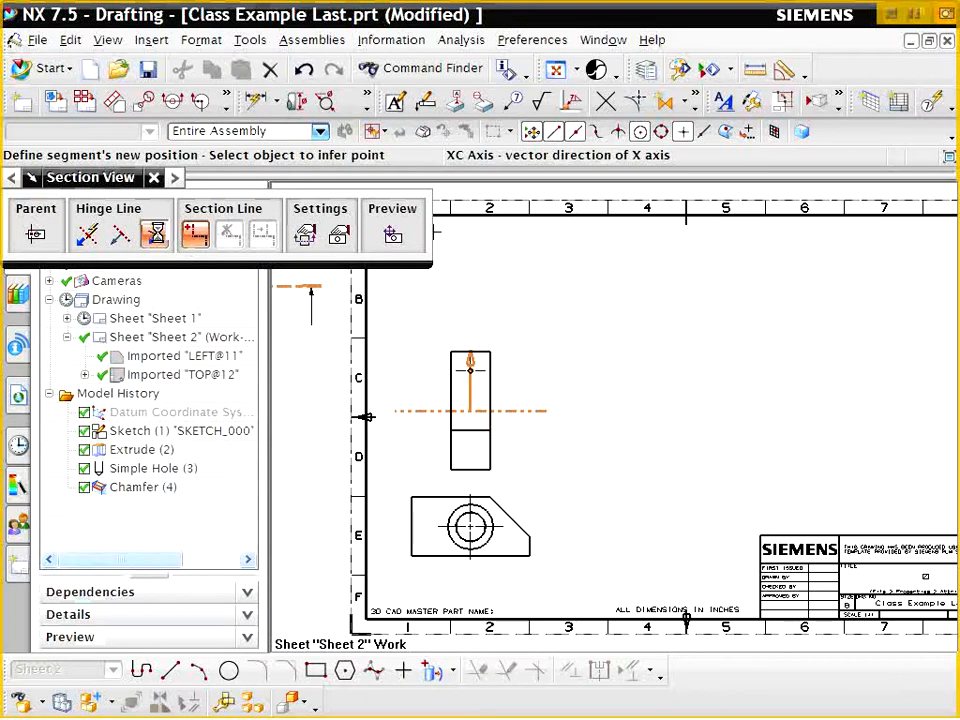
{"action": "left_click", "coordinate": [87, 234]}
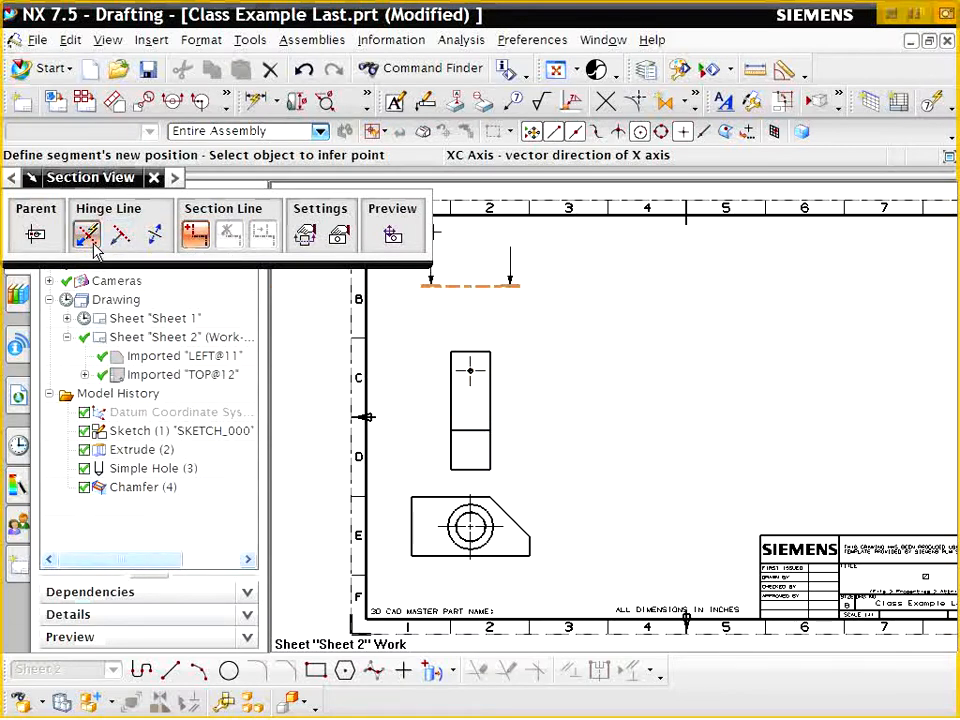
{"action": "left_click", "coordinate": [161, 234]}
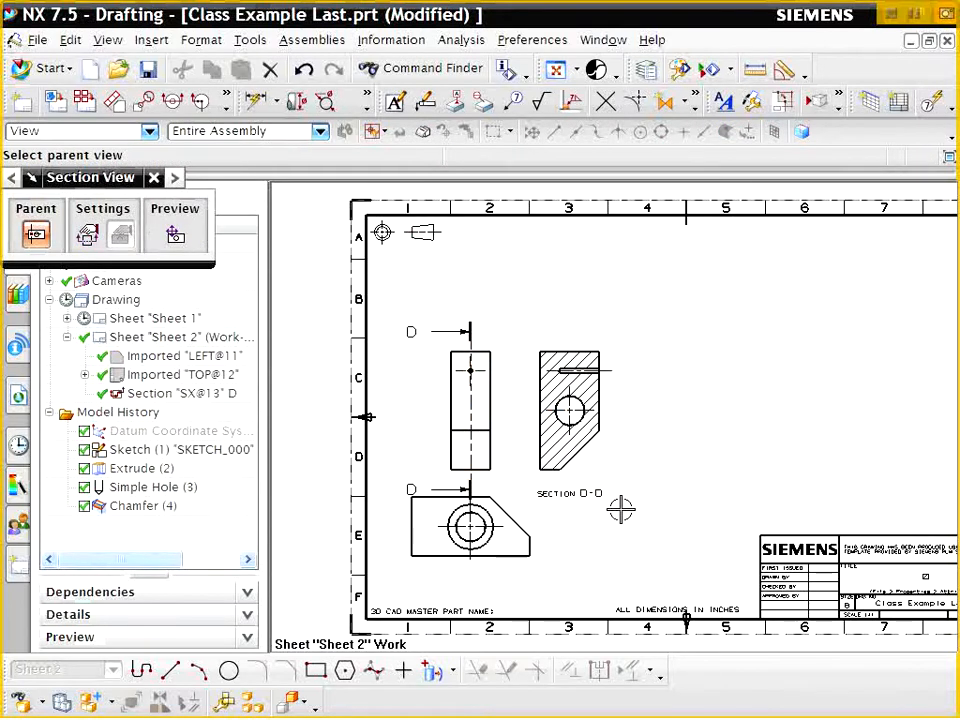
{"action": "mouse_move", "coordinate": [632, 525]}
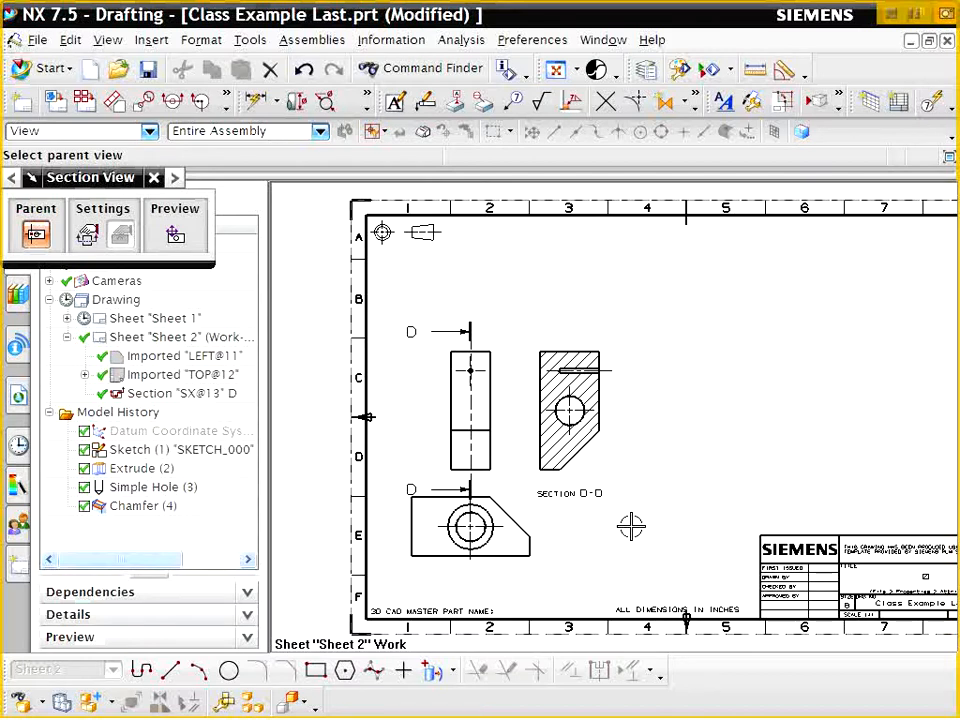
{"action": "left_click", "coordinate": [185, 355]}
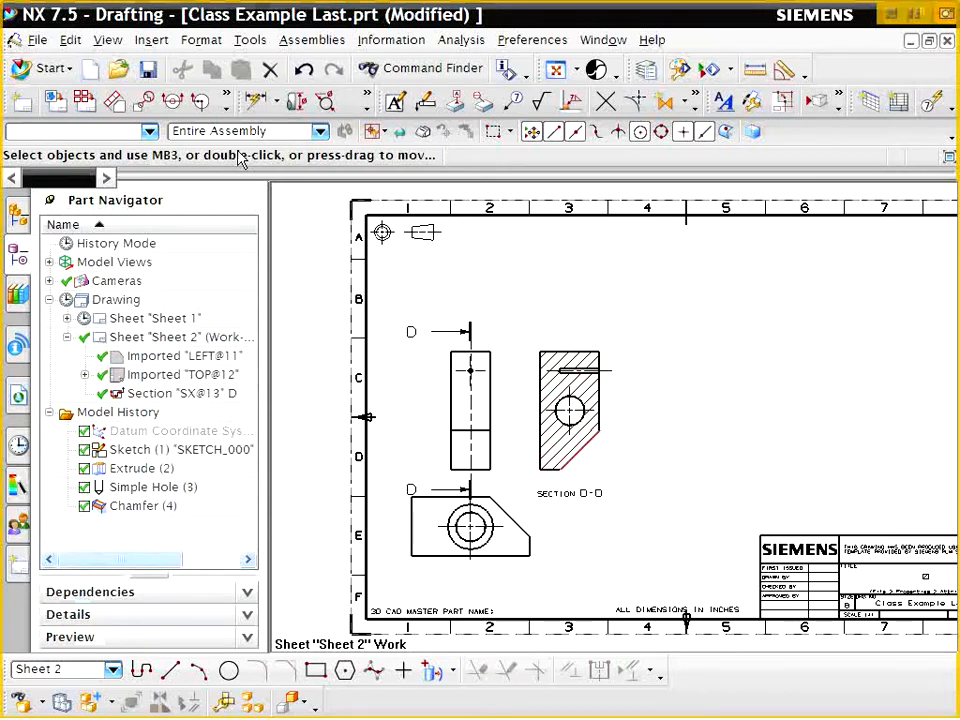
{"action": "left_click", "coordinate": [69, 39]}
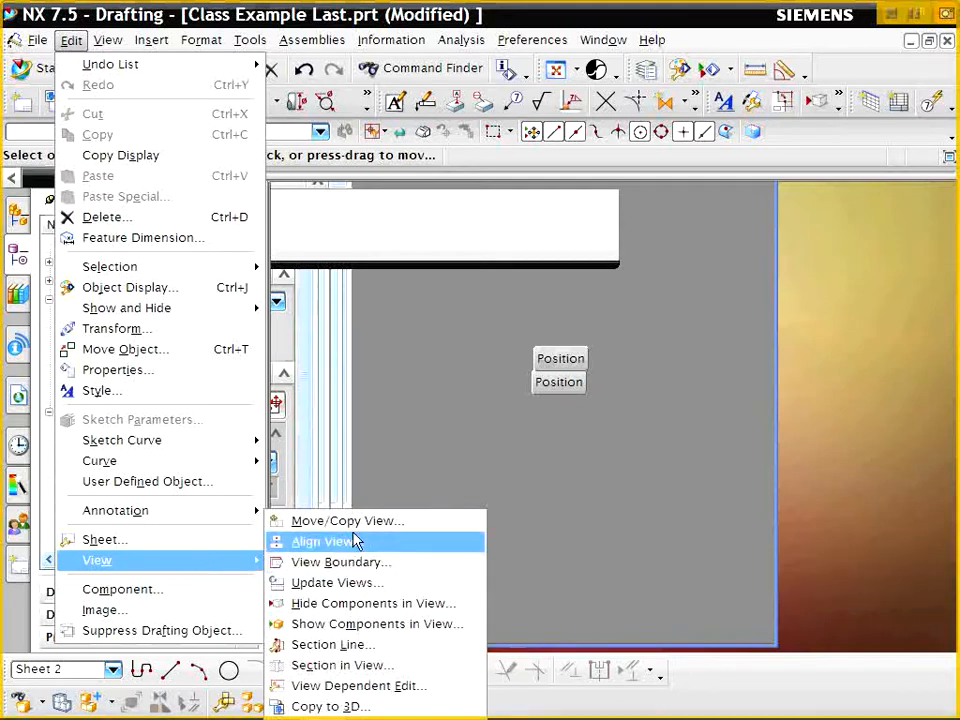
Move the LEFT@11 view down to a new point on the sheet
{"action": "left_click", "coordinate": [347, 520]}
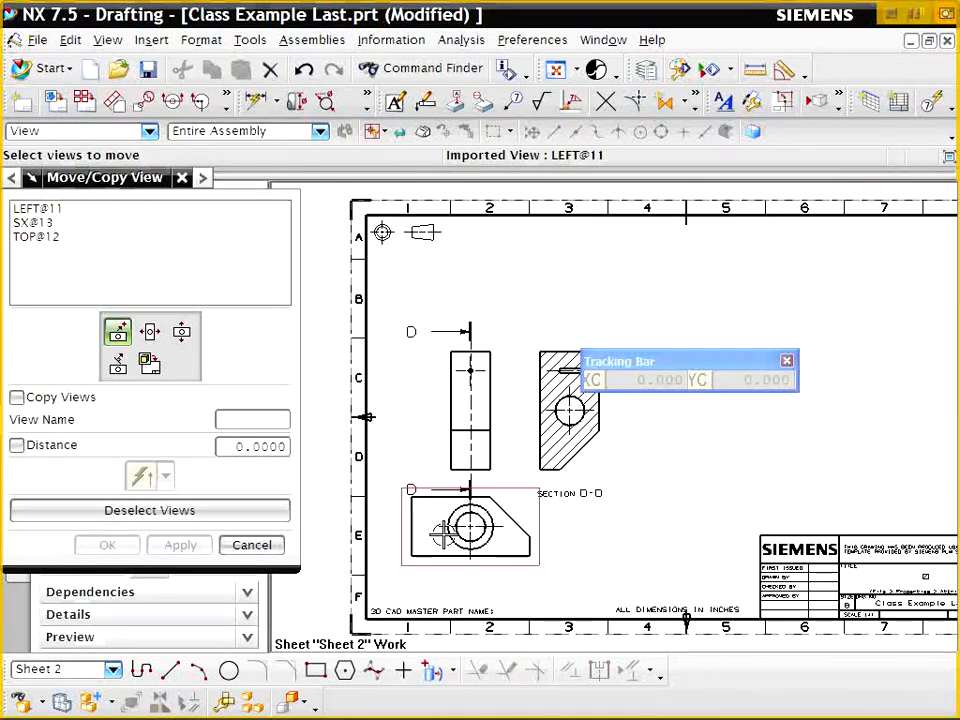
{"action": "left_click", "coordinate": [40, 208]}
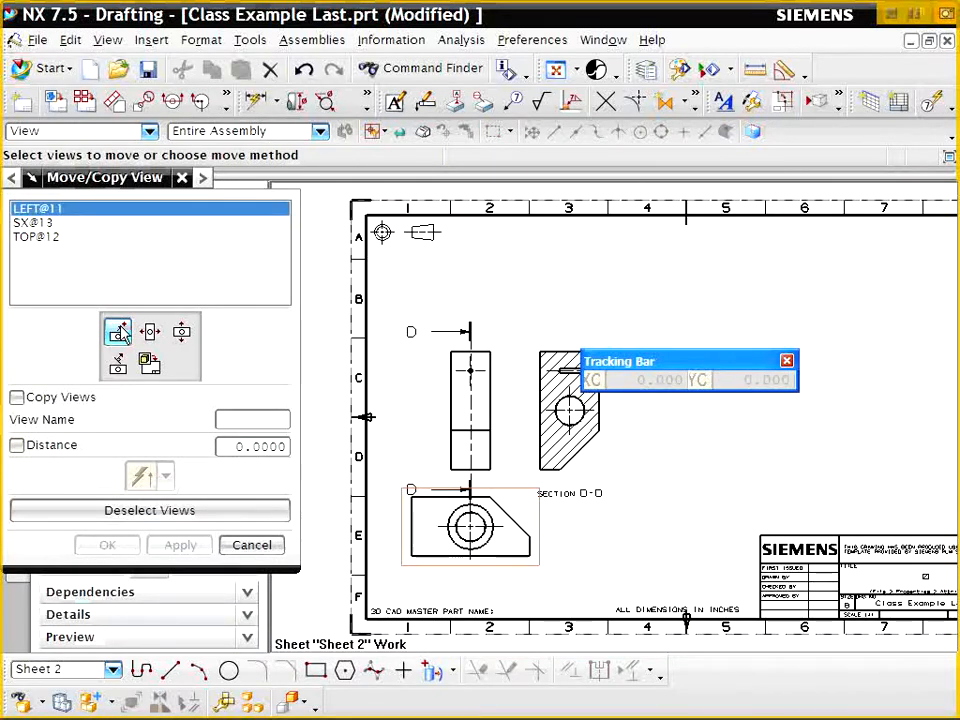
{"action": "left_click", "coordinate": [117, 331]}
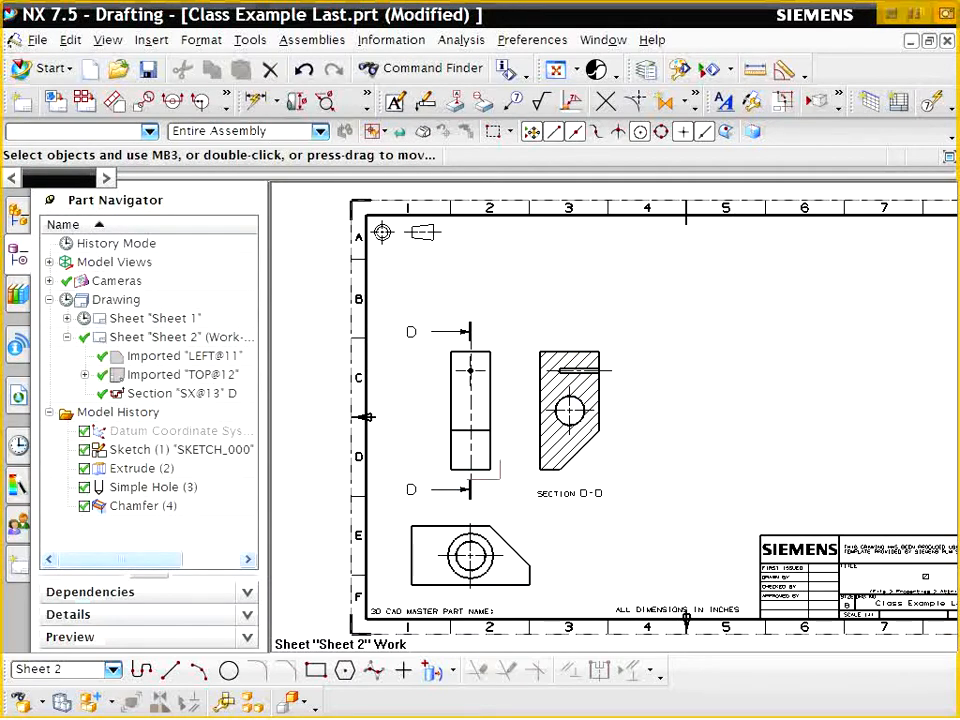
Create section view E-E through the left view's hole, placed to its right
{"action": "left_click", "coordinate": [565, 415]}
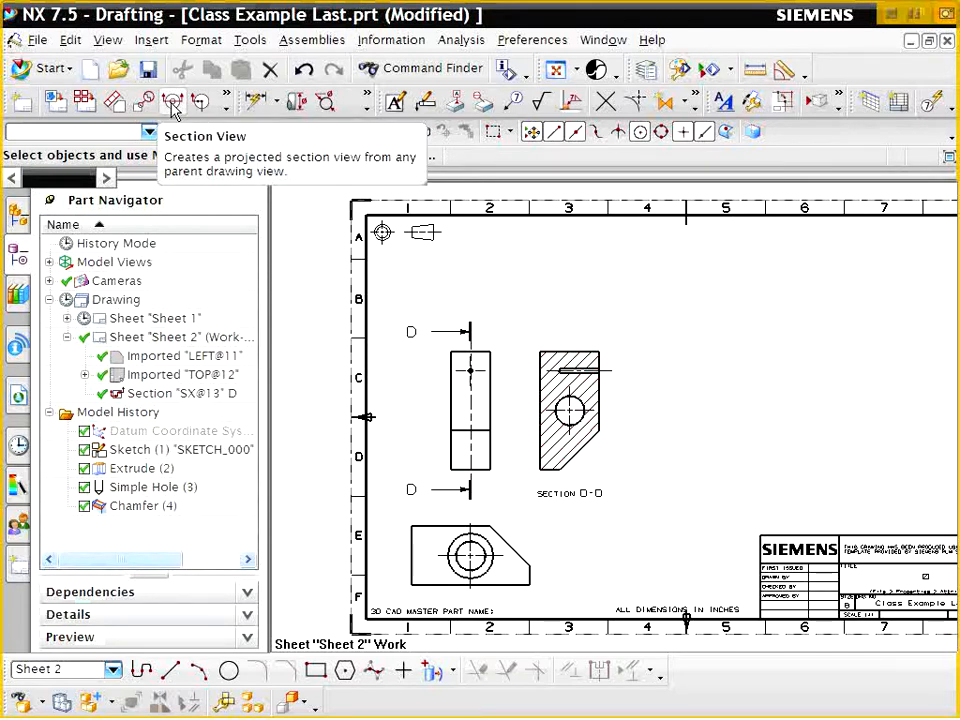
{"action": "left_click", "coordinate": [172, 102]}
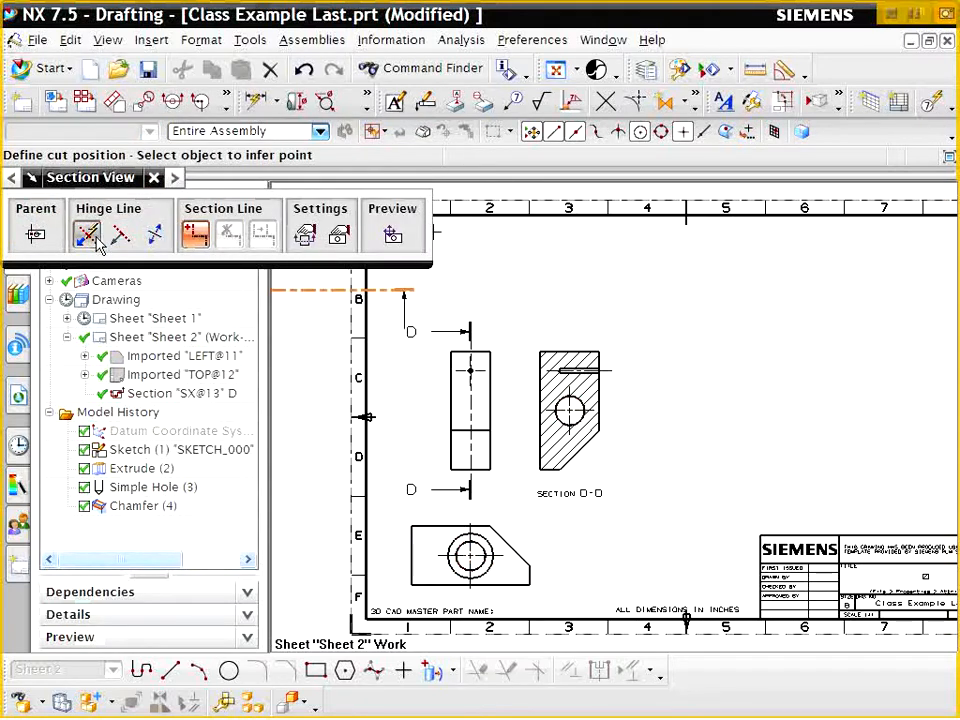
{"action": "left_click", "coordinate": [162, 234]}
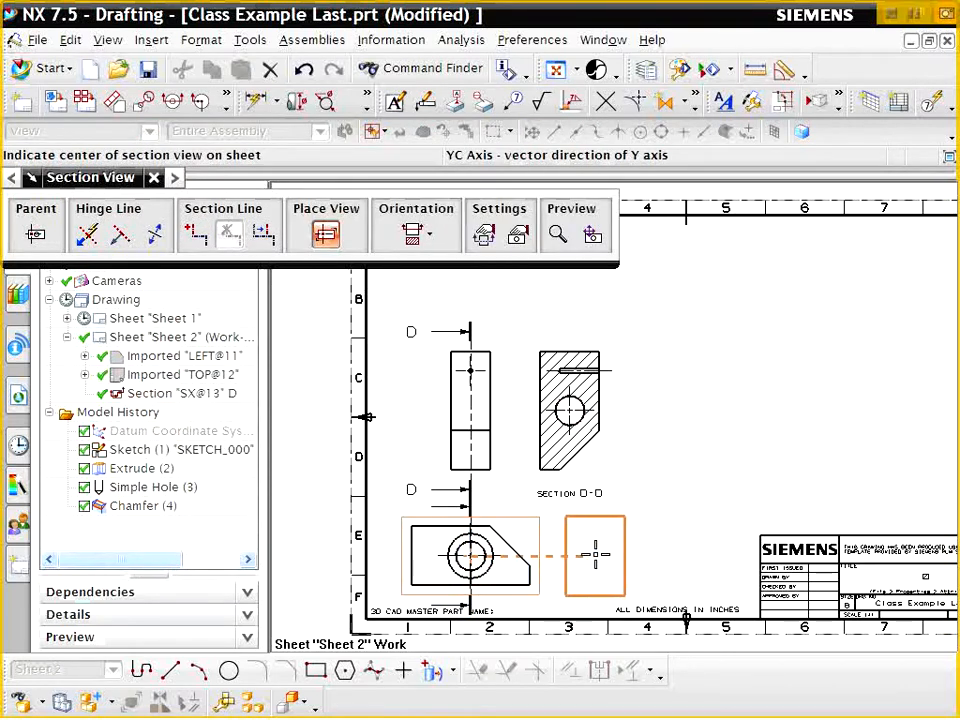
{"action": "left_click", "coordinate": [608, 555]}
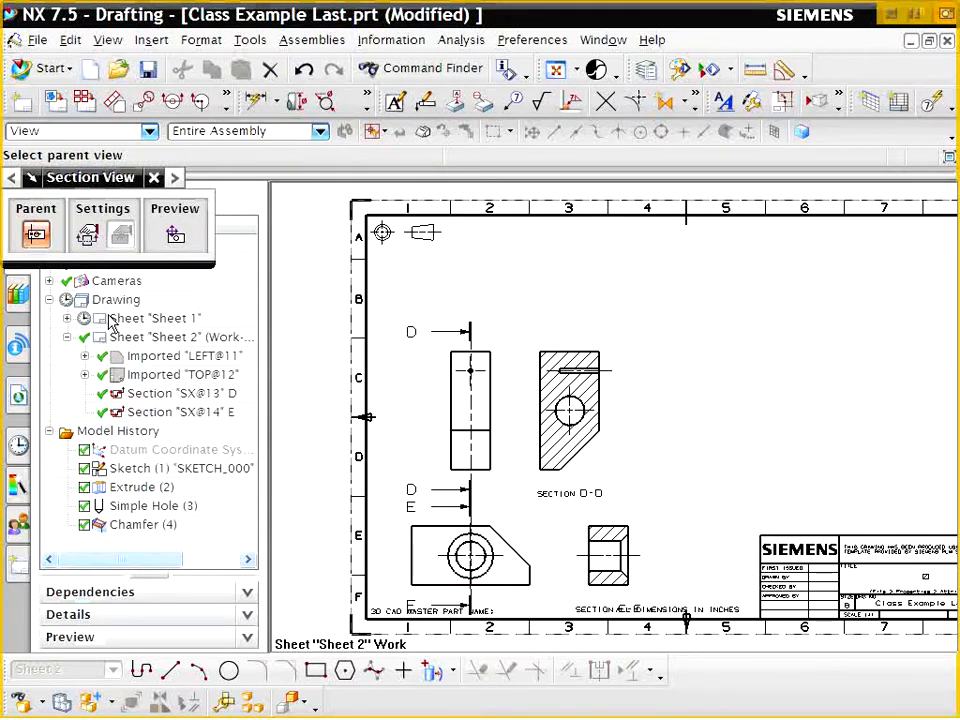
{"action": "left_click", "coordinate": [185, 356]}
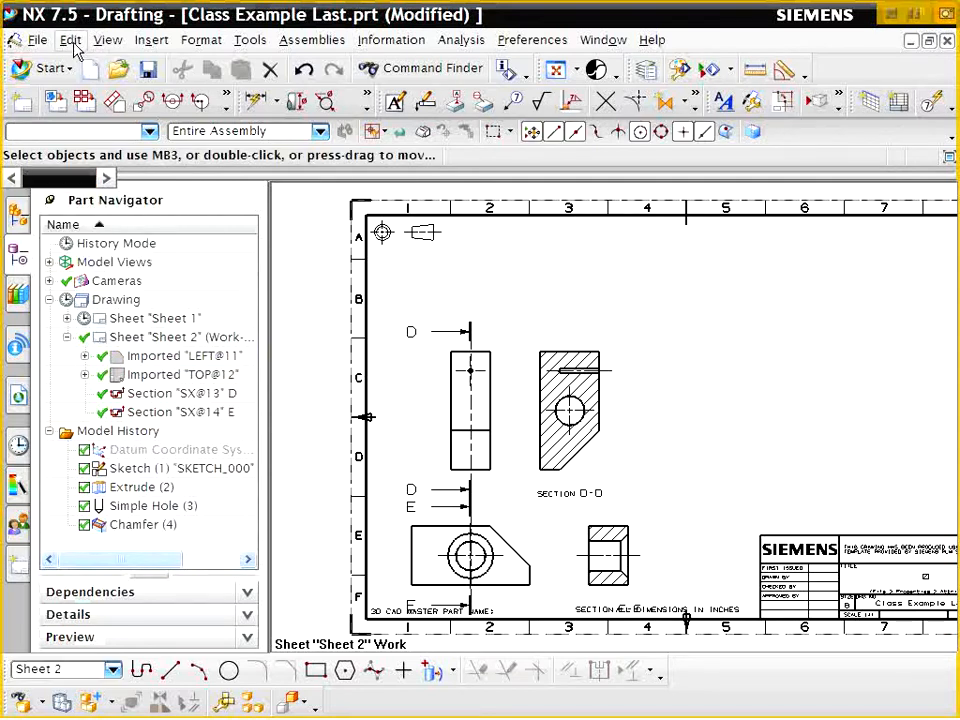
Move section E-E higher on Sheet 2 with Move/Copy View, then close the tool
{"action": "left_click", "coordinate": [70, 39]}
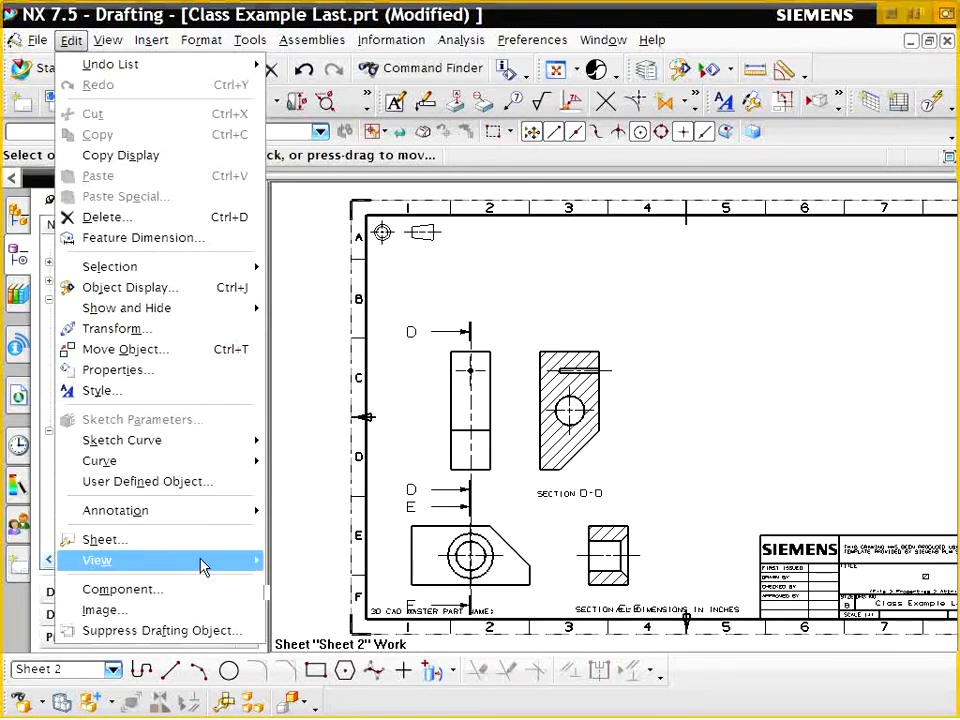
{"action": "left_click", "coordinate": [96, 560]}
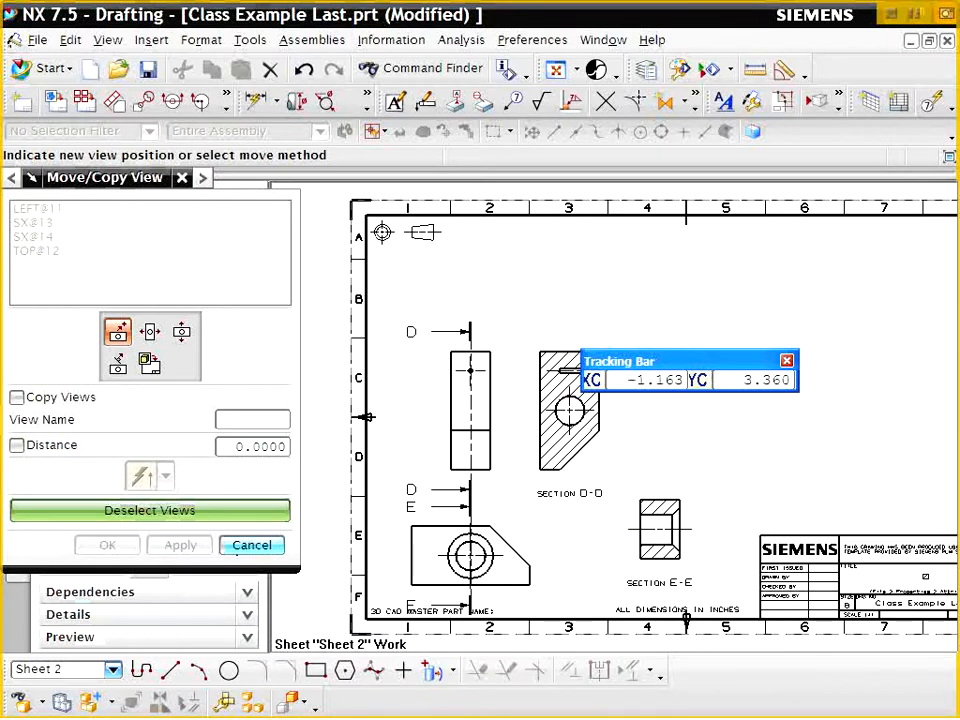
{"action": "left_click", "coordinate": [251, 545]}
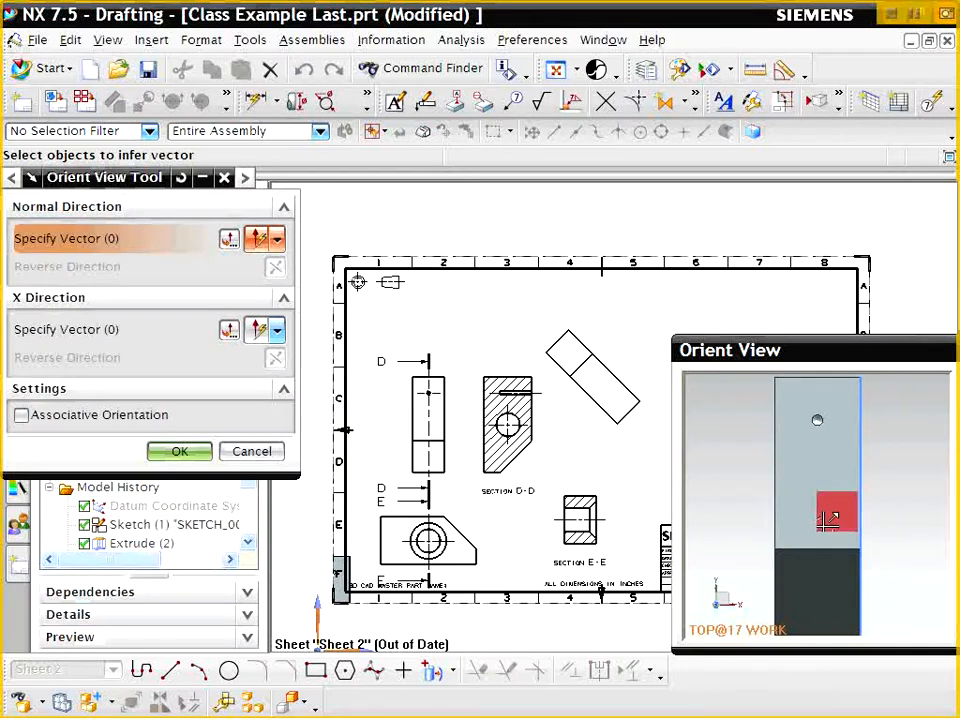
{"action": "left_click", "coordinate": [180, 451]}
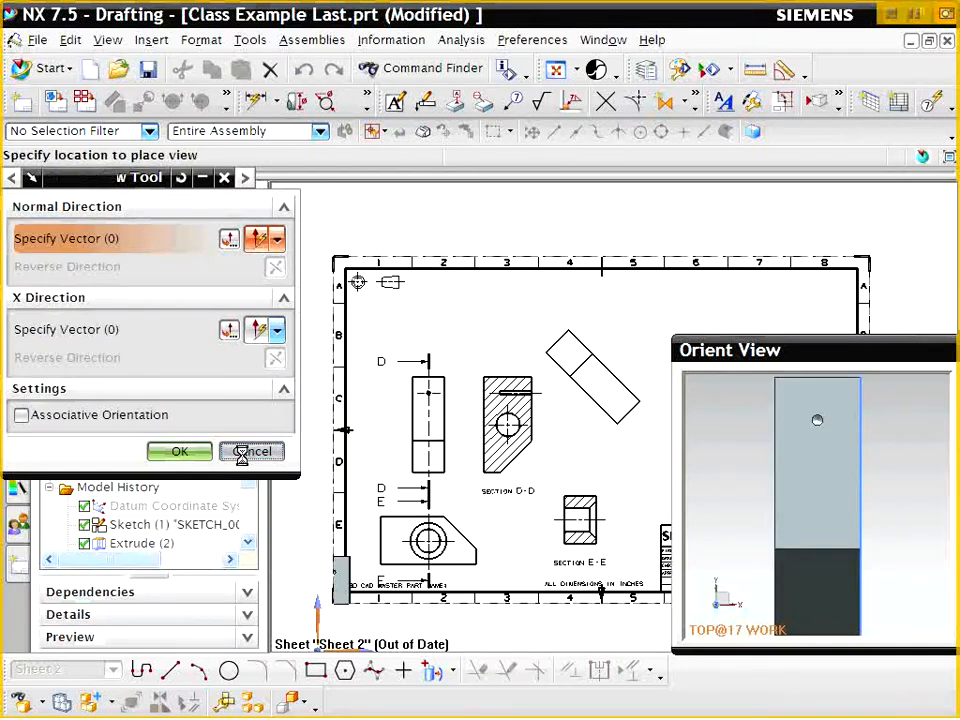
{"action": "left_click", "coordinate": [251, 451]}
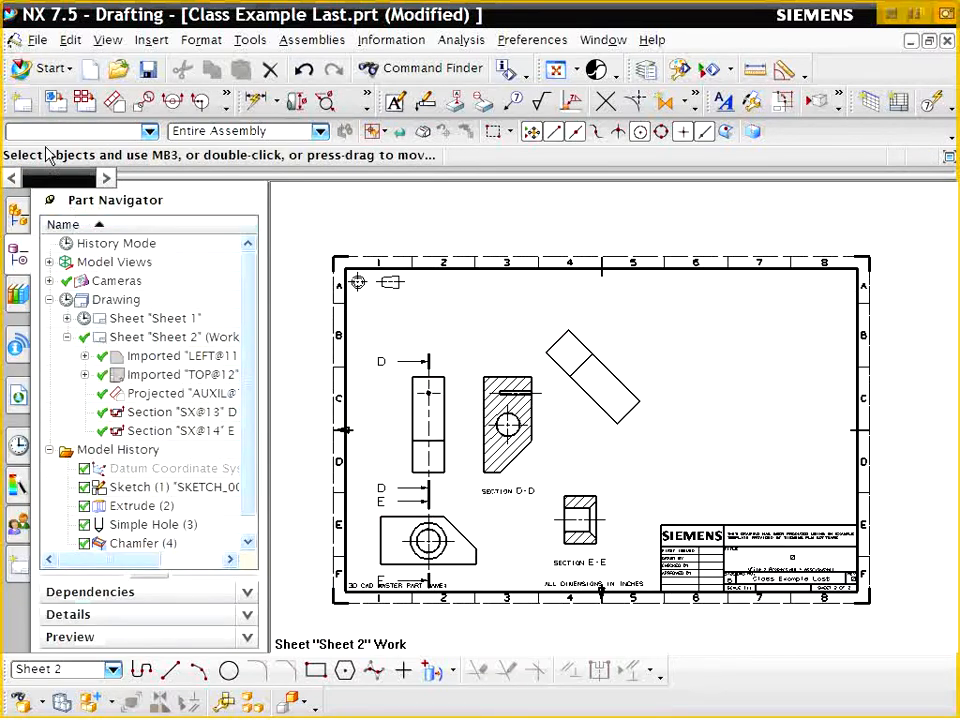
{"action": "mouse_move", "coordinate": [55, 103]}
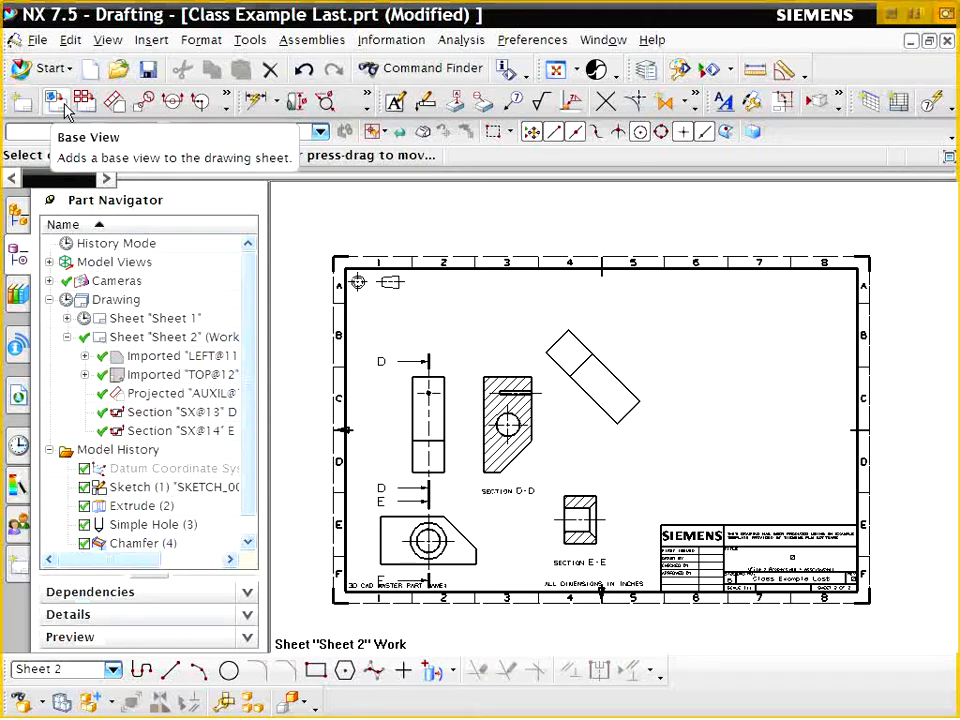
Add a base view of the bracket with a custom isometric orientation
{"action": "left_click", "coordinate": [54, 103]}
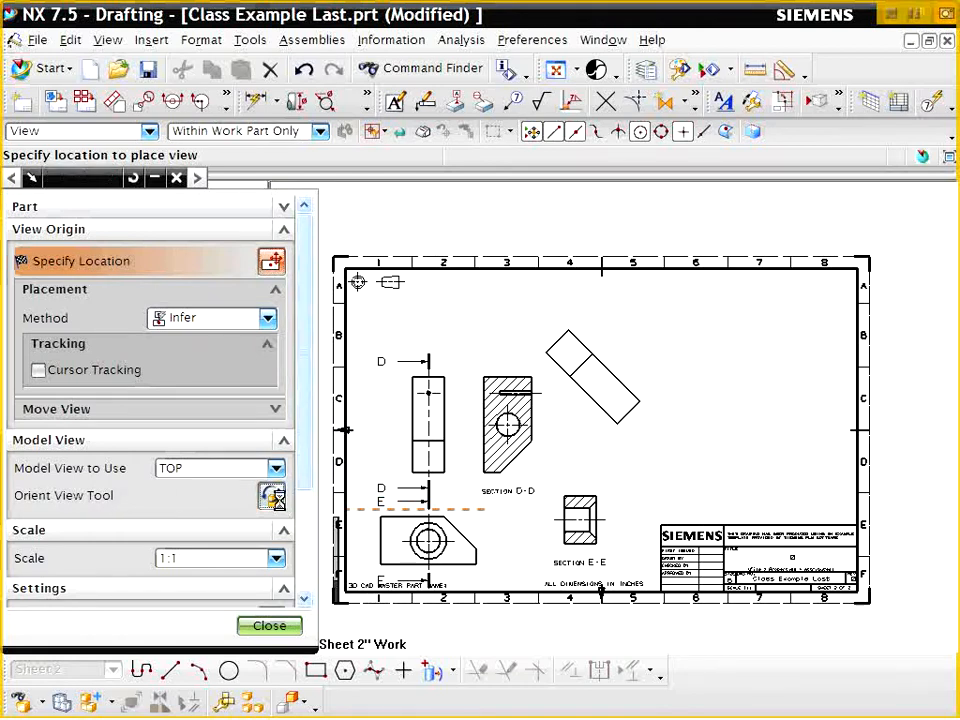
{"action": "left_click", "coordinate": [272, 495]}
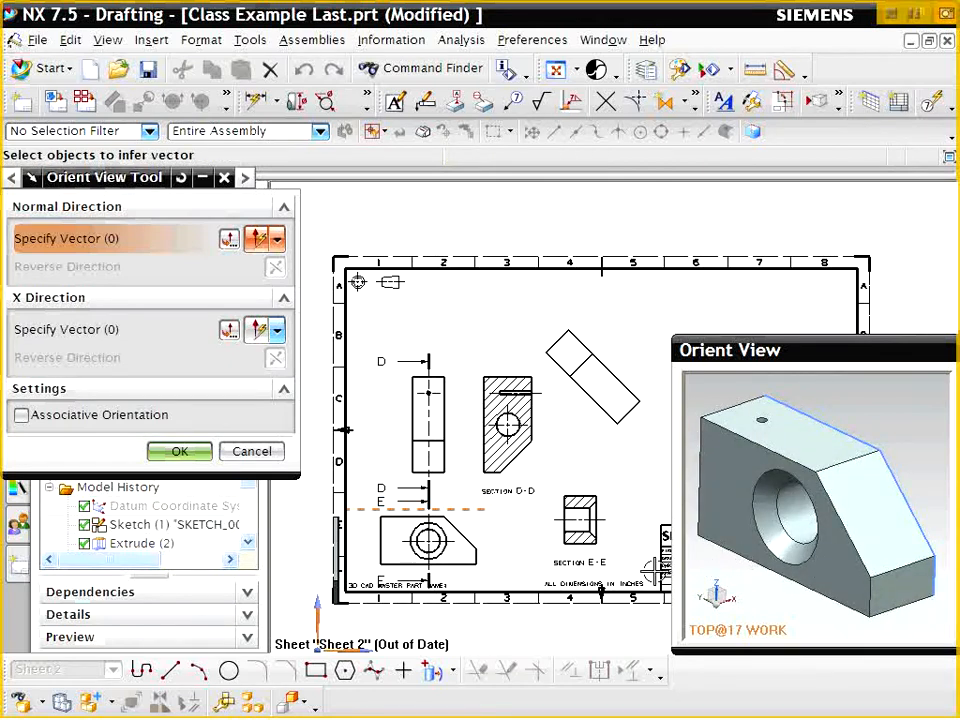
{"action": "left_click", "coordinate": [179, 451]}
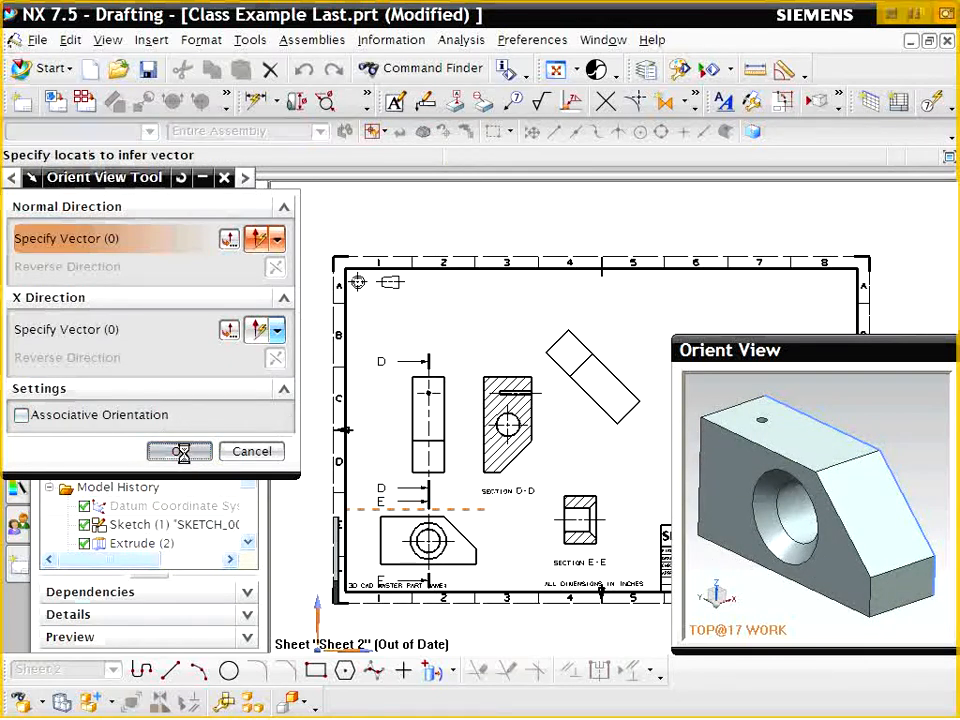
{"action": "left_click", "coordinate": [180, 451]}
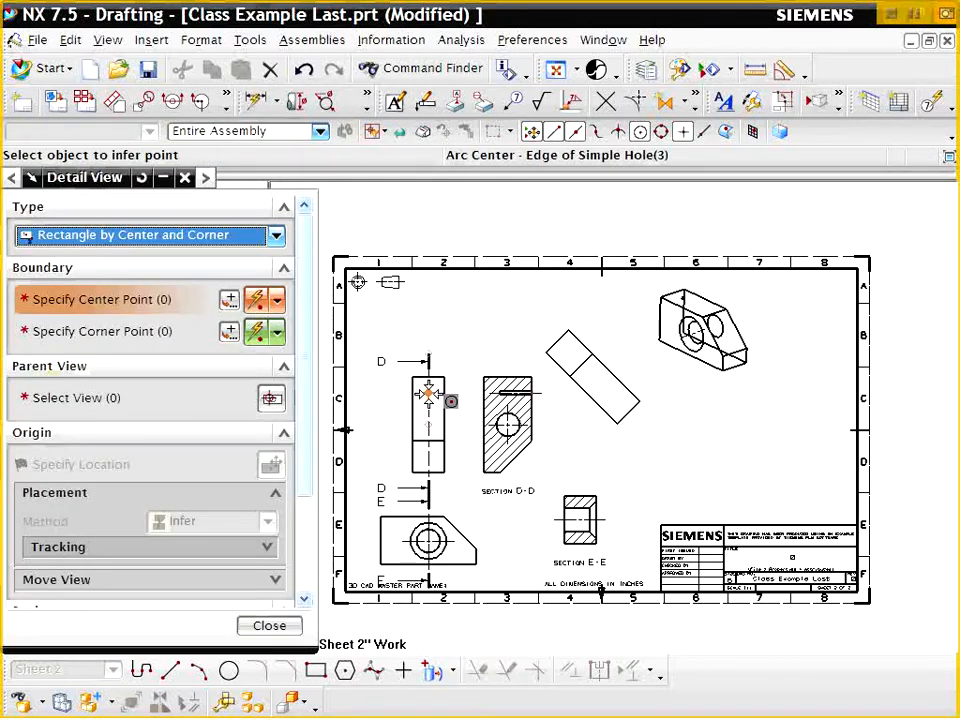
Box the TOP view's upper hole and place 2:1 detail view F at the right
{"action": "left_click", "coordinate": [428, 394]}
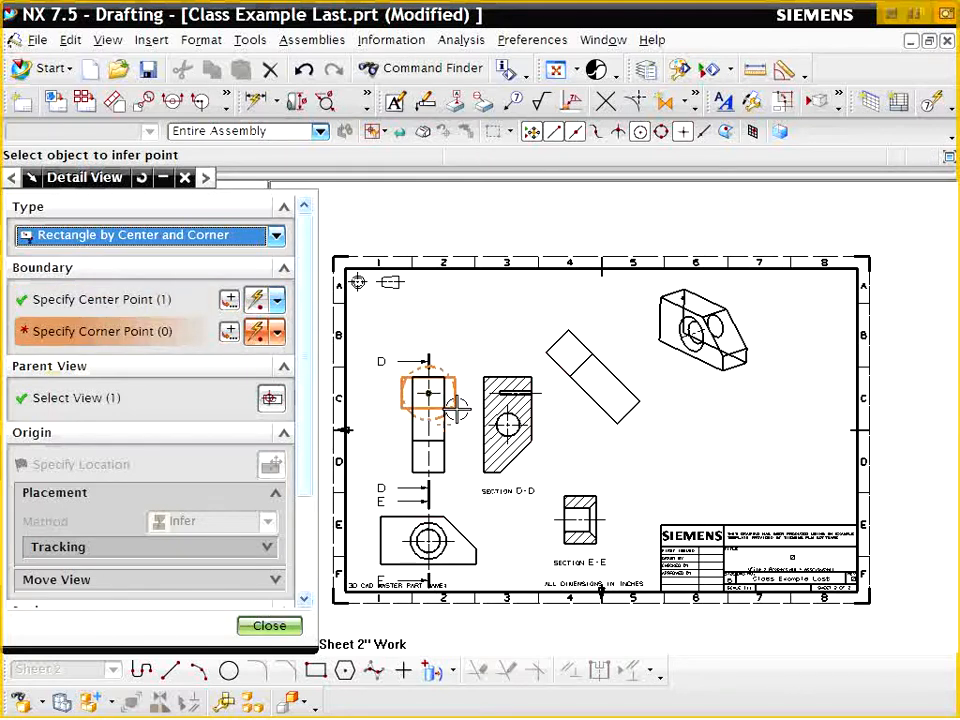
{"action": "left_click", "coordinate": [458, 407]}
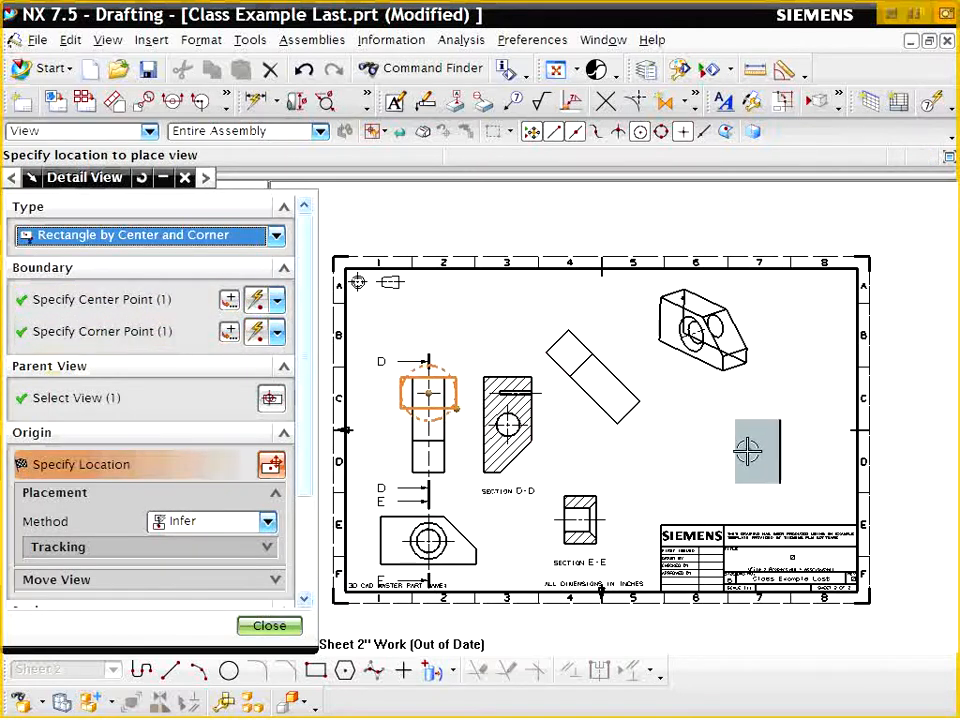
{"action": "left_click", "coordinate": [758, 450]}
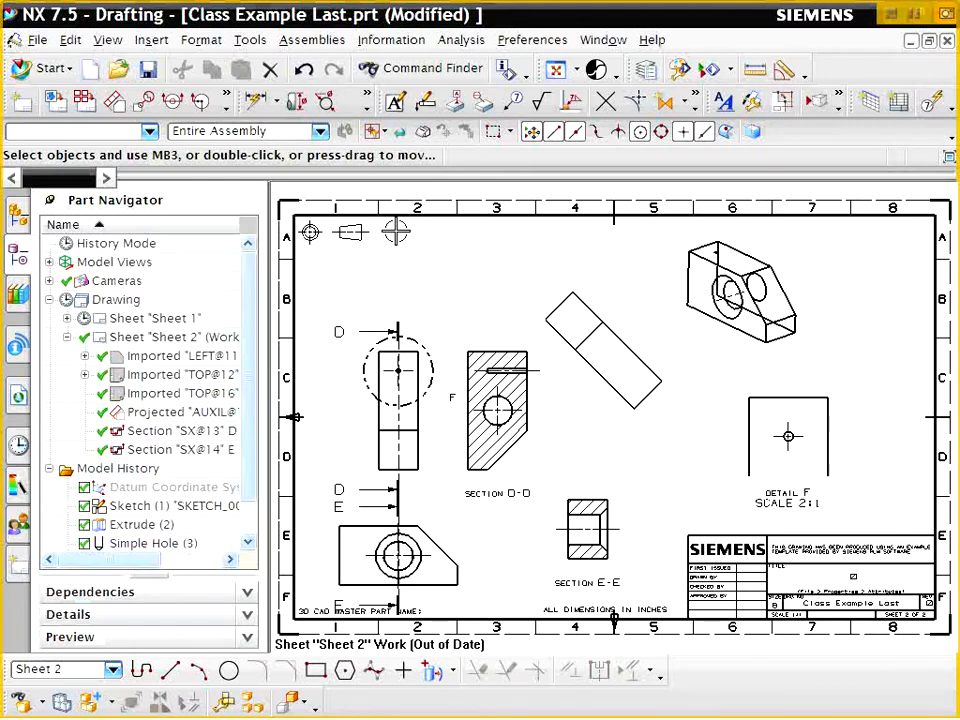
Add 3.000, 2.000, 1.500 and 0.500 inferred dimensions to the LEFT view
{"action": "left_click", "coordinate": [175, 337]}
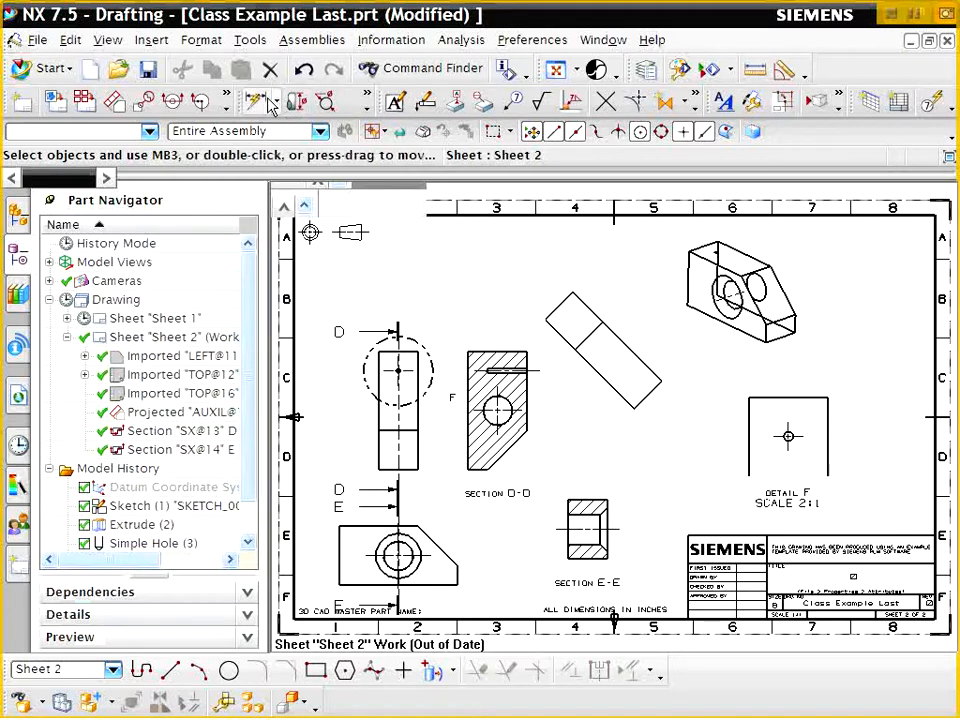
{"action": "mouse_move", "coordinate": [258, 102]}
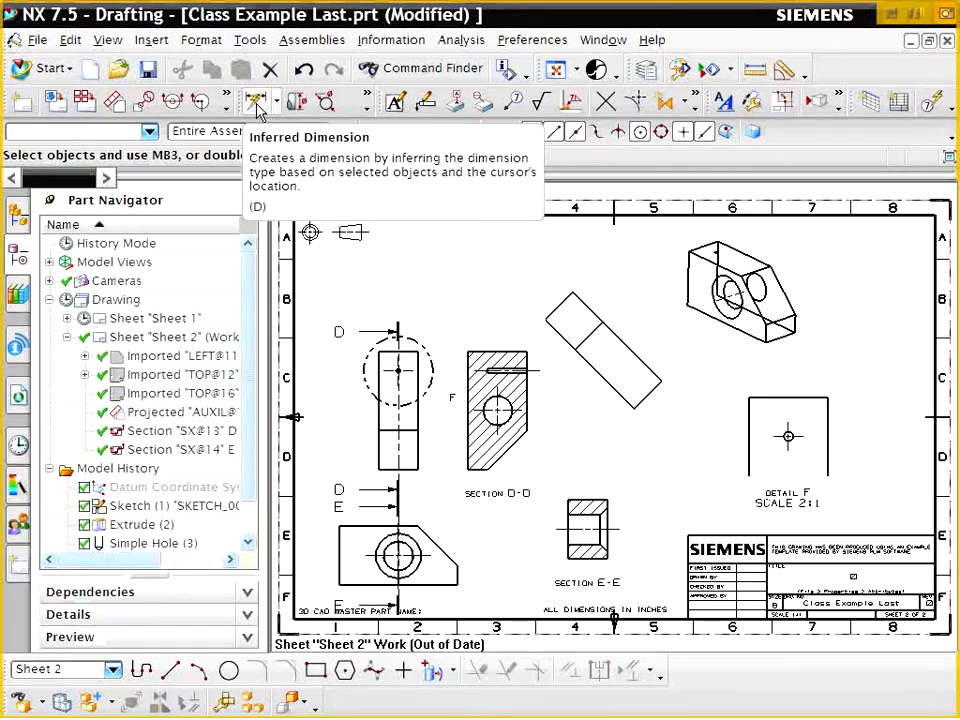
{"action": "left_click", "coordinate": [257, 101]}
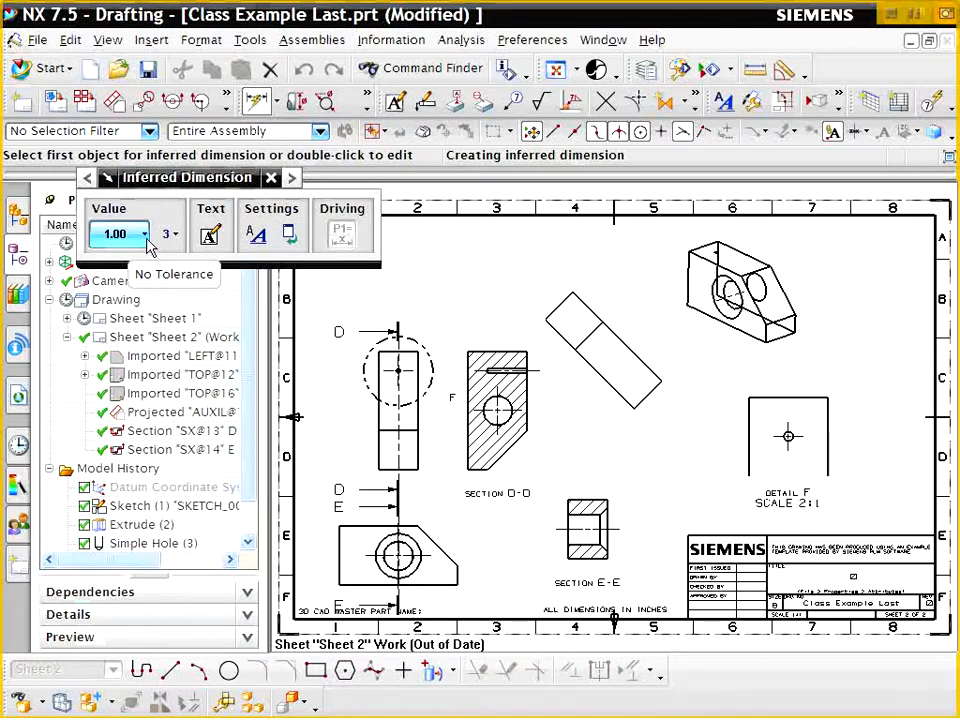
{"action": "left_click", "coordinate": [143, 233]}
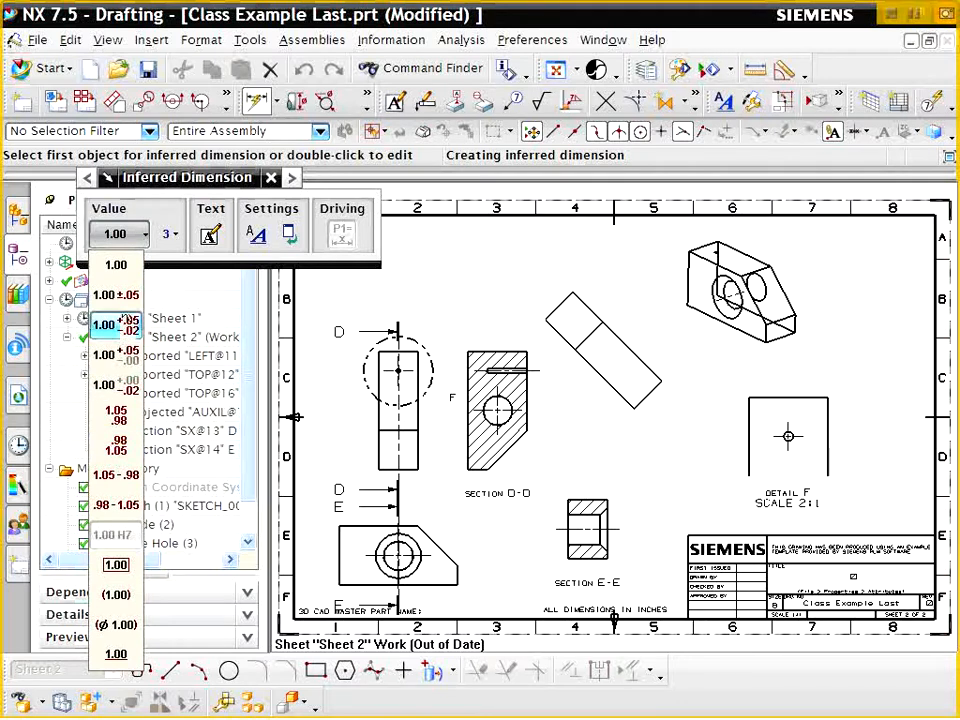
{"action": "mouse_move", "coordinate": [115, 295]}
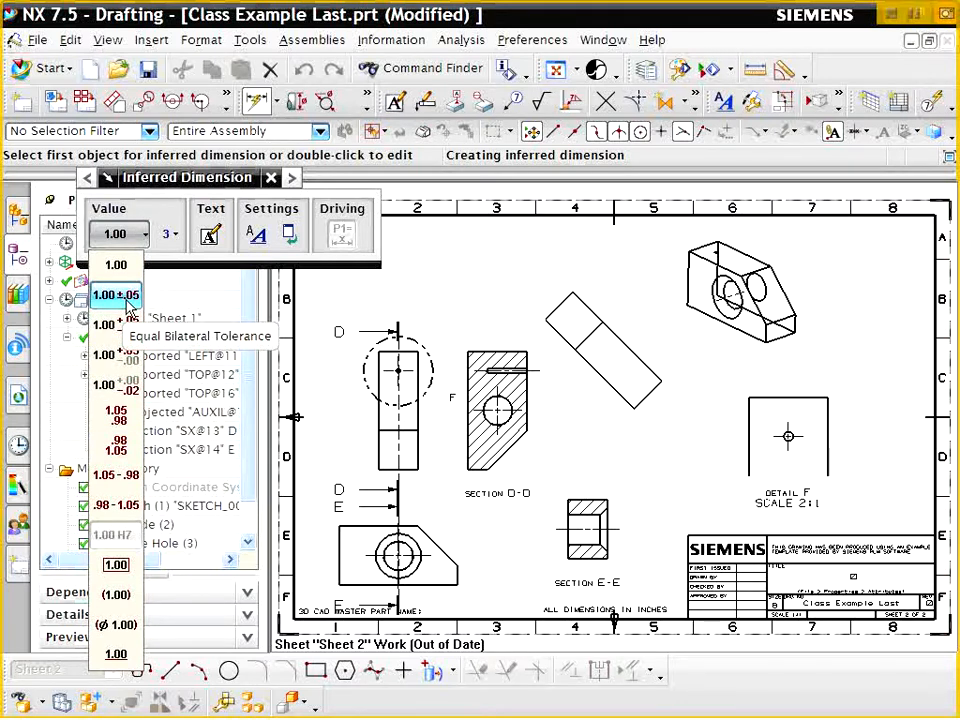
{"action": "mouse_move", "coordinate": [117, 264]}
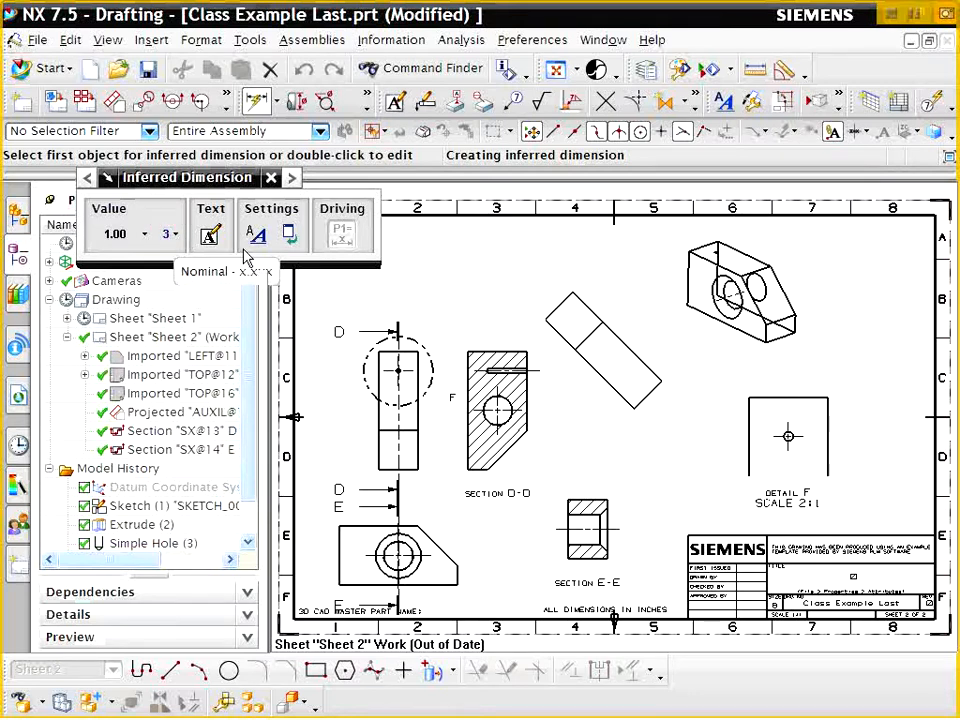
{"action": "mouse_move", "coordinate": [317, 315]}
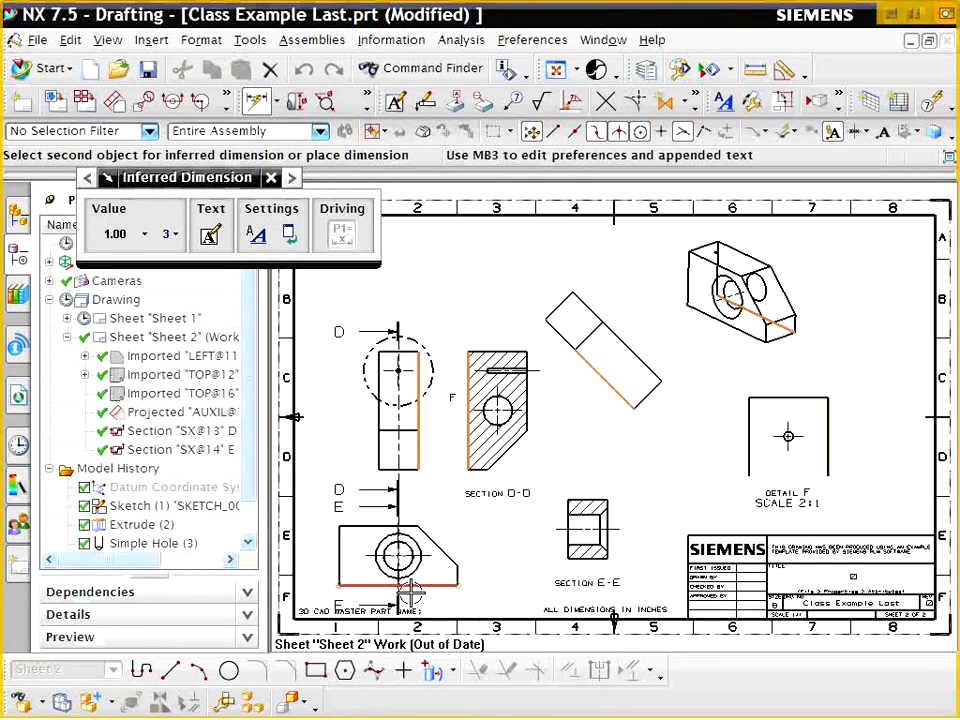
{"action": "left_click", "coordinate": [410, 595]}
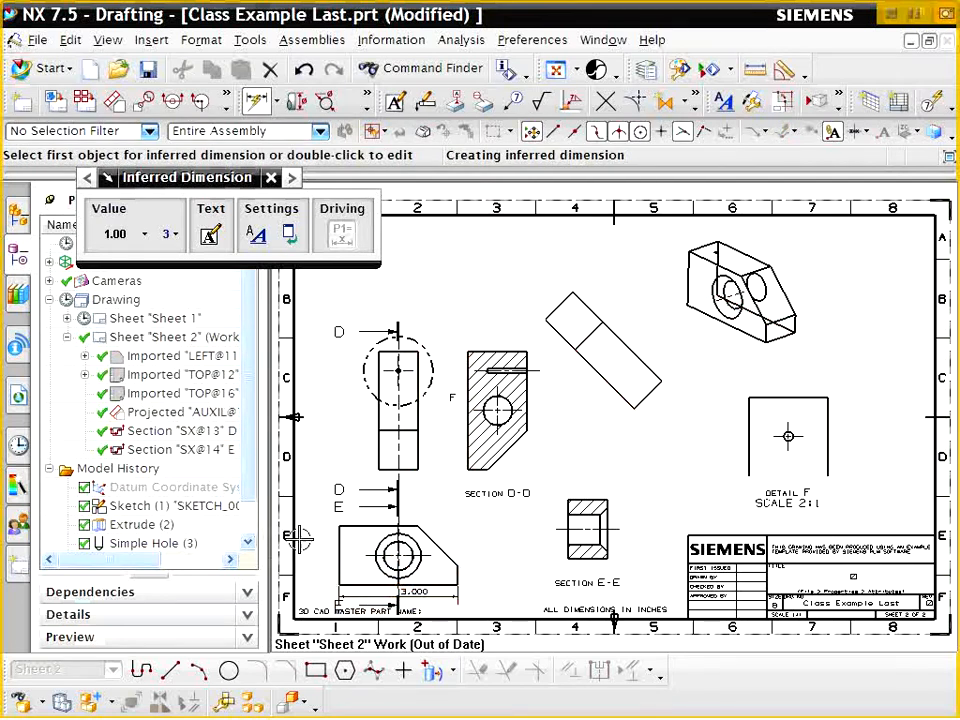
{"action": "left_click", "coordinate": [310, 555]}
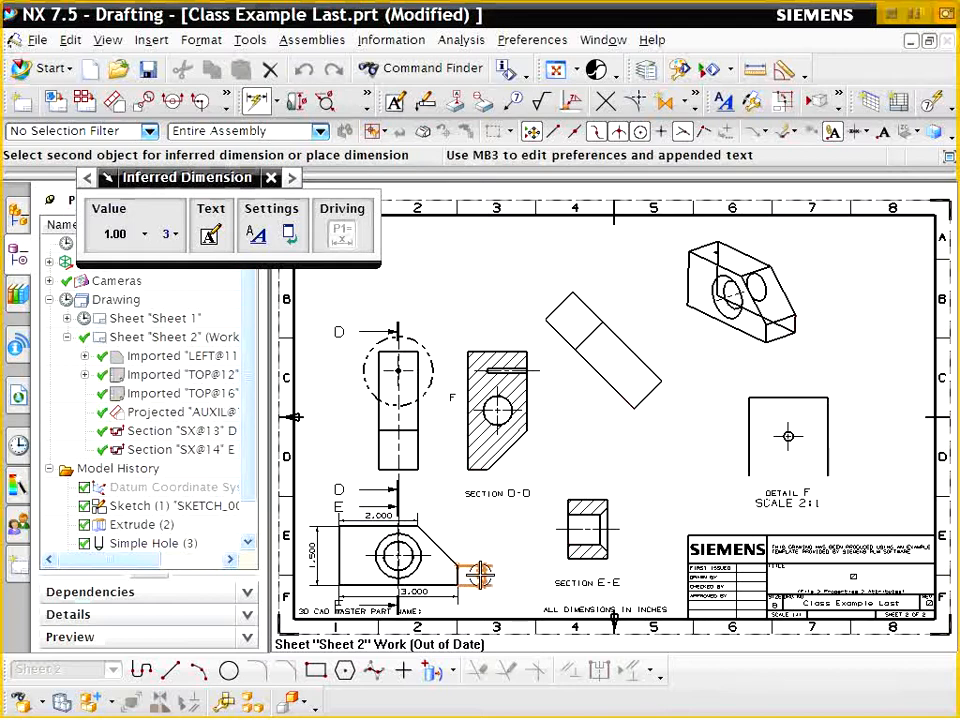
{"action": "left_click", "coordinate": [288, 234]}
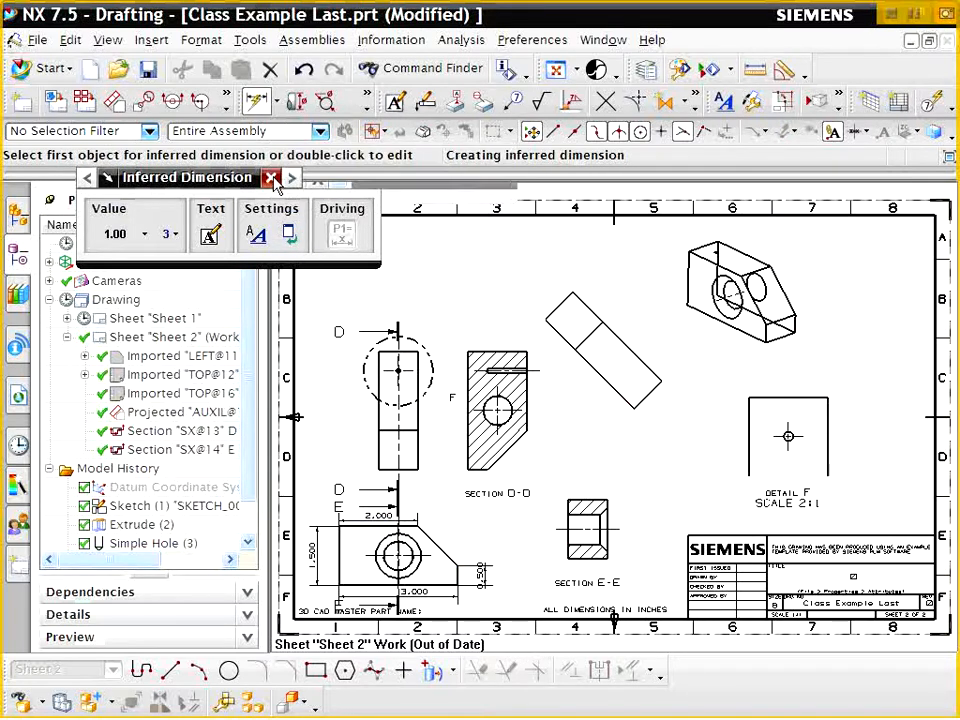
{"action": "left_click", "coordinate": [271, 177]}
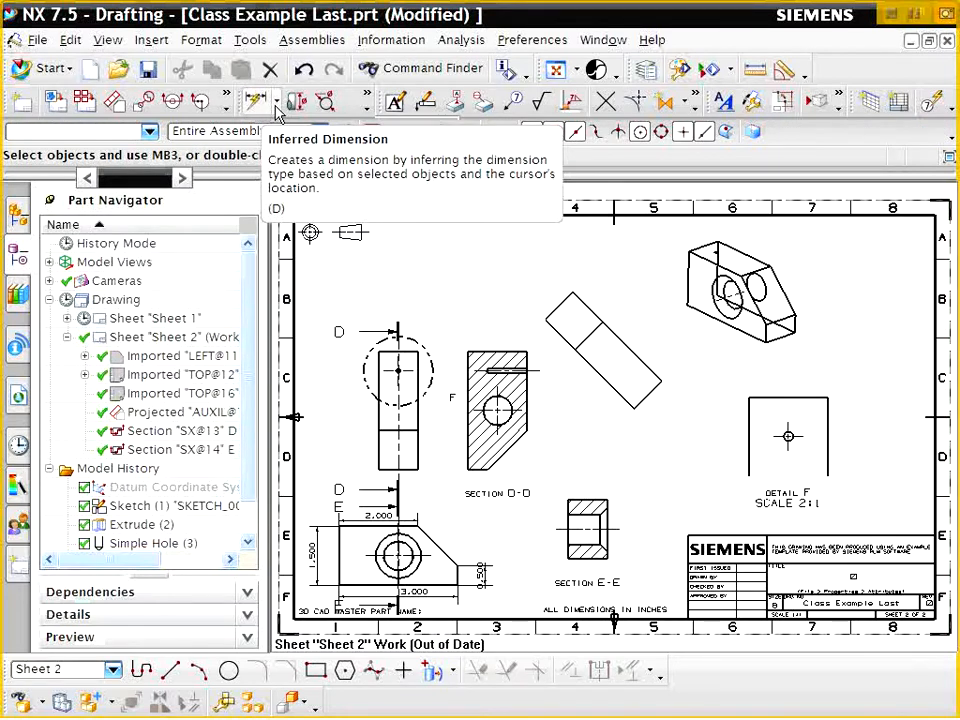
Mark the LEFT view's chamfered corner with a 45.0° angular dimension
{"action": "left_click", "coordinate": [276, 101]}
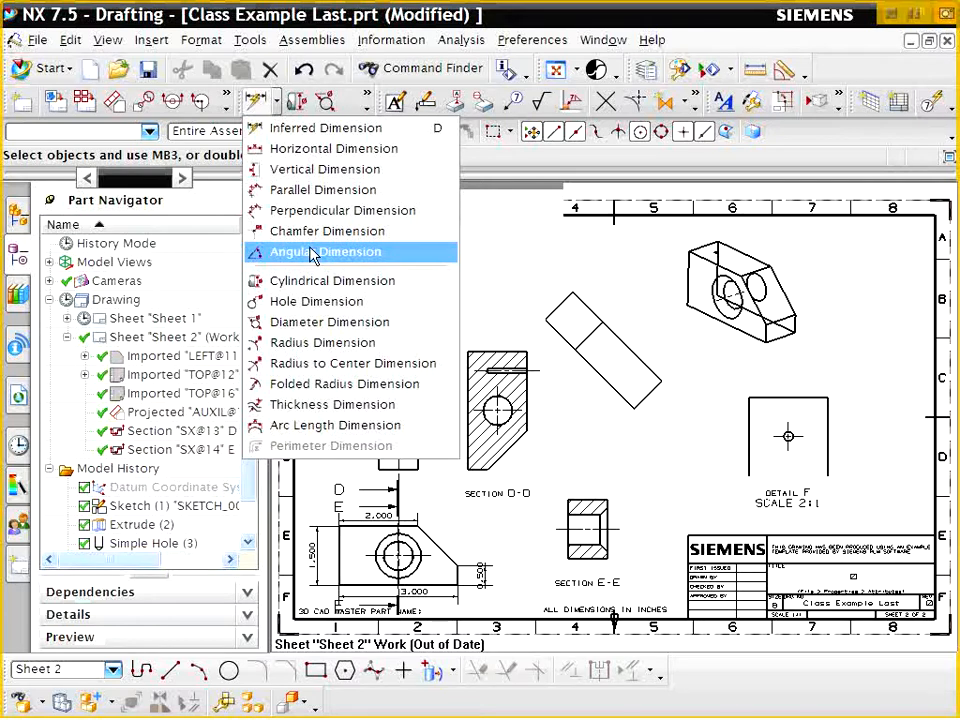
{"action": "left_click", "coordinate": [328, 251]}
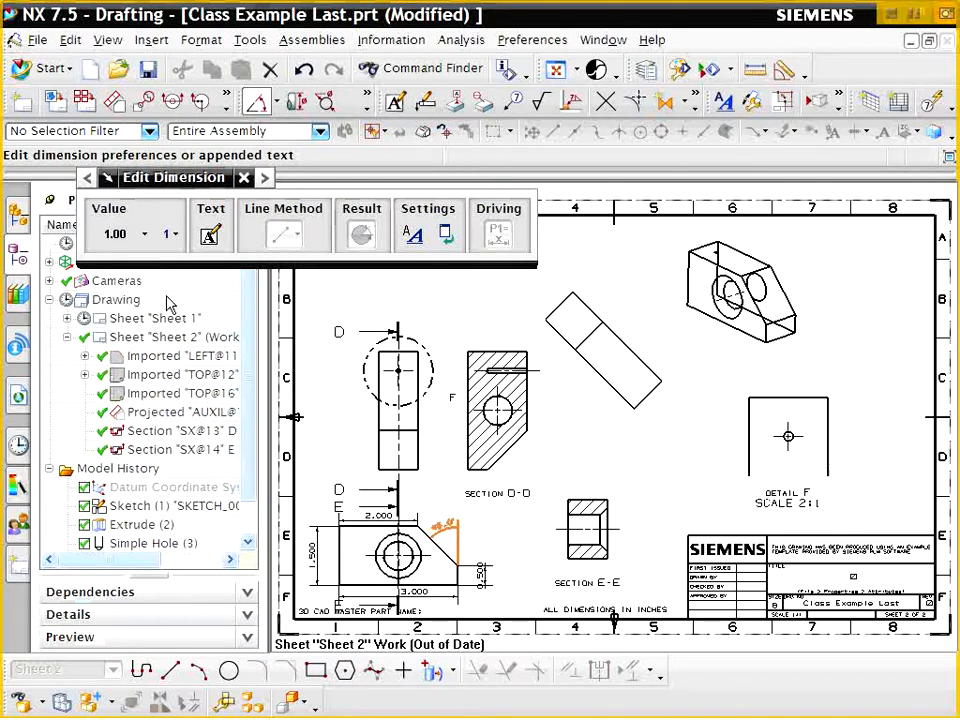
{"action": "mouse_move", "coordinate": [243, 178]}
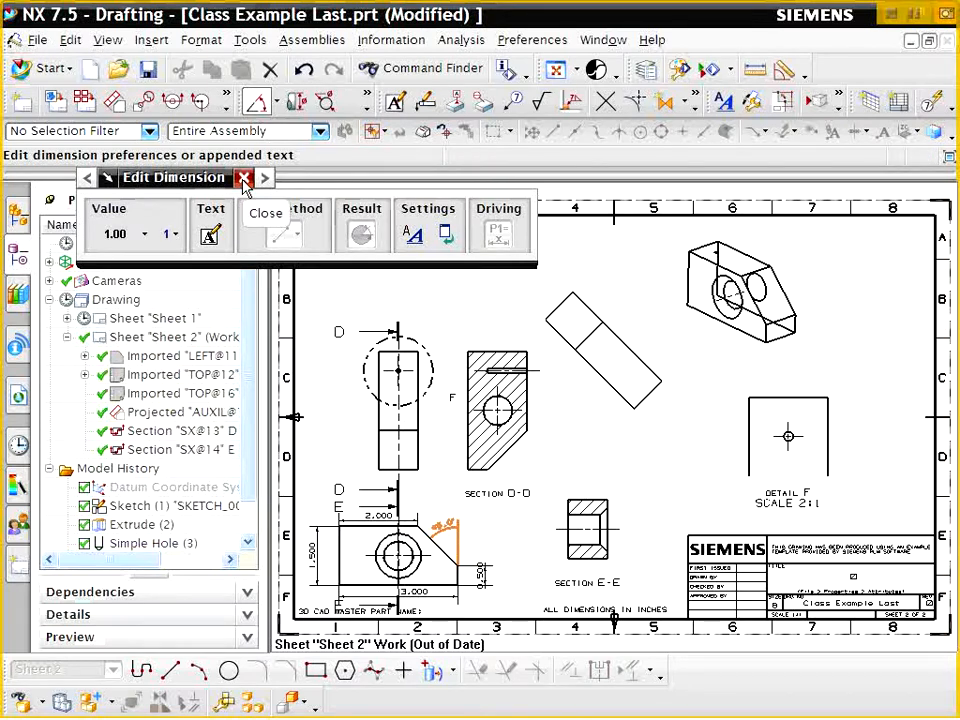
{"action": "left_click", "coordinate": [243, 177]}
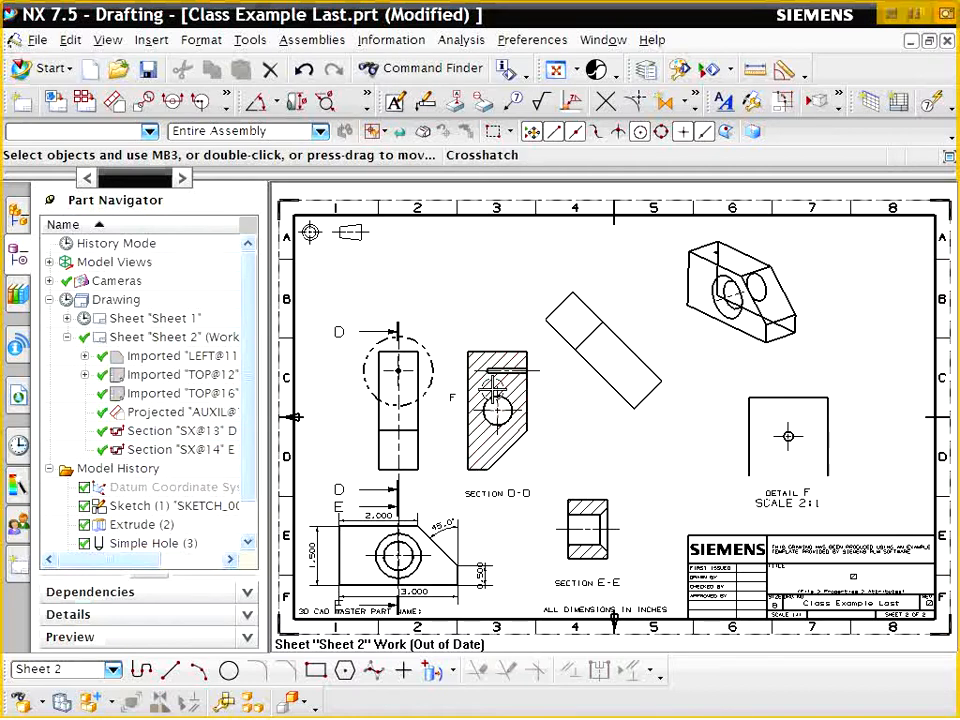
Dimension the small hole's 1.000 depth in section D-D with inferred dimensioning
{"action": "left_click", "coordinate": [258, 102]}
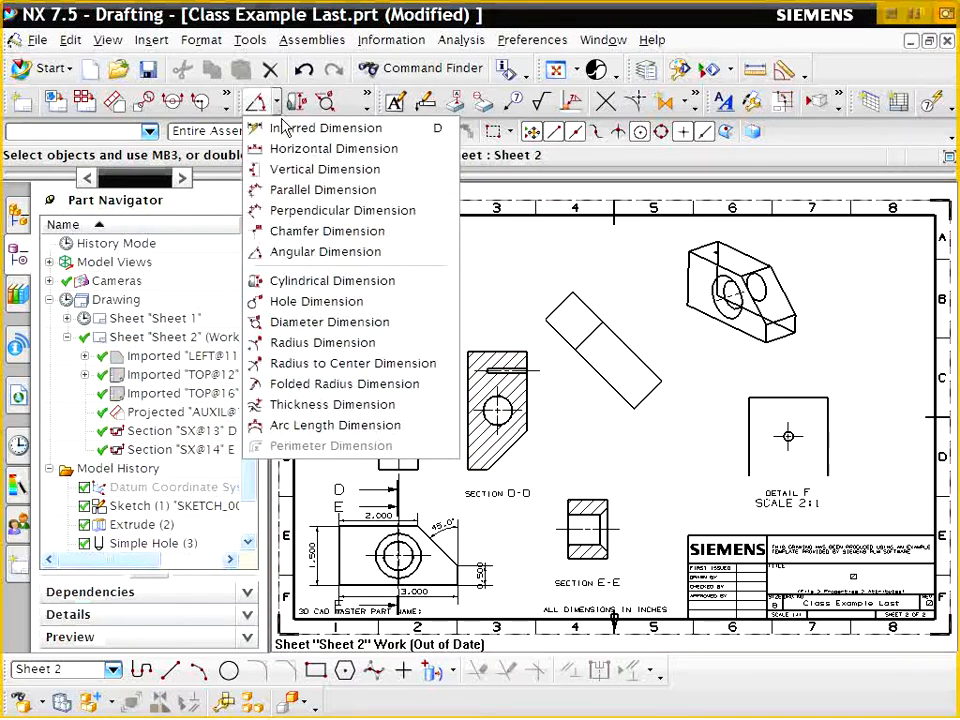
{"action": "left_click", "coordinate": [325, 127]}
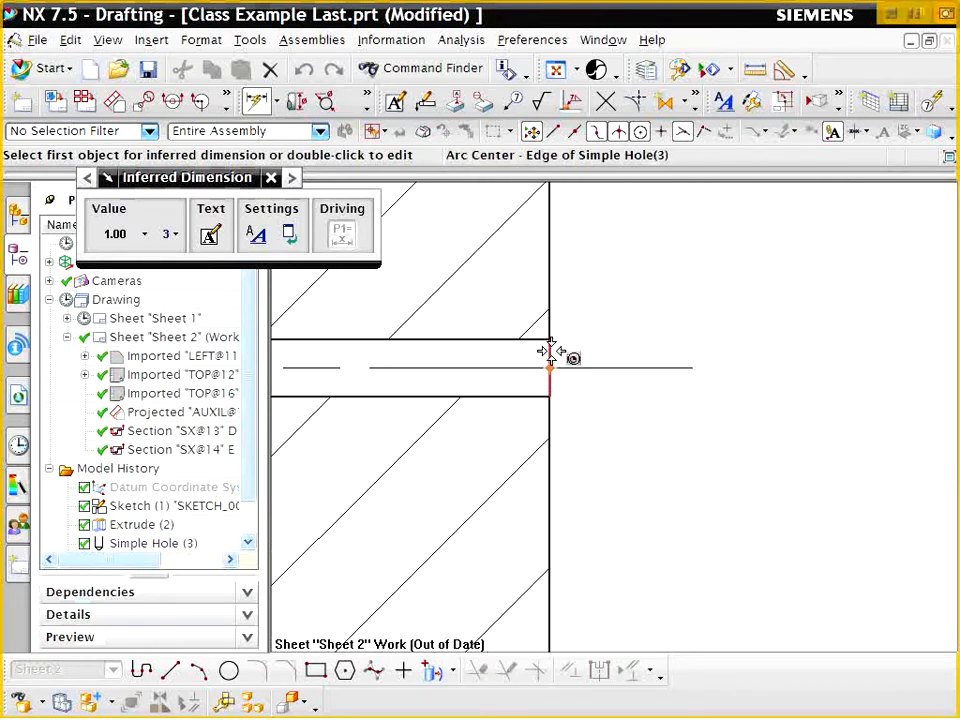
{"action": "left_click", "coordinate": [550, 360]}
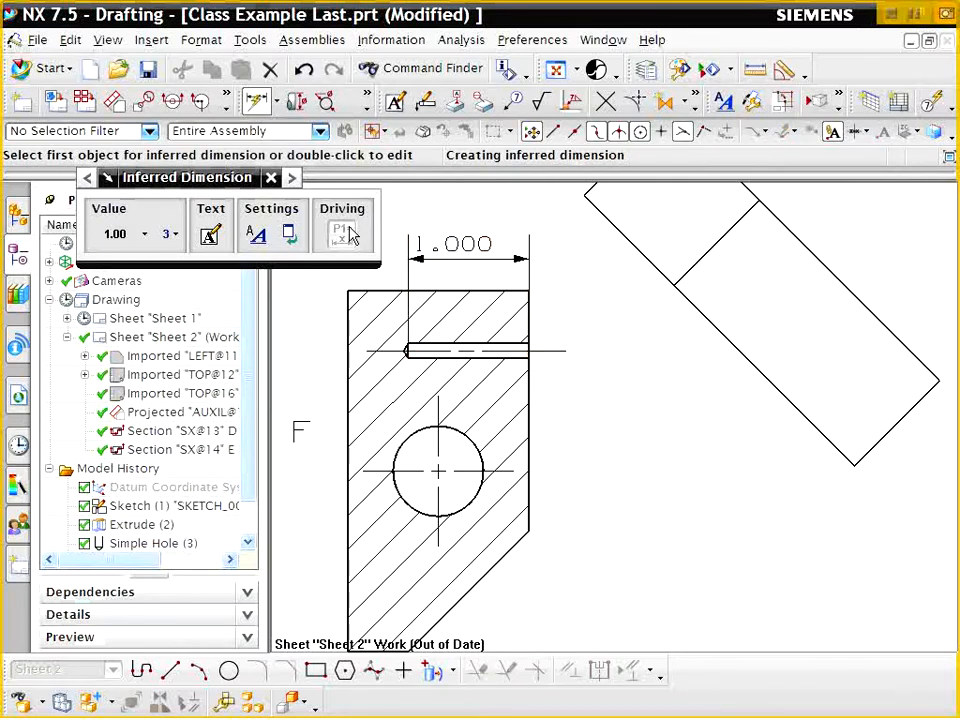
{"action": "mouse_move", "coordinate": [543, 282]}
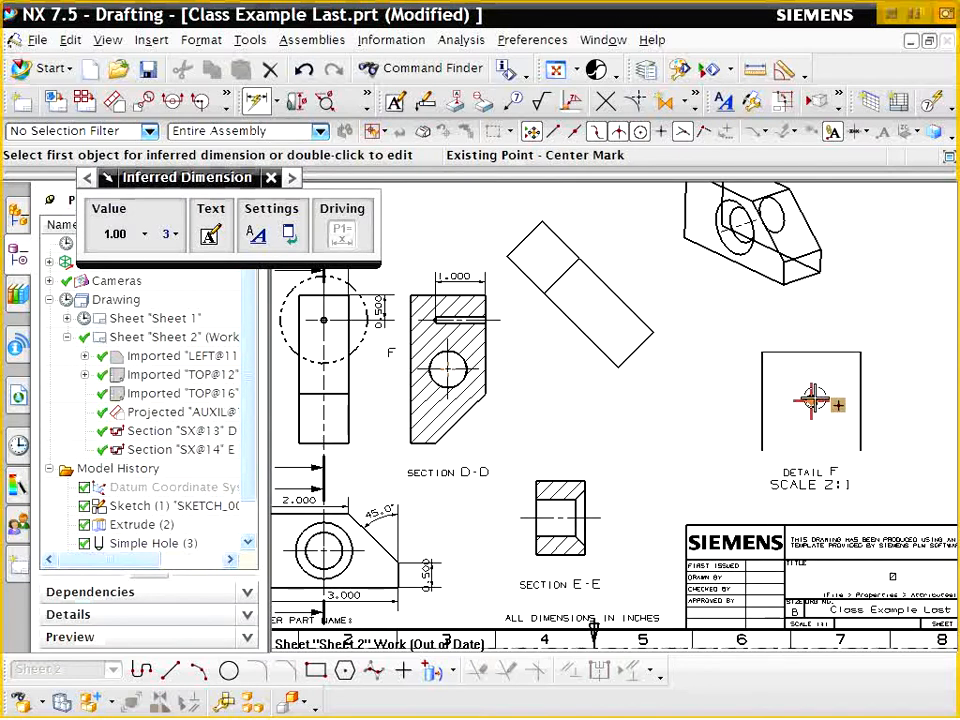
Choose Hole Dimension for the ⌀0.125 callout on Detail F's hole
{"action": "left_click", "coordinate": [277, 101]}
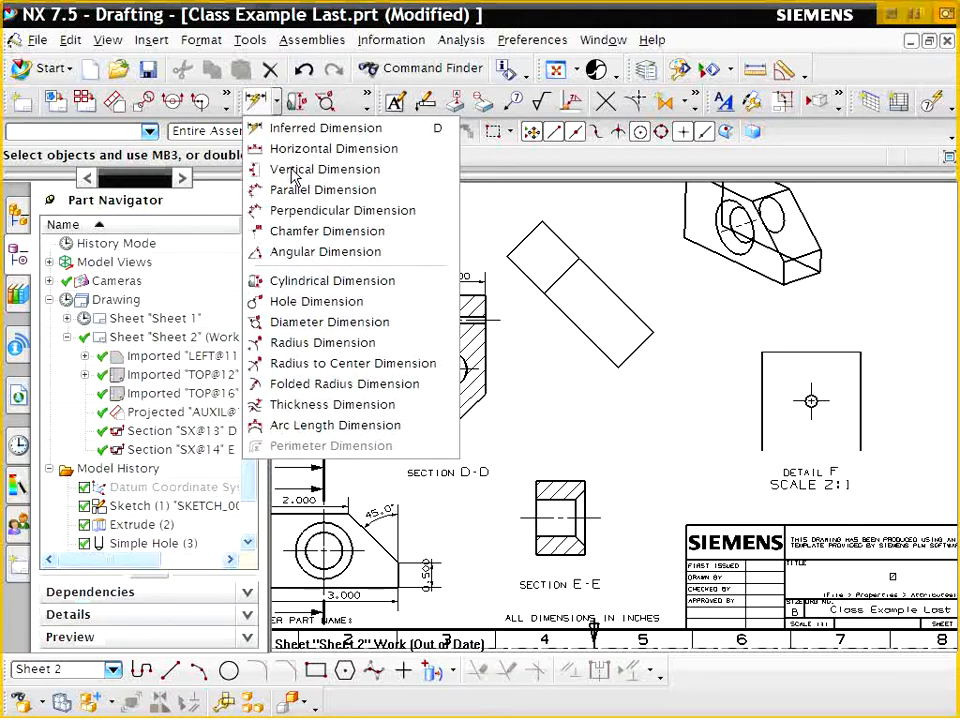
{"action": "mouse_move", "coordinate": [317, 301]}
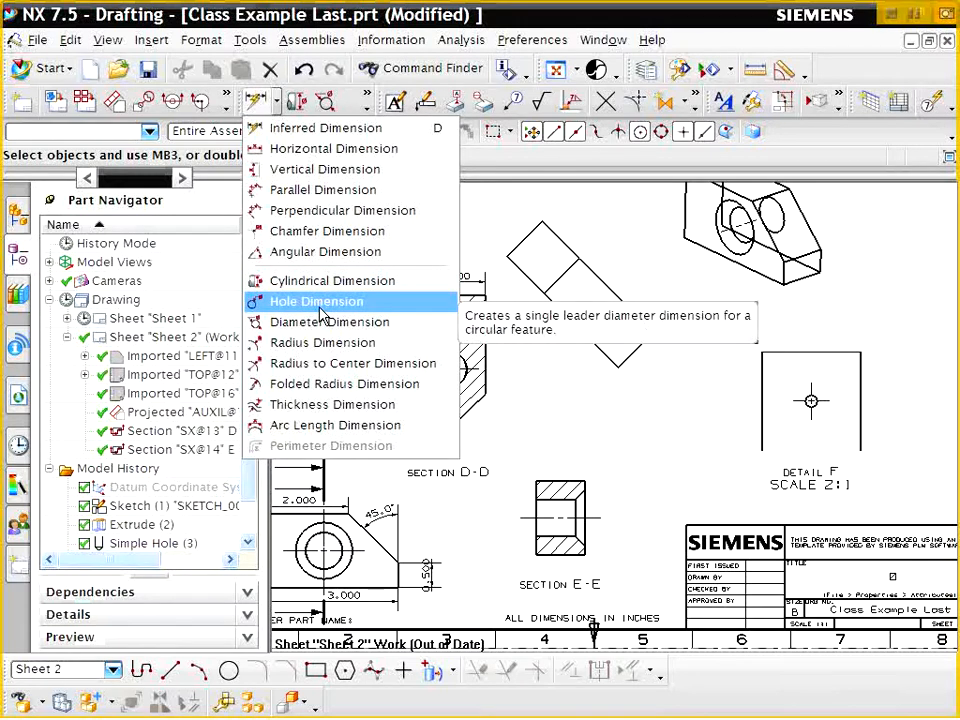
{"action": "left_click", "coordinate": [316, 301]}
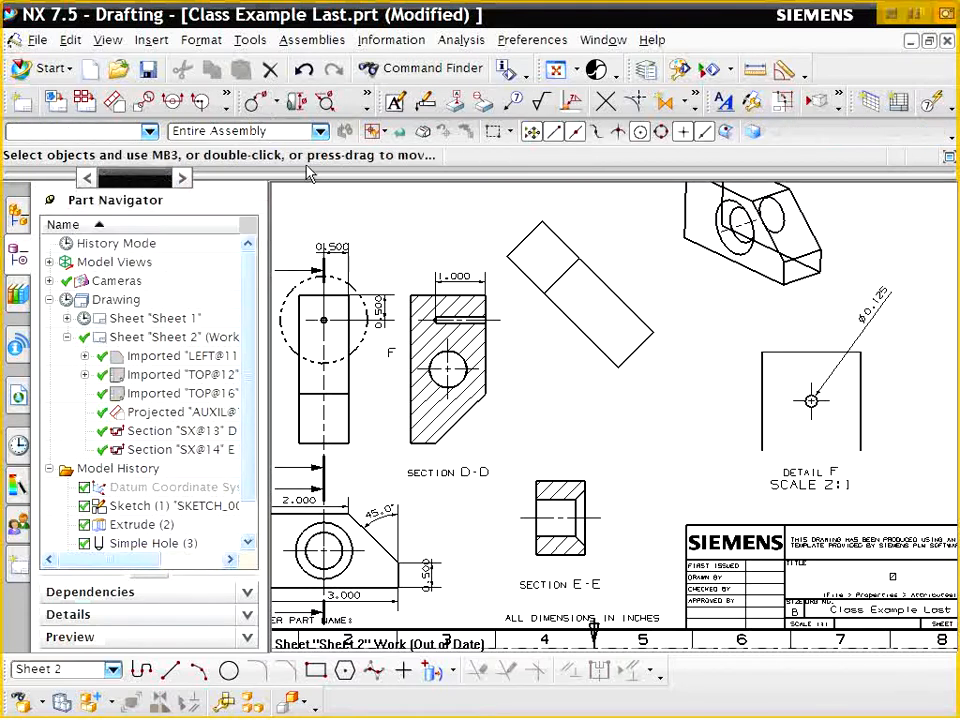
Place a ⌀0.750 cylindrical dimension on the large bore in Section E-E
{"action": "left_click", "coordinate": [278, 101]}
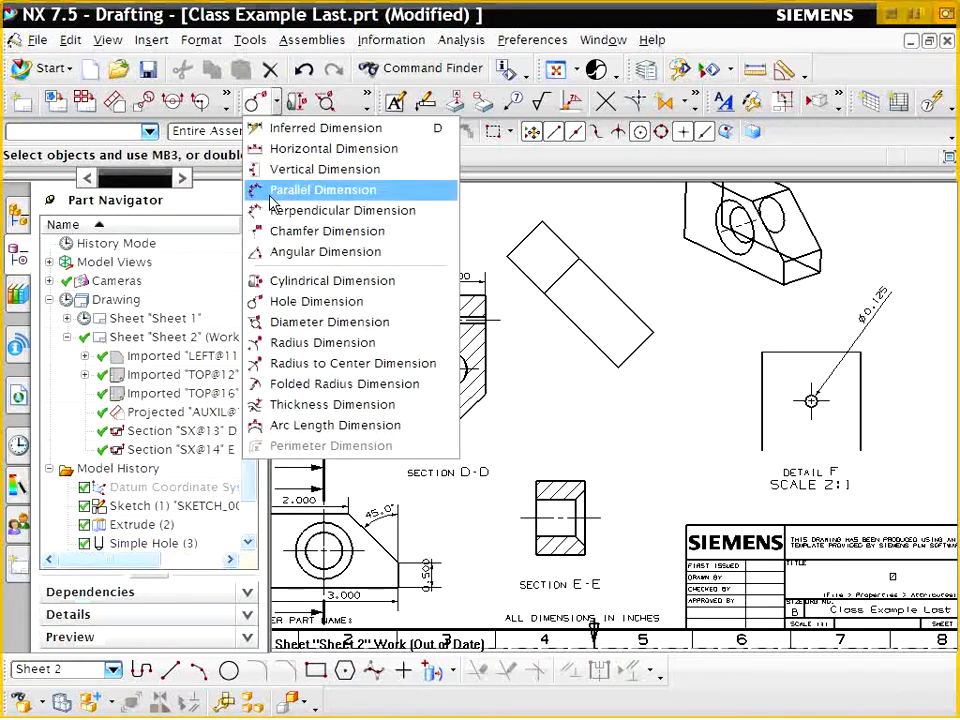
{"action": "mouse_move", "coordinate": [351, 404]}
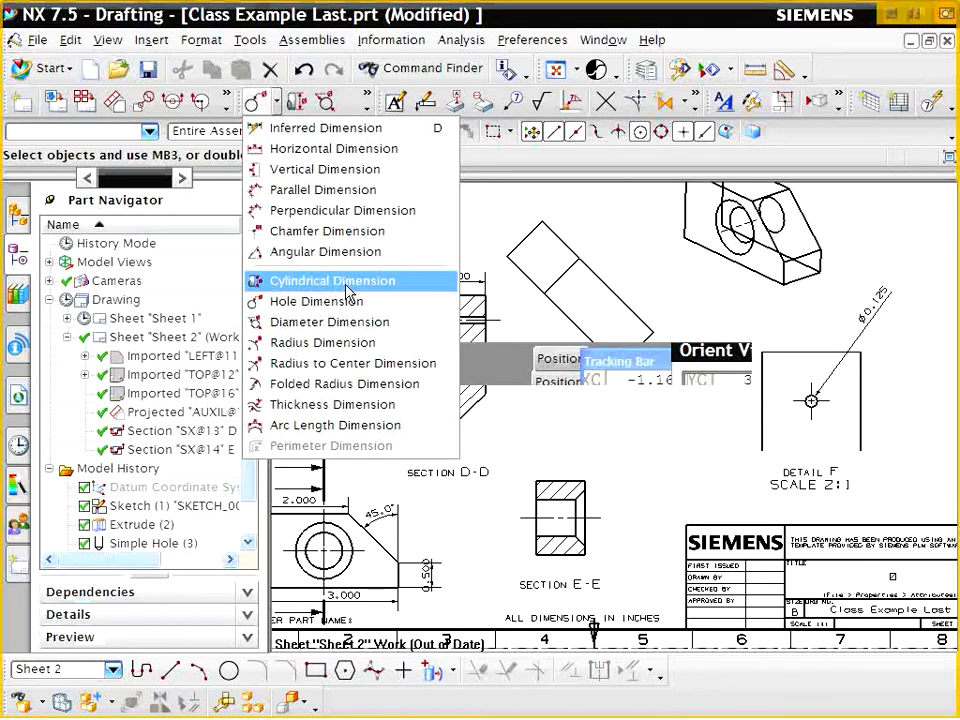
{"action": "left_click", "coordinate": [331, 281]}
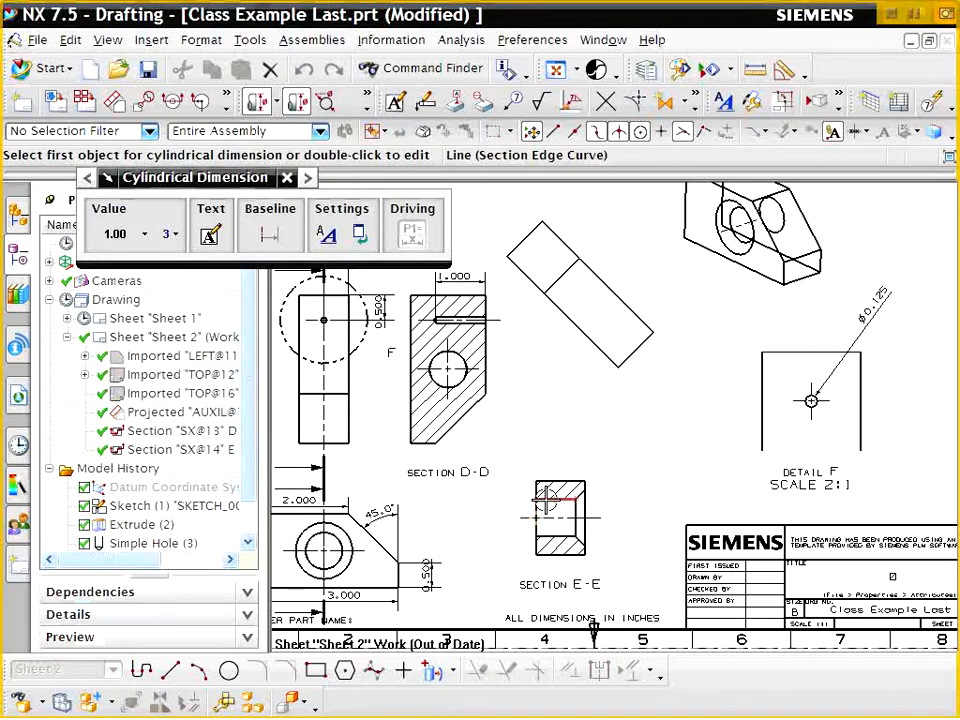
{"action": "left_click", "coordinate": [545, 520]}
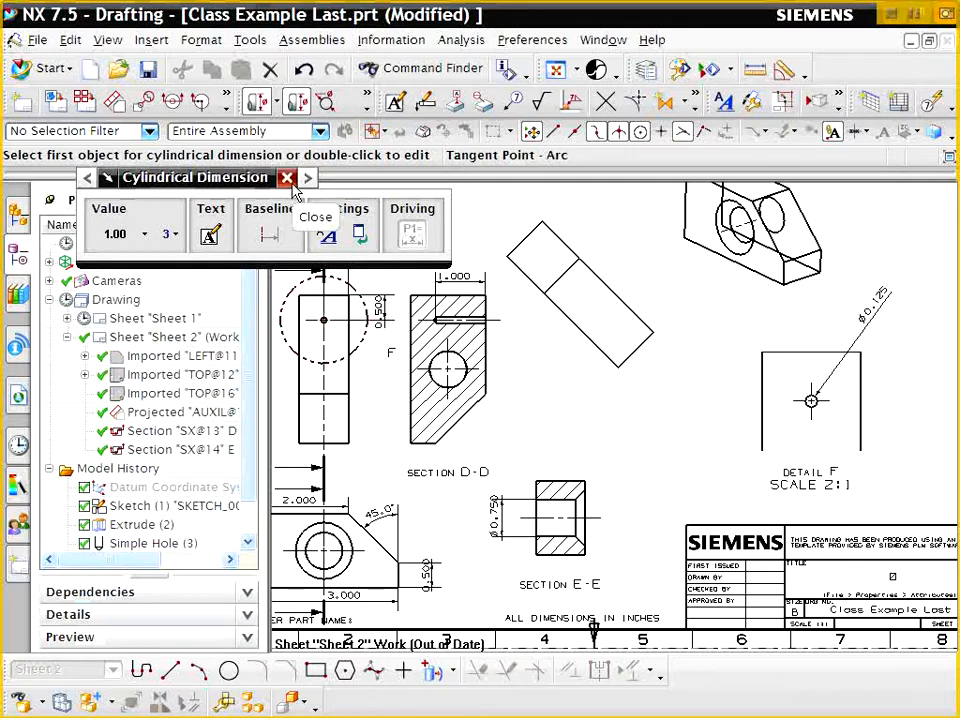
{"action": "left_click", "coordinate": [287, 177]}
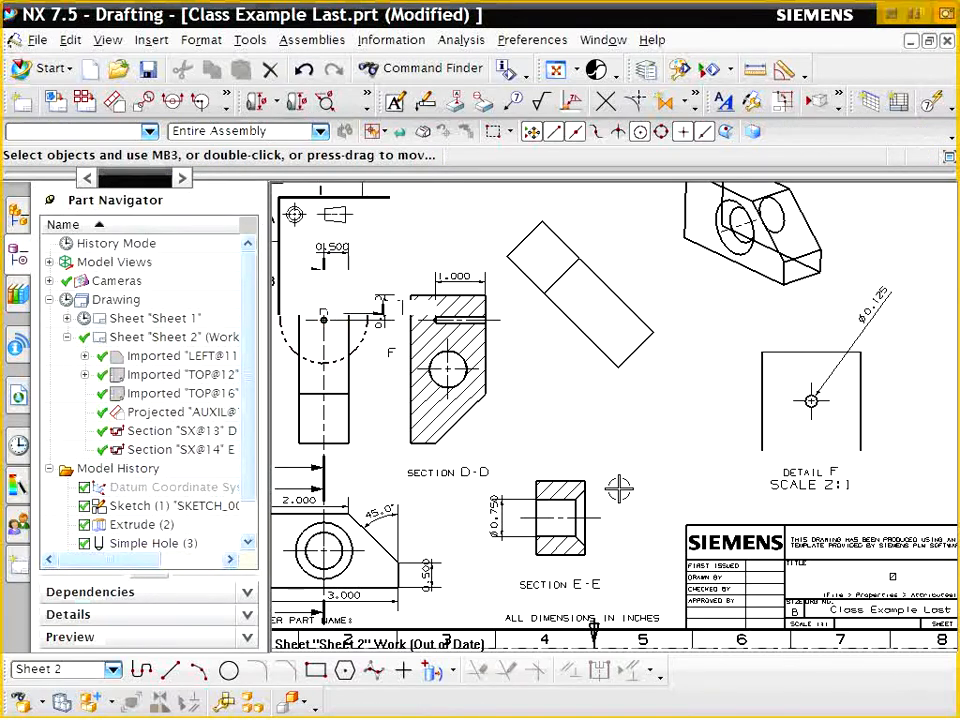
Fit the whole sheet in the window and open Detail F's label style
{"action": "left_click", "coordinate": [180, 449]}
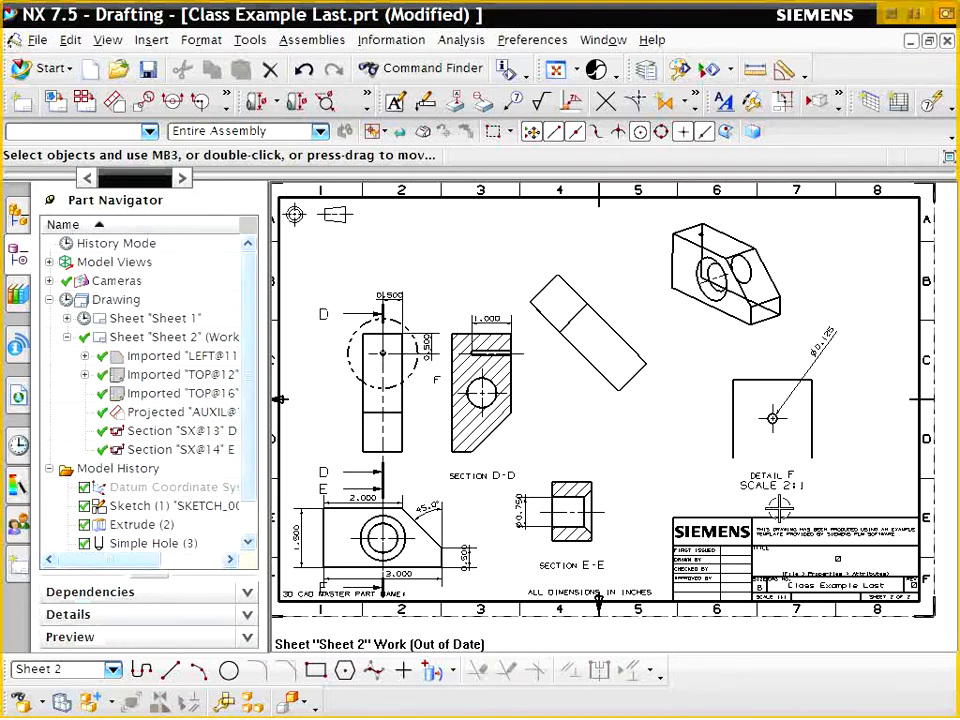
{"action": "left_click", "coordinate": [775, 480]}
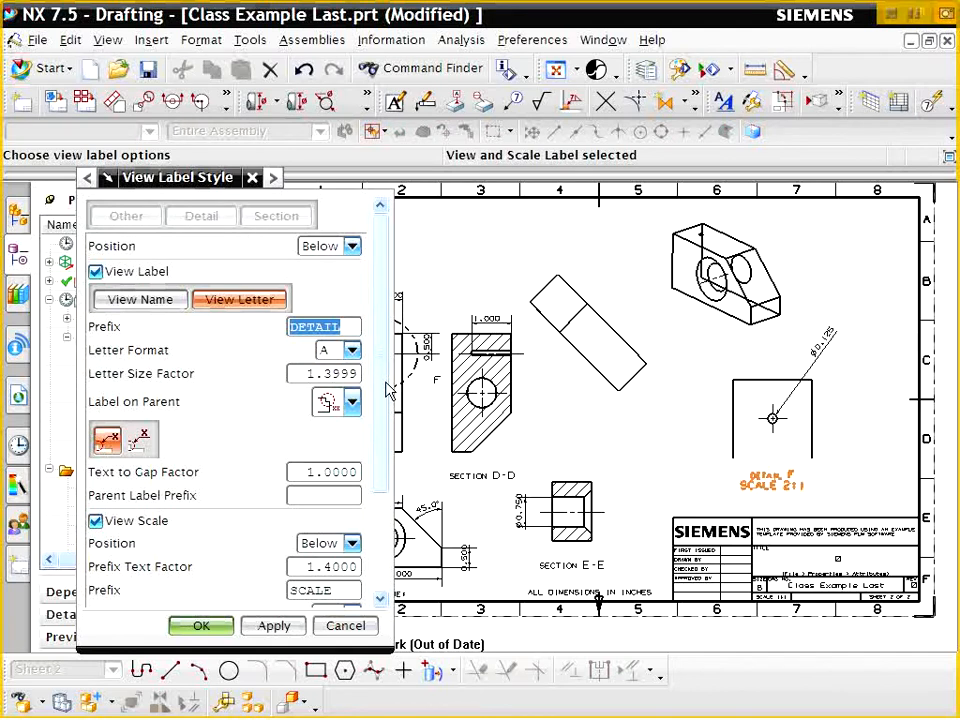
{"action": "scroll", "scroll_direction": "down", "scroll_amount": 3}
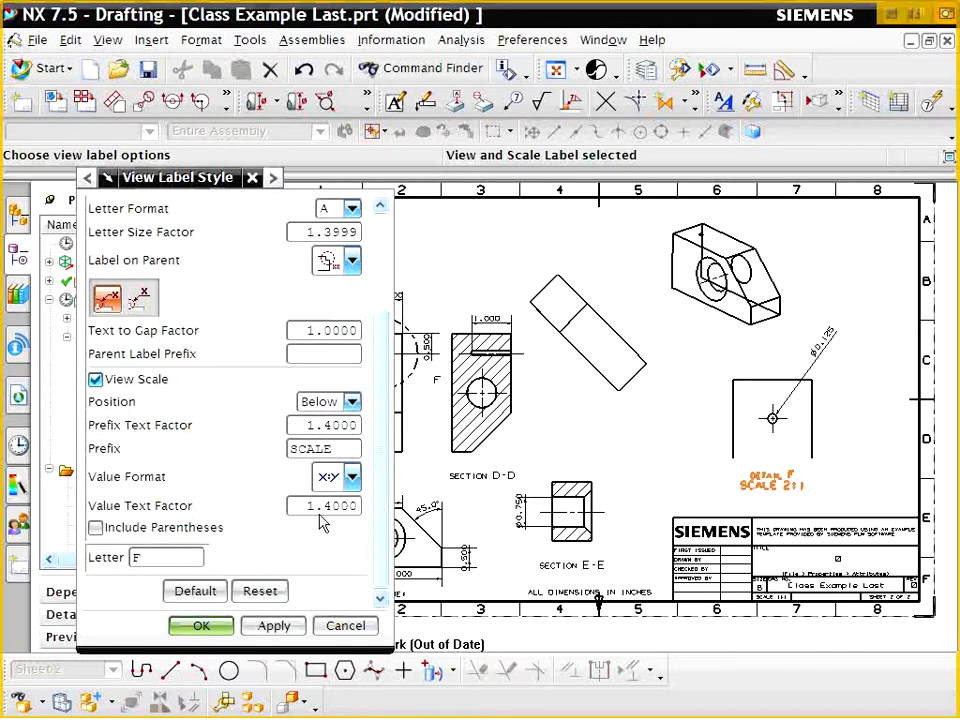
{"action": "left_click", "coordinate": [352, 477]}
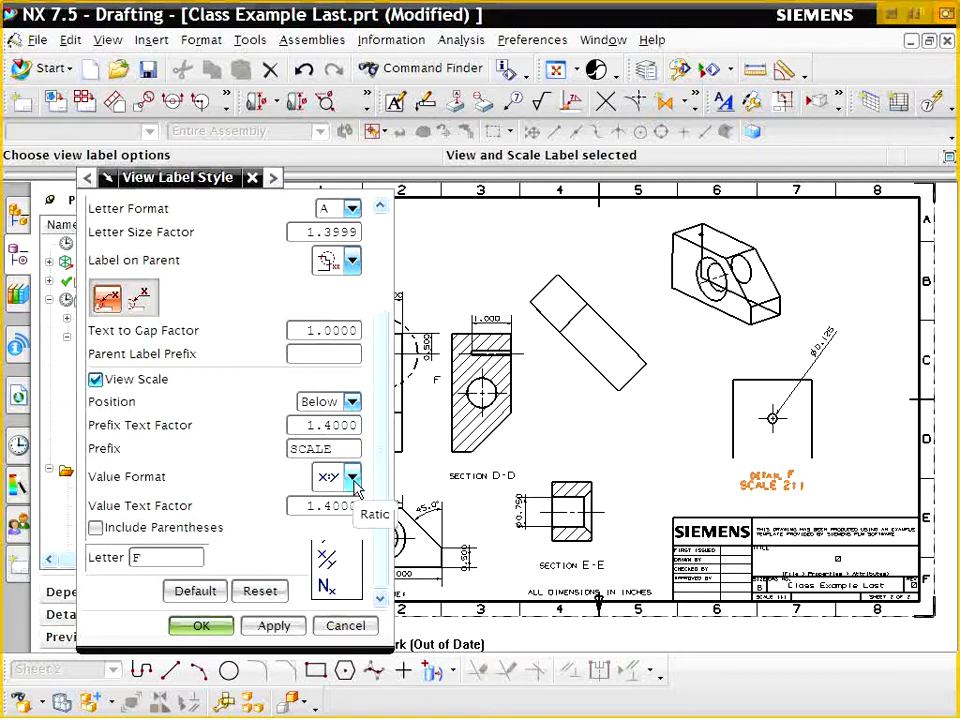
{"action": "left_click", "coordinate": [352, 476]}
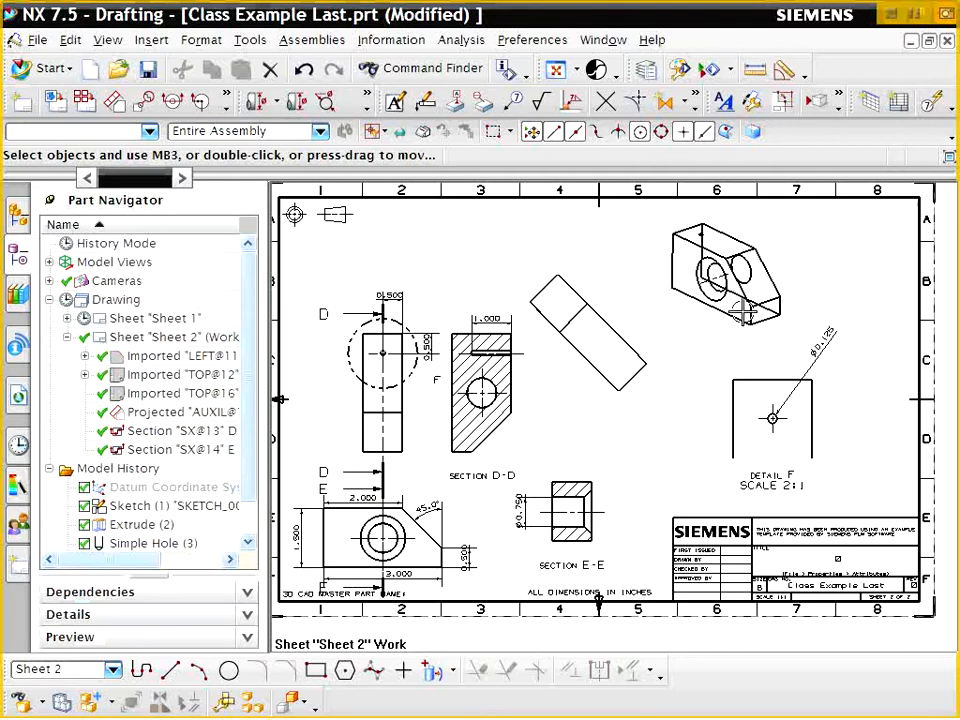
Select isometric view TOP@16 in the Part Navigator and open its context menu
{"action": "left_click", "coordinate": [165, 337]}
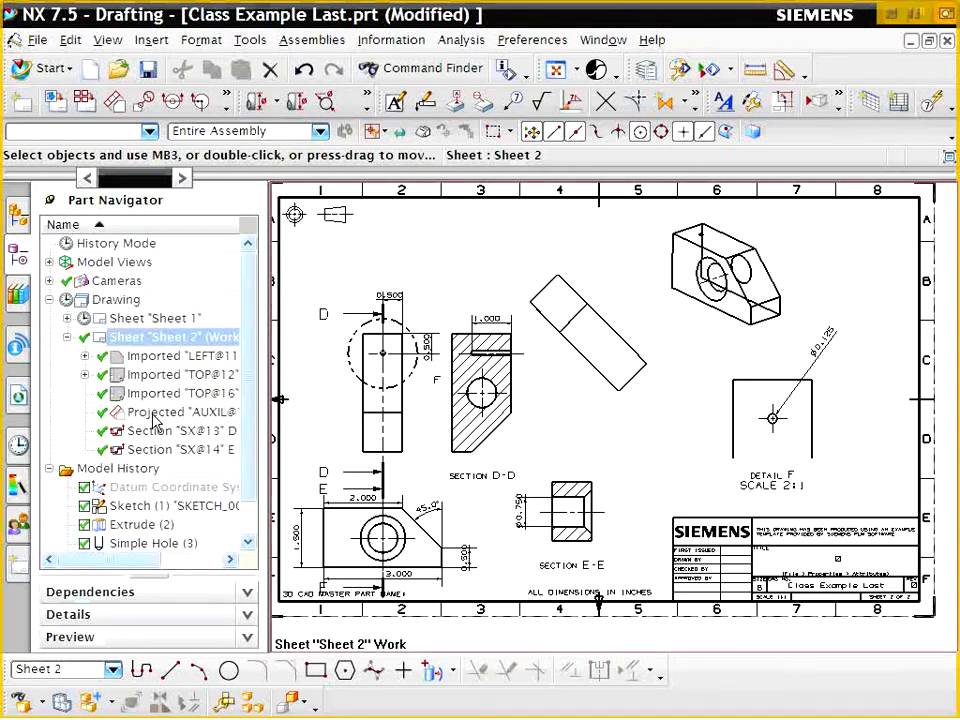
{"action": "mouse_move", "coordinate": [158, 372]}
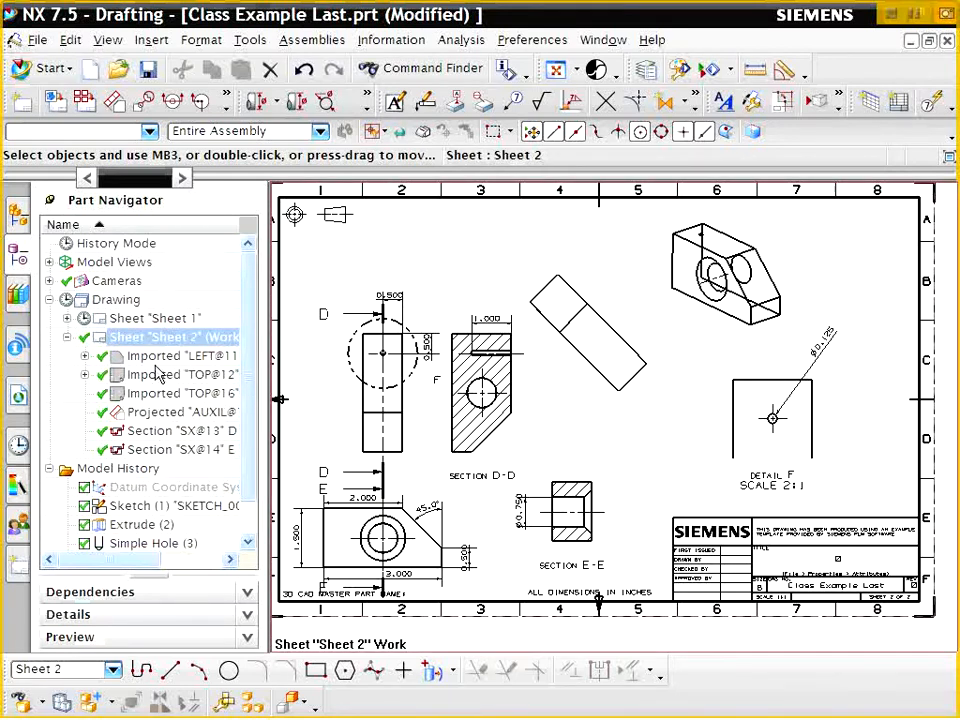
{"action": "left_click", "coordinate": [182, 374]}
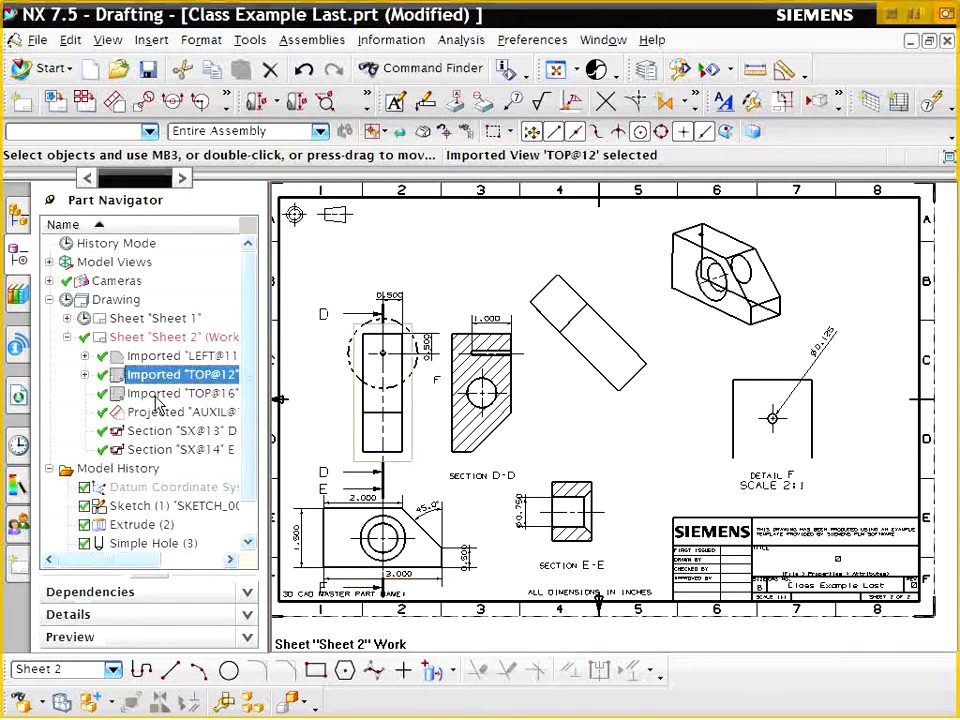
{"action": "left_click", "coordinate": [180, 393]}
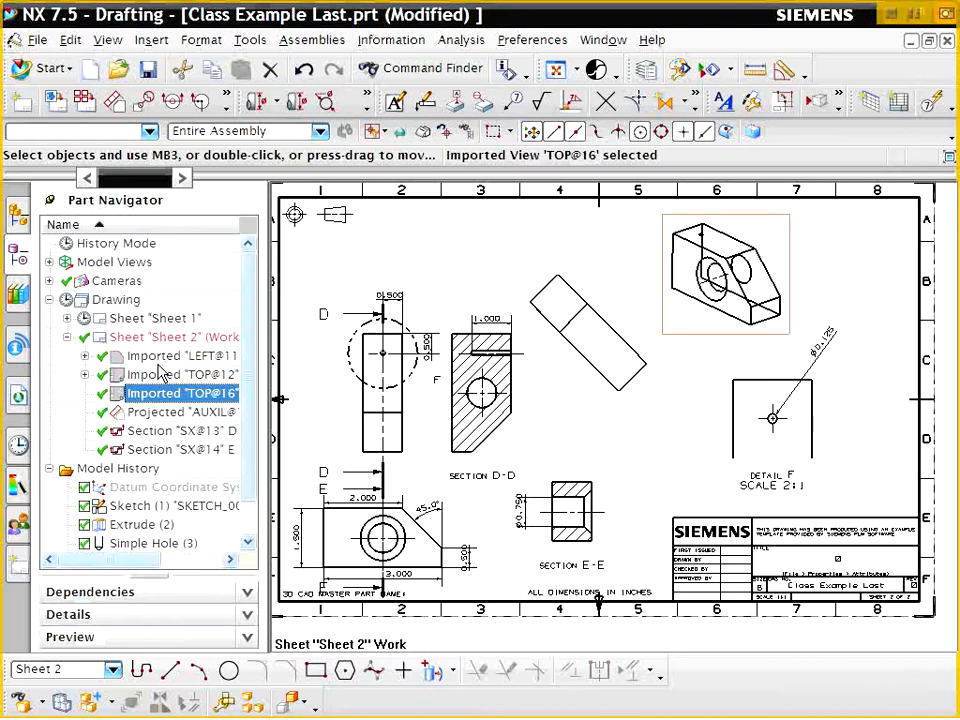
{"action": "mouse_move", "coordinate": [165, 402]}
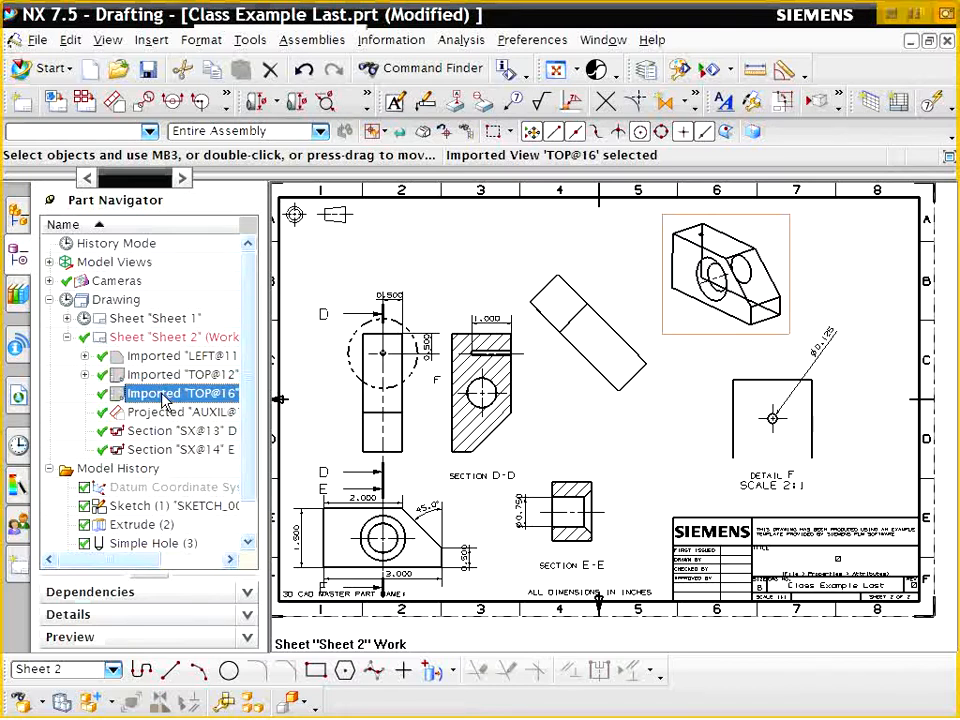
{"action": "right_click", "coordinate": [180, 393]}
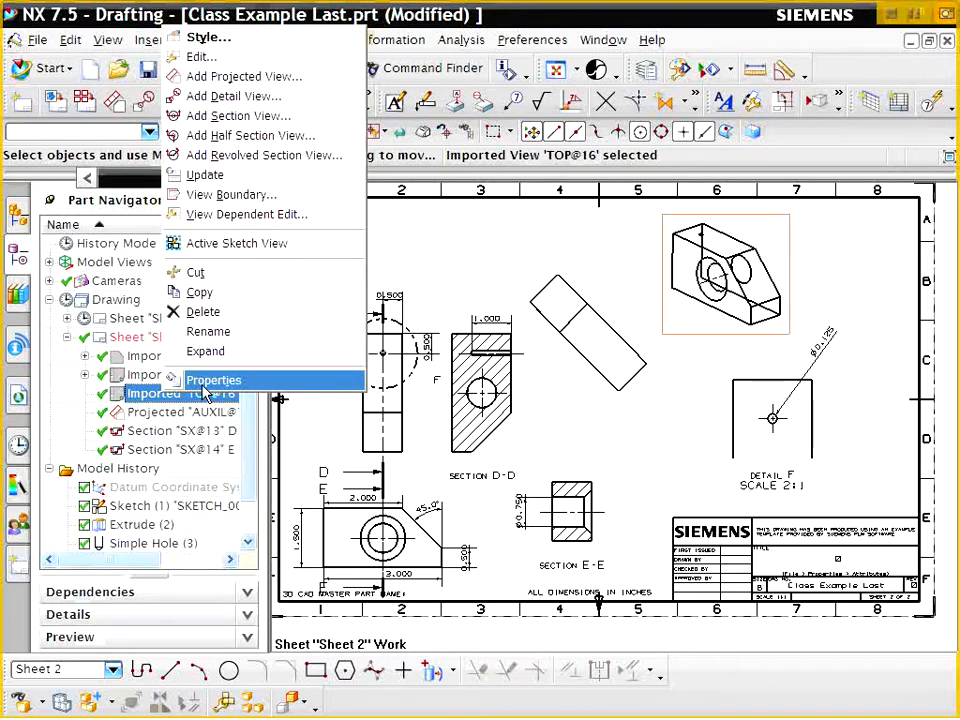
{"action": "mouse_move", "coordinate": [201, 56]}
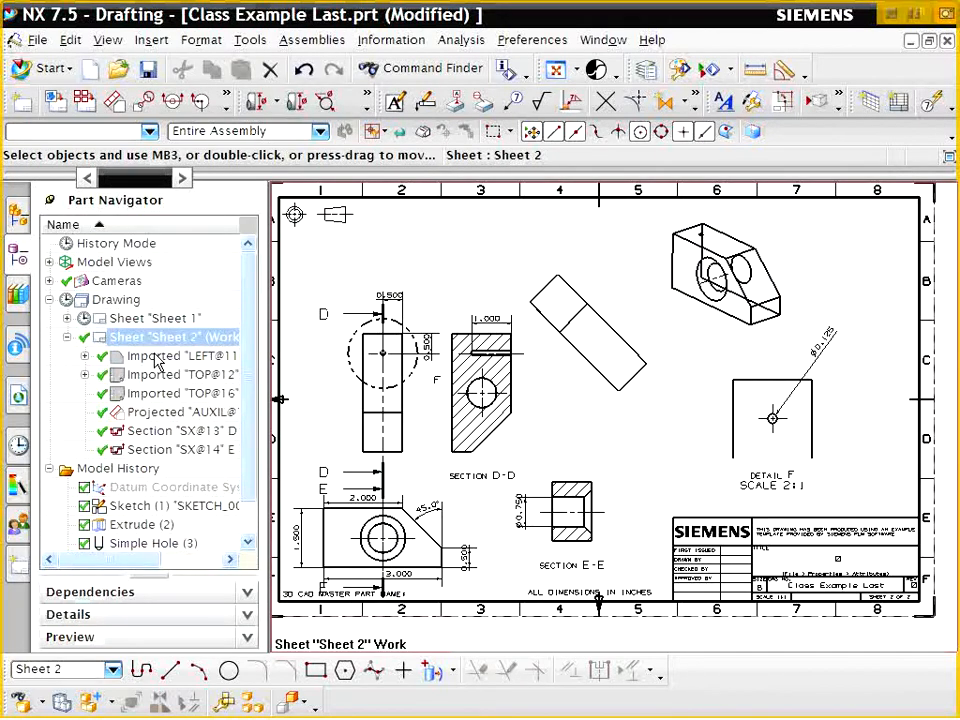
{"action": "left_click", "coordinate": [180, 393]}
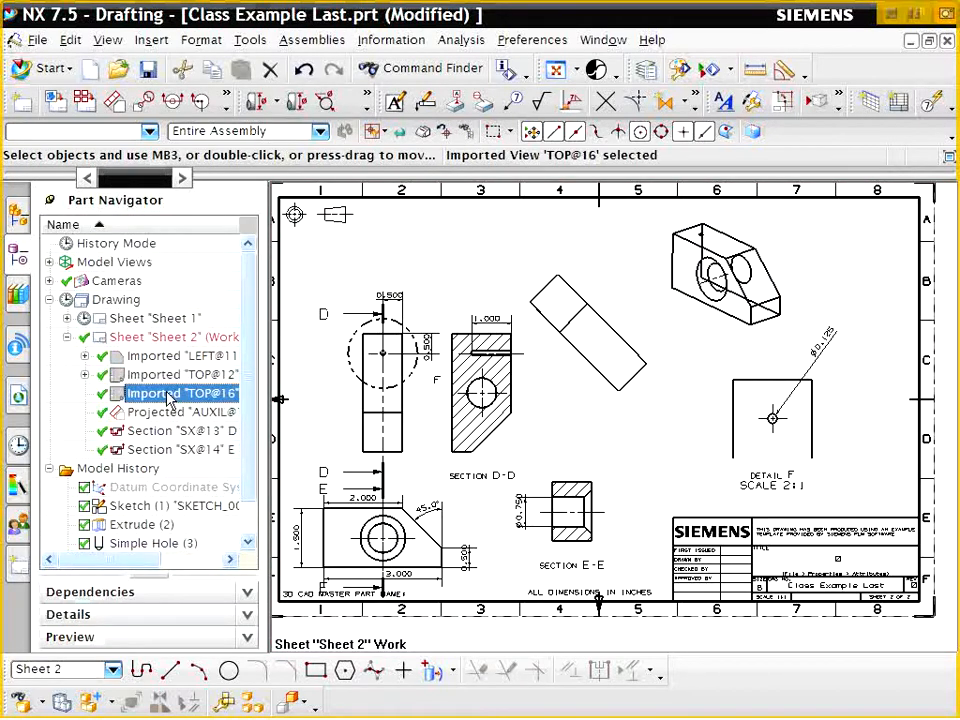
{"action": "right_click", "coordinate": [180, 393]}
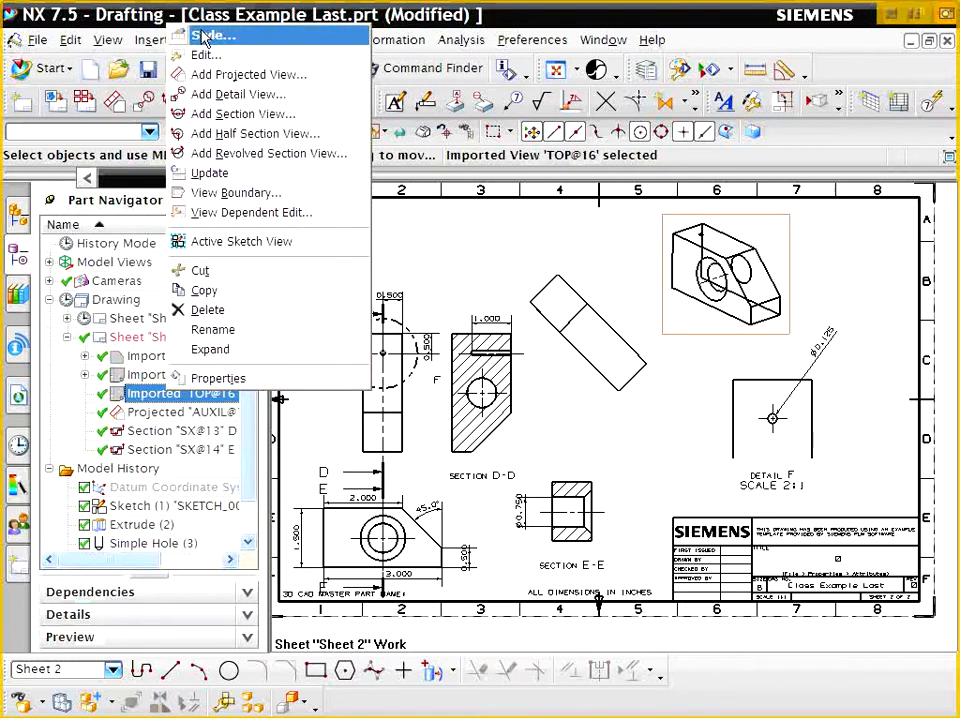
Set the isometric view's hidden line type to dashed in View Style and apply it
{"action": "left_click", "coordinate": [213, 36]}
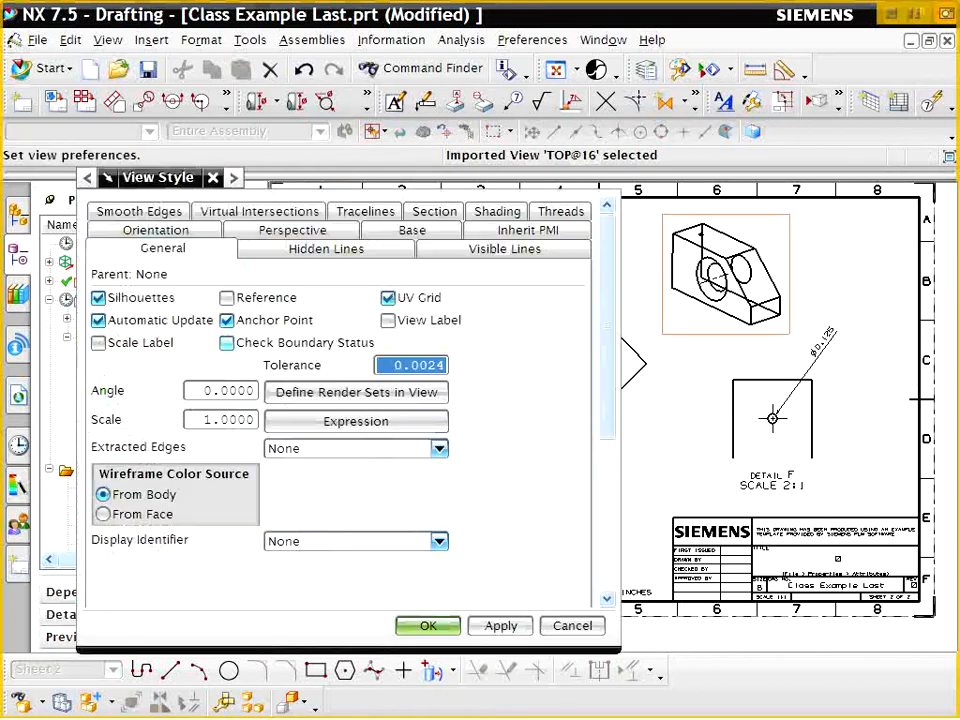
{"action": "left_click", "coordinate": [326, 248]}
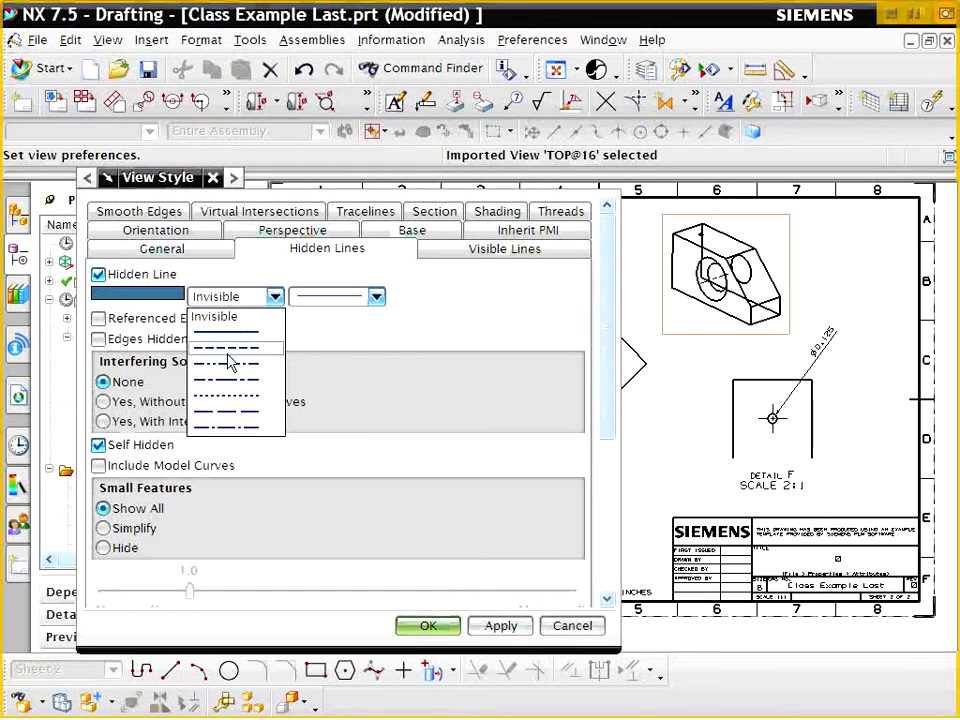
{"action": "left_click", "coordinate": [225, 360]}
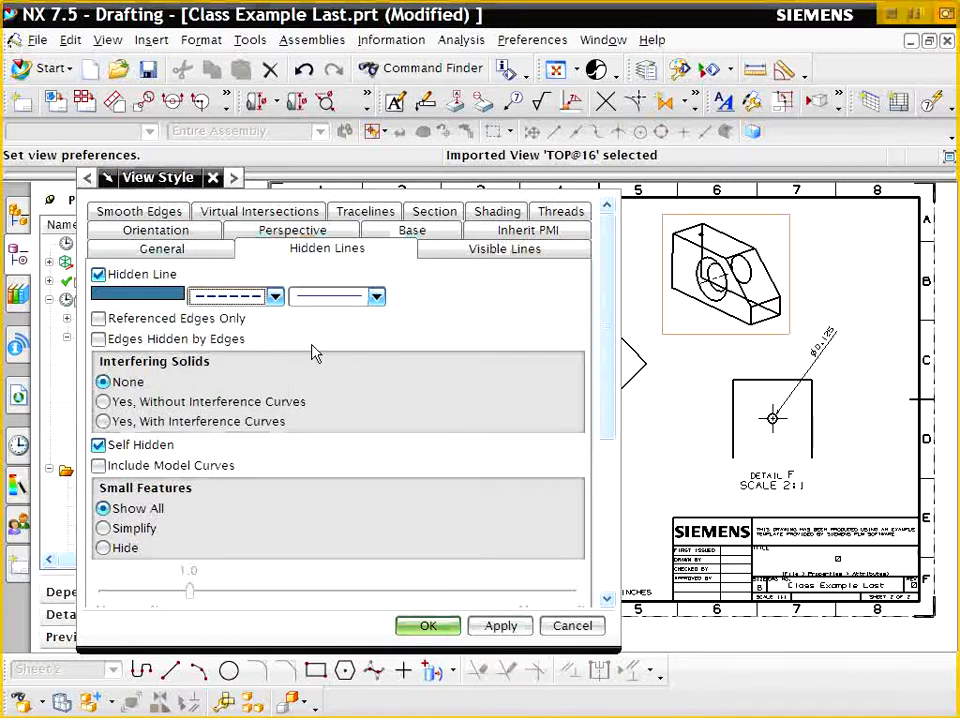
{"action": "left_click", "coordinate": [500, 625]}
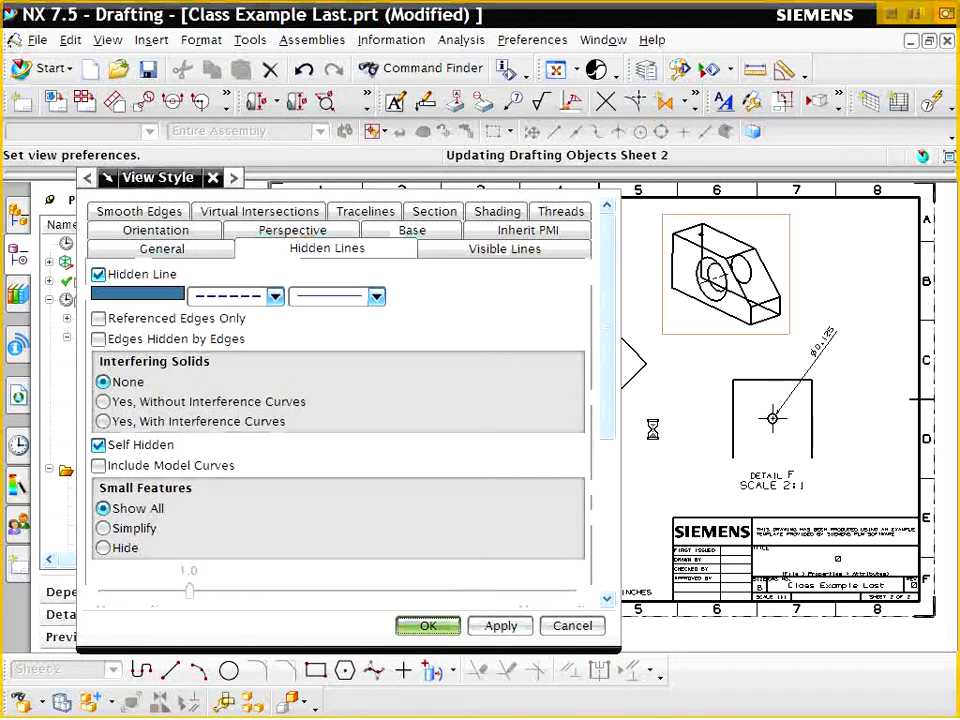
{"action": "left_click", "coordinate": [427, 625]}
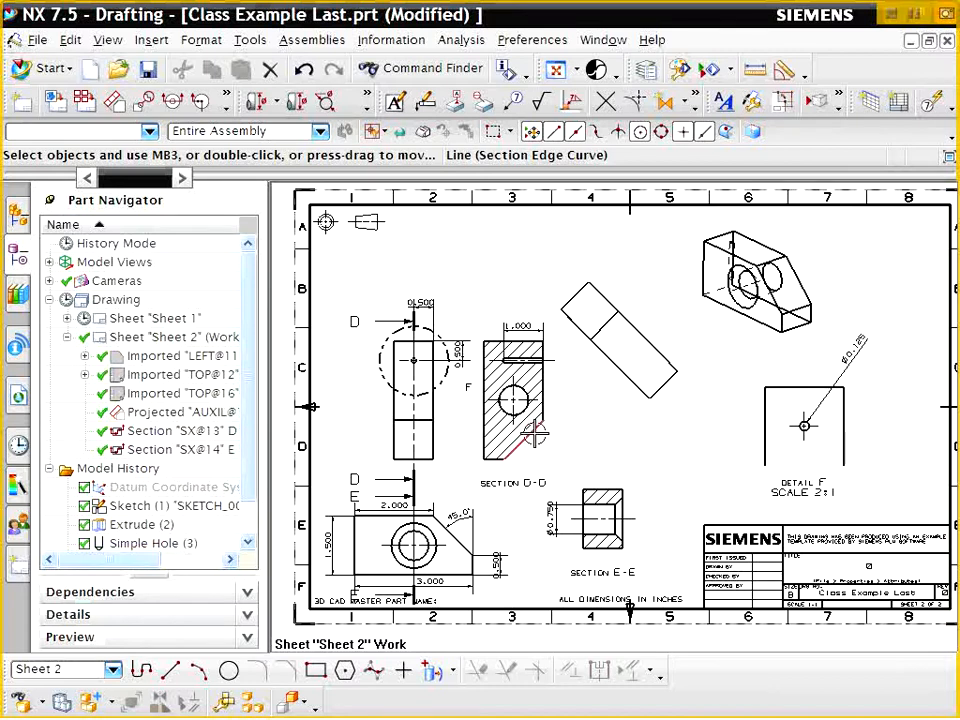
{"action": "mouse_move", "coordinate": [535, 435]}
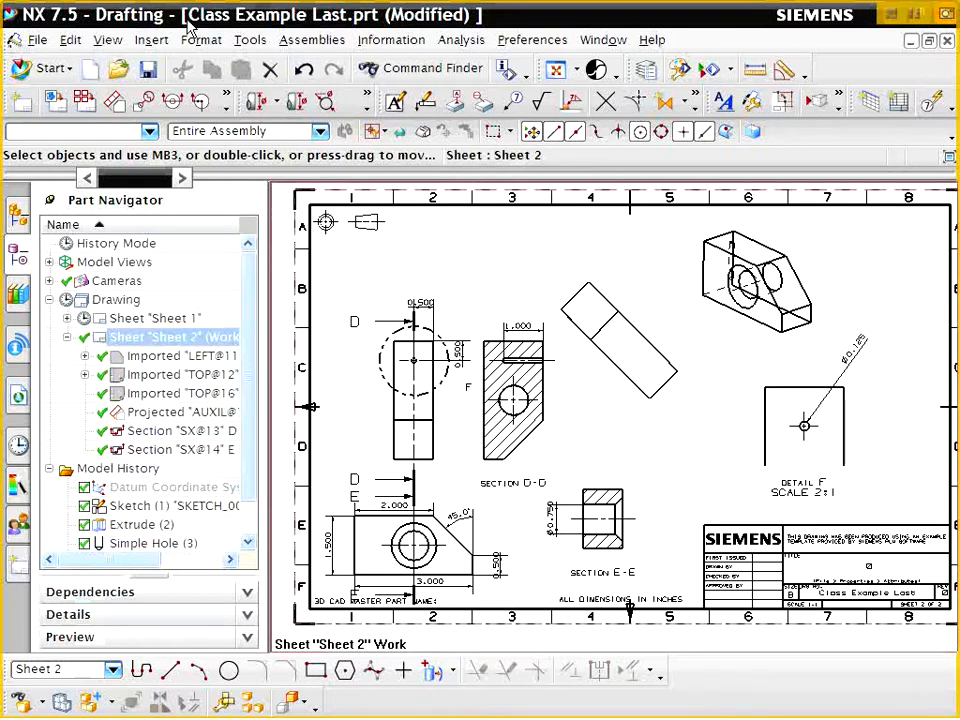
Place a REFERENCE VIEW note, size 1.25 with associative alignment, below the isometric view
{"action": "left_click", "coordinate": [152, 39]}
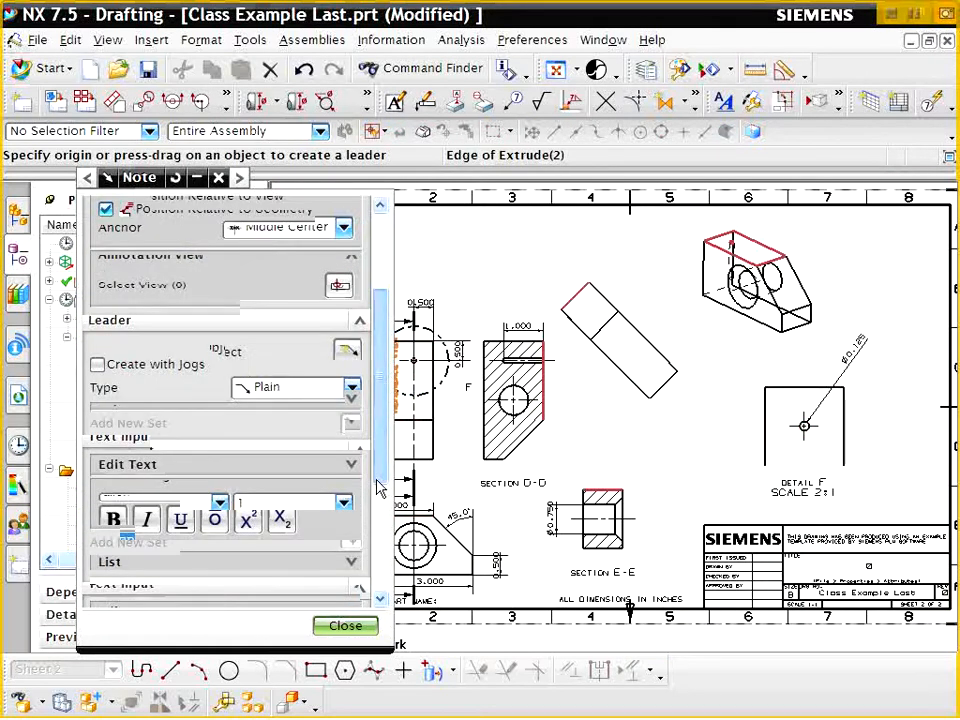
{"action": "scroll", "scroll_direction": "down", "scroll_amount": 3}
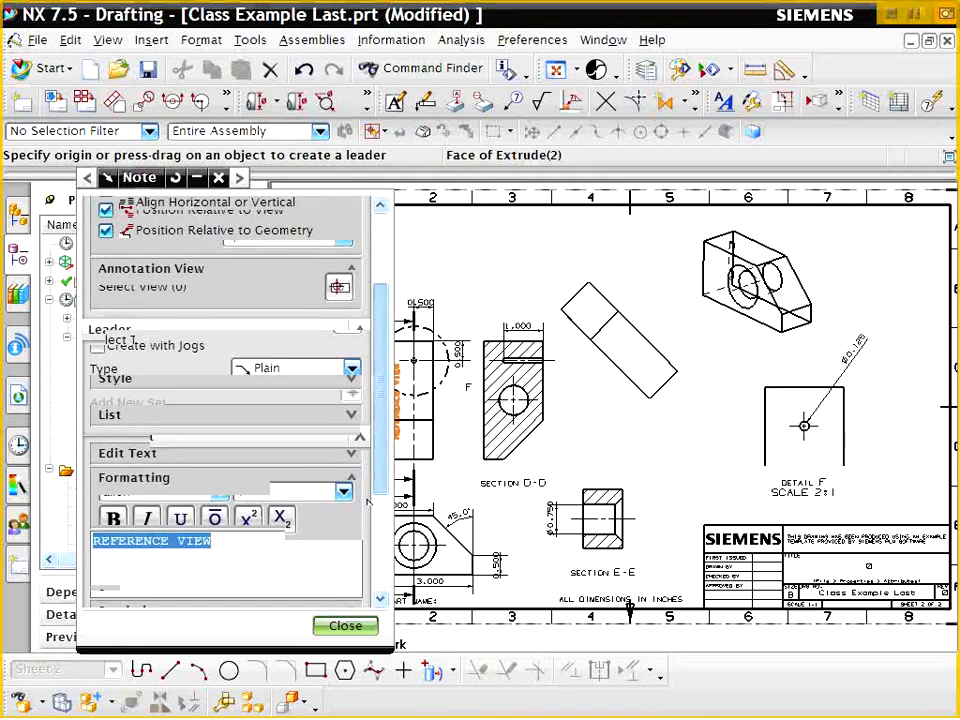
{"action": "scroll", "scroll_direction": "down", "scroll_amount": 3}
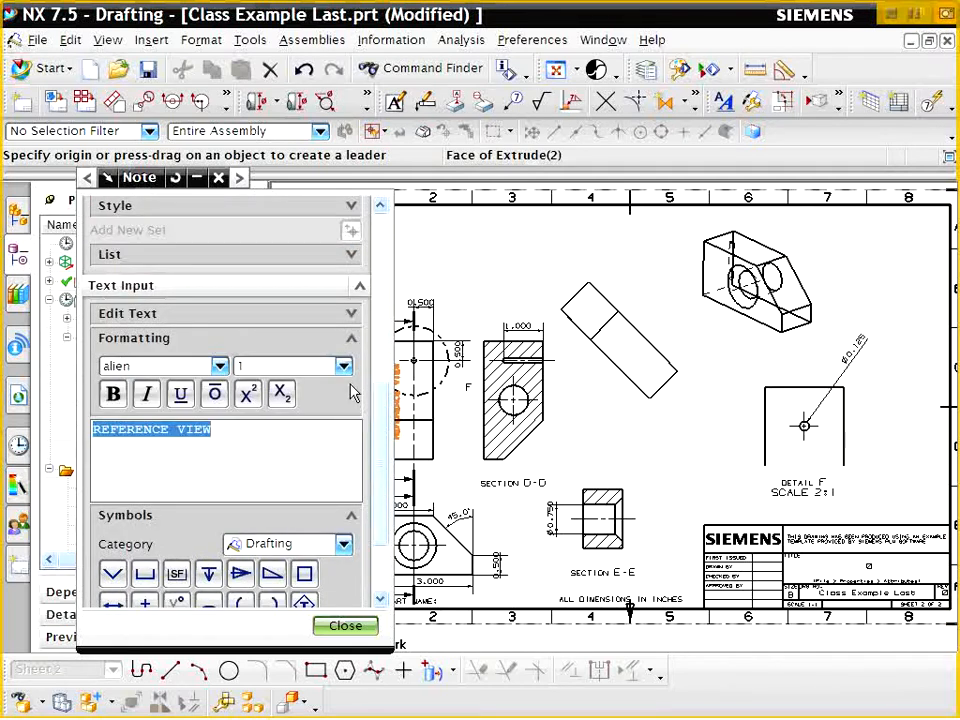
{"action": "left_click", "coordinate": [344, 365]}
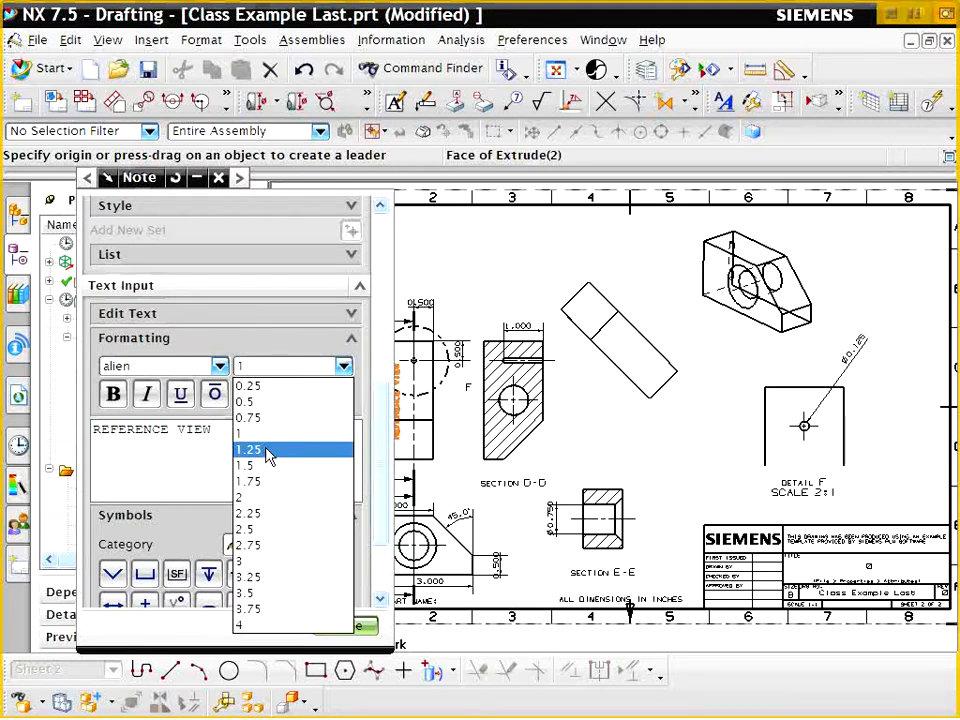
{"action": "left_click", "coordinate": [247, 449]}
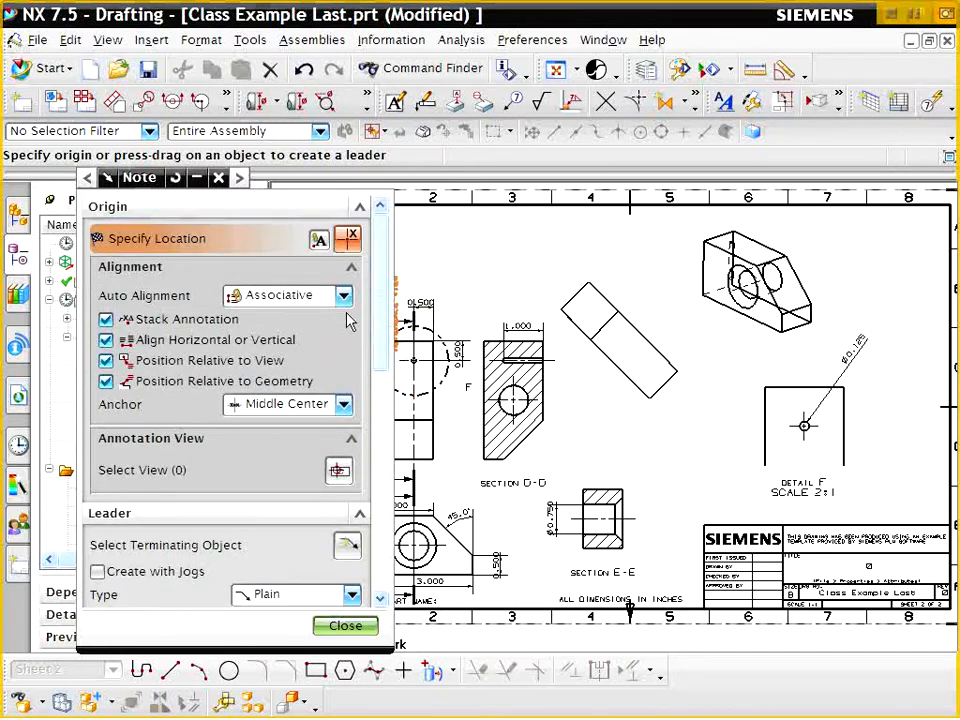
{"action": "left_click", "coordinate": [288, 295]}
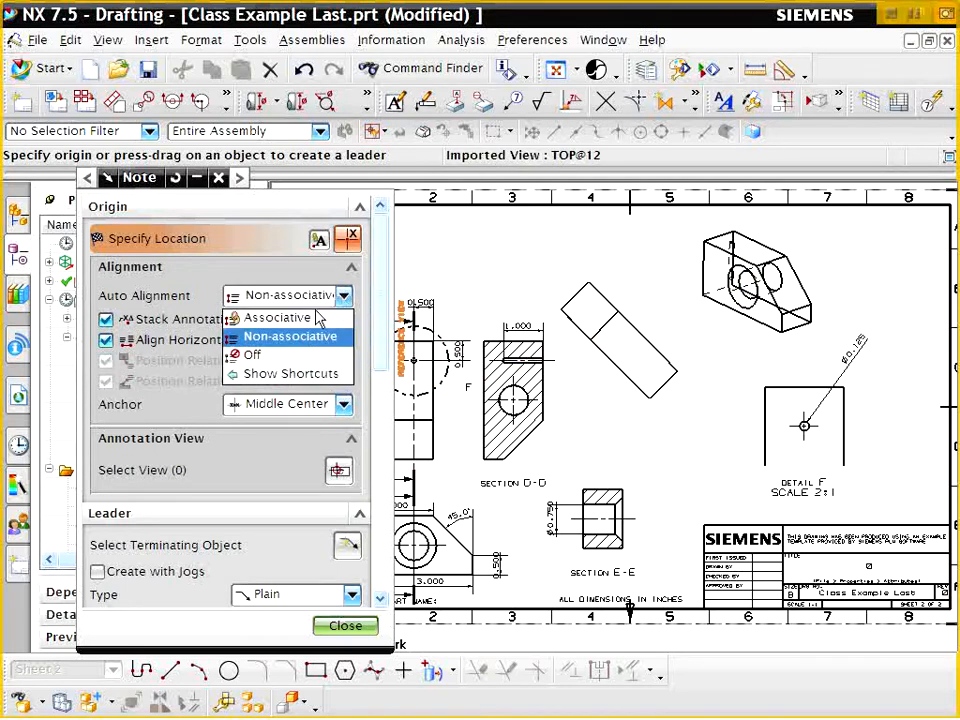
{"action": "left_click", "coordinate": [277, 318]}
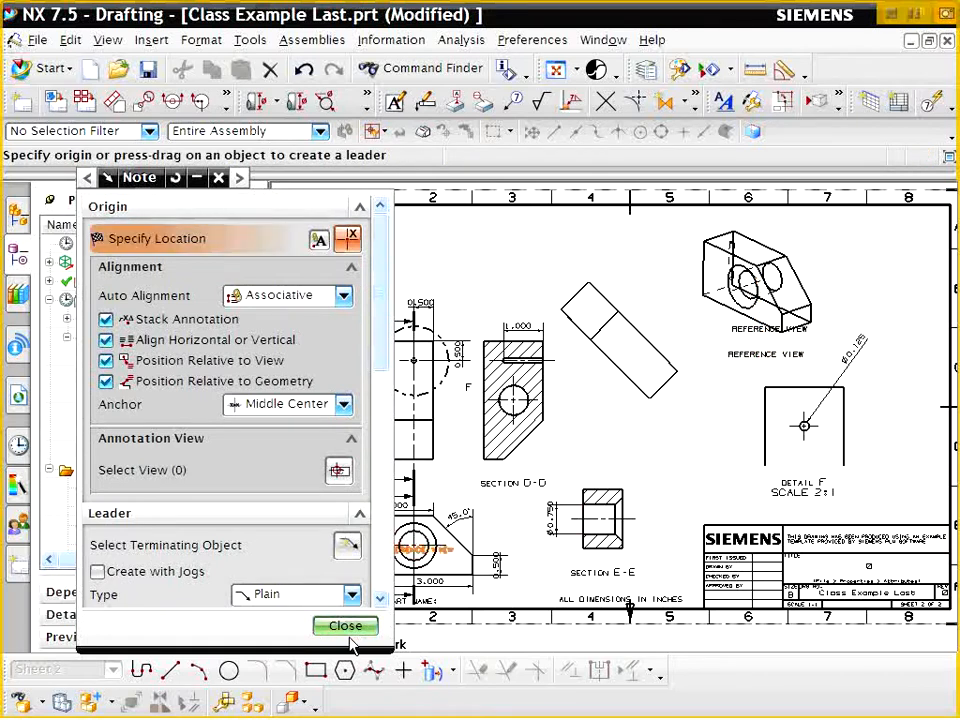
{"action": "left_click", "coordinate": [345, 625]}
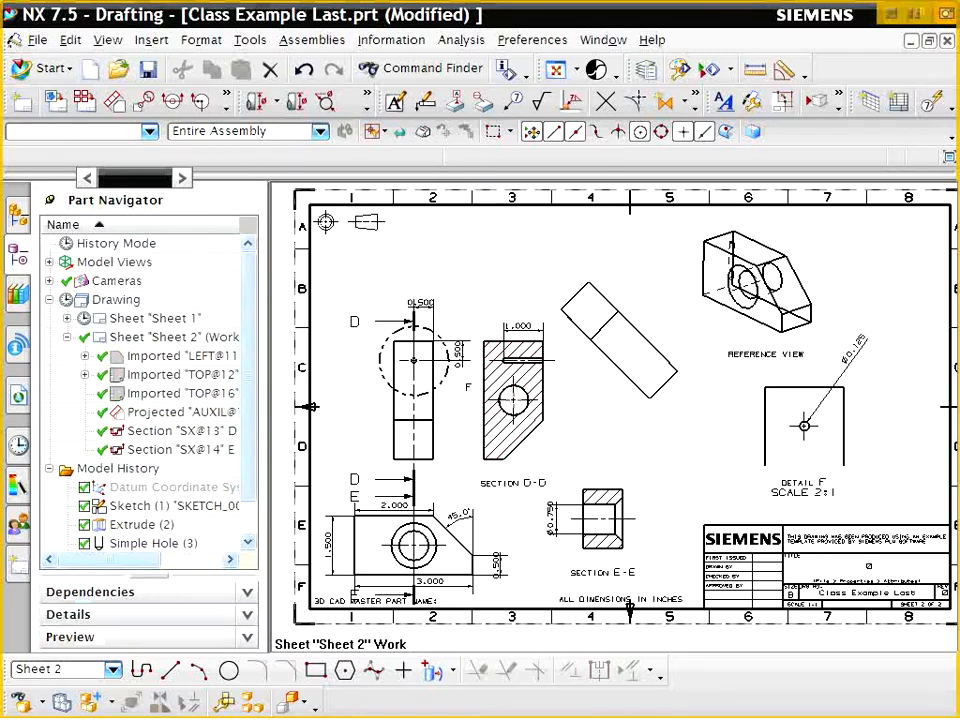
Create a new note reading 'CHAMFER = 0.2' for the top of the sheet
{"action": "left_click", "coordinate": [151, 39]}
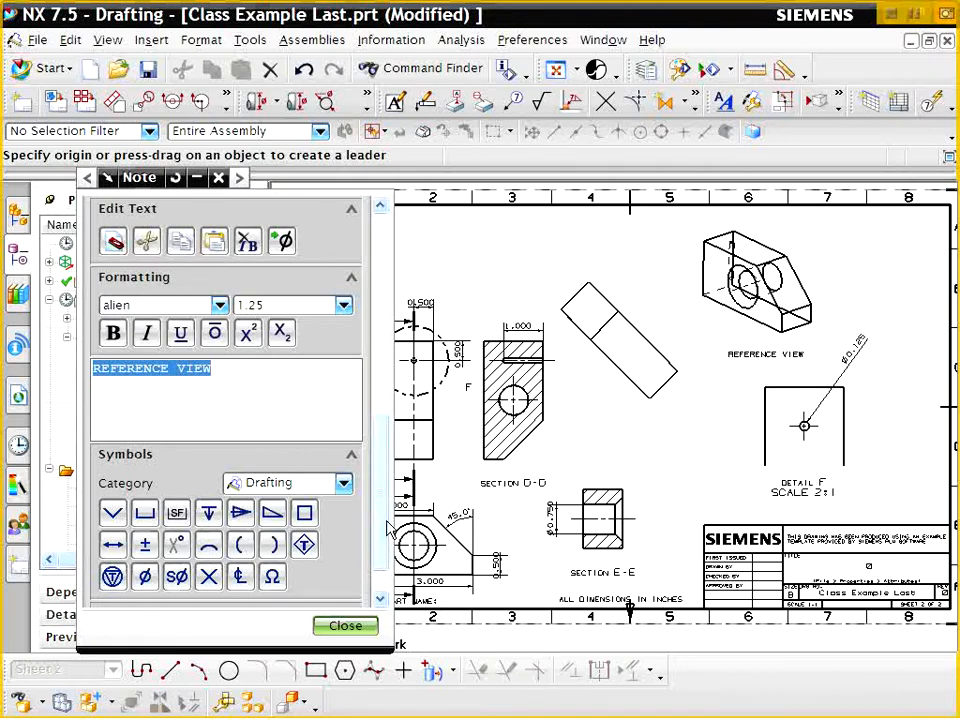
{"action": "type", "text": "CHAM"}
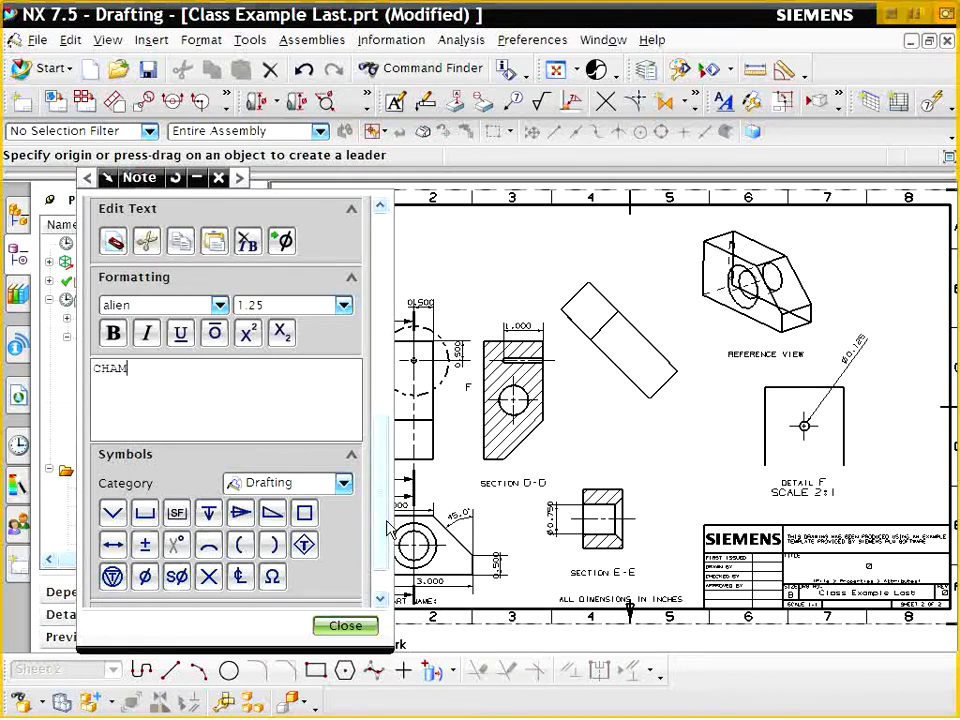
{"action": "type", "text": "FER"}
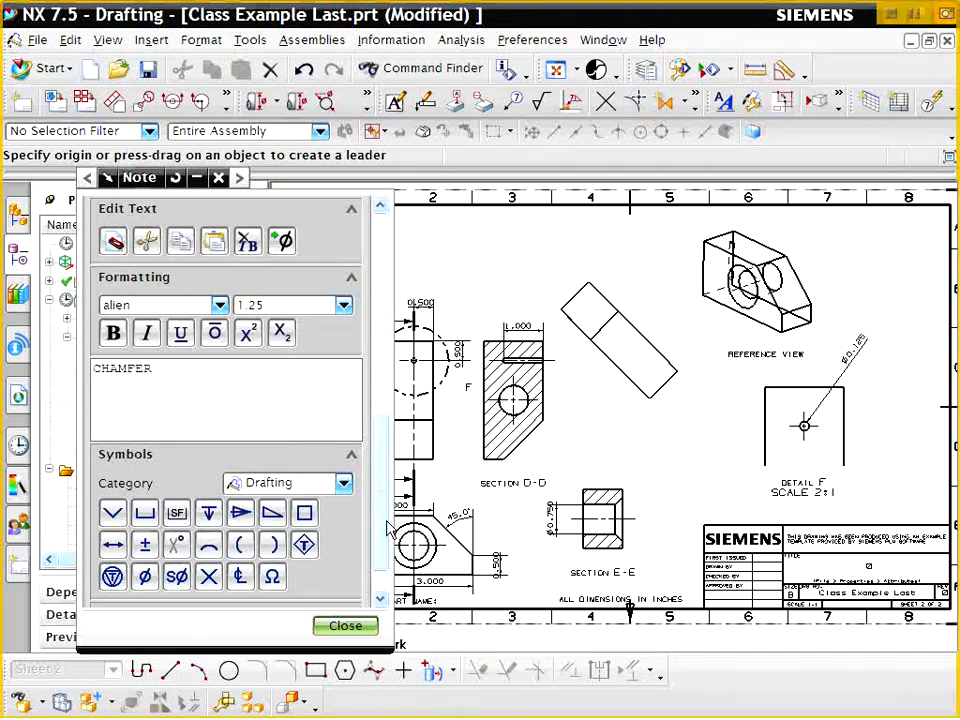
{"action": "type", "text": "= 0.2"}
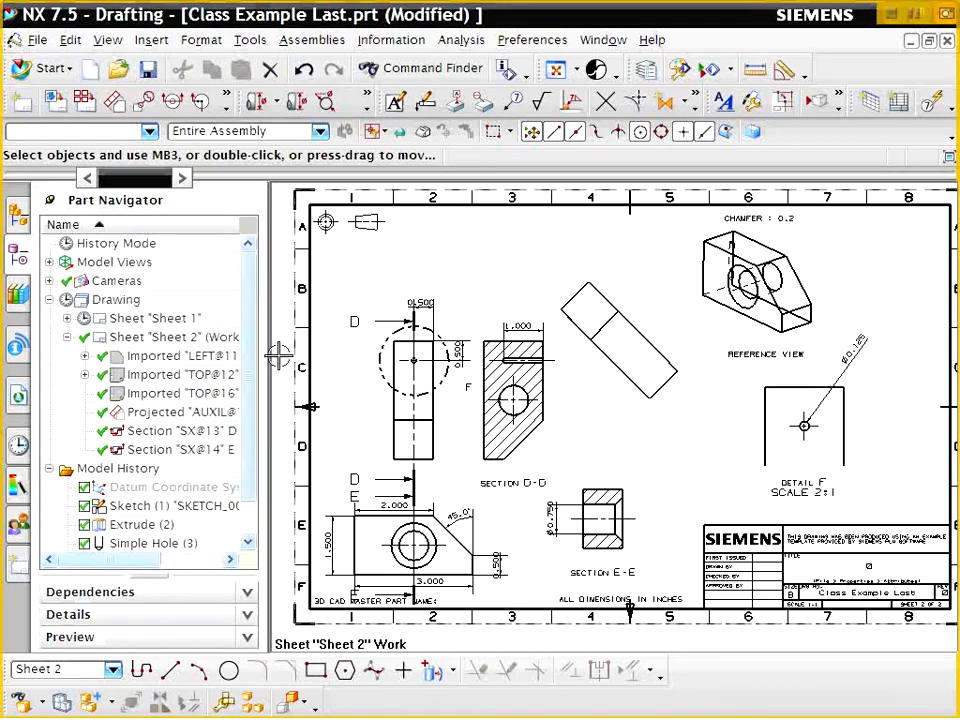
Attach a BREAK EDGE note's leader to the tilted auxiliary view's edge and place it
{"action": "left_click", "coordinate": [151, 40]}
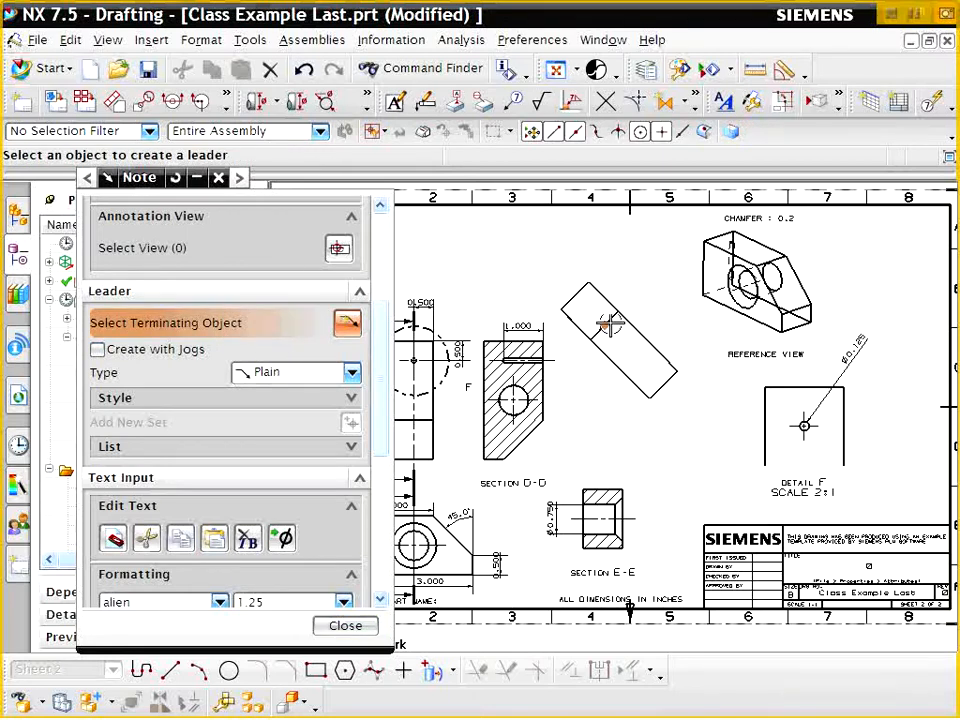
{"action": "left_click", "coordinate": [610, 325]}
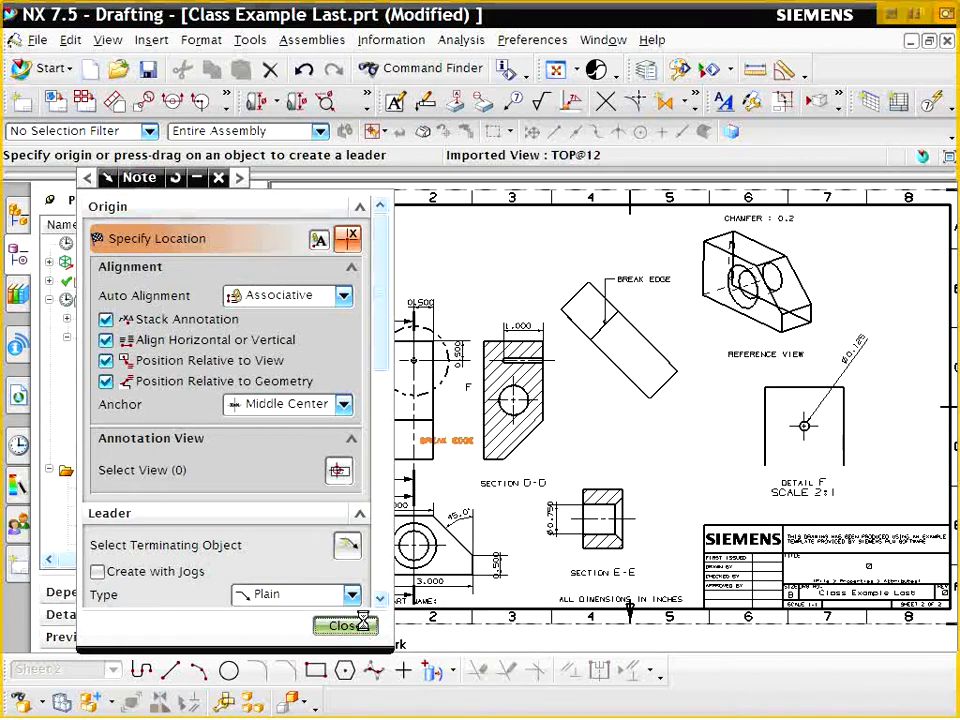
{"action": "left_click", "coordinate": [344, 625]}
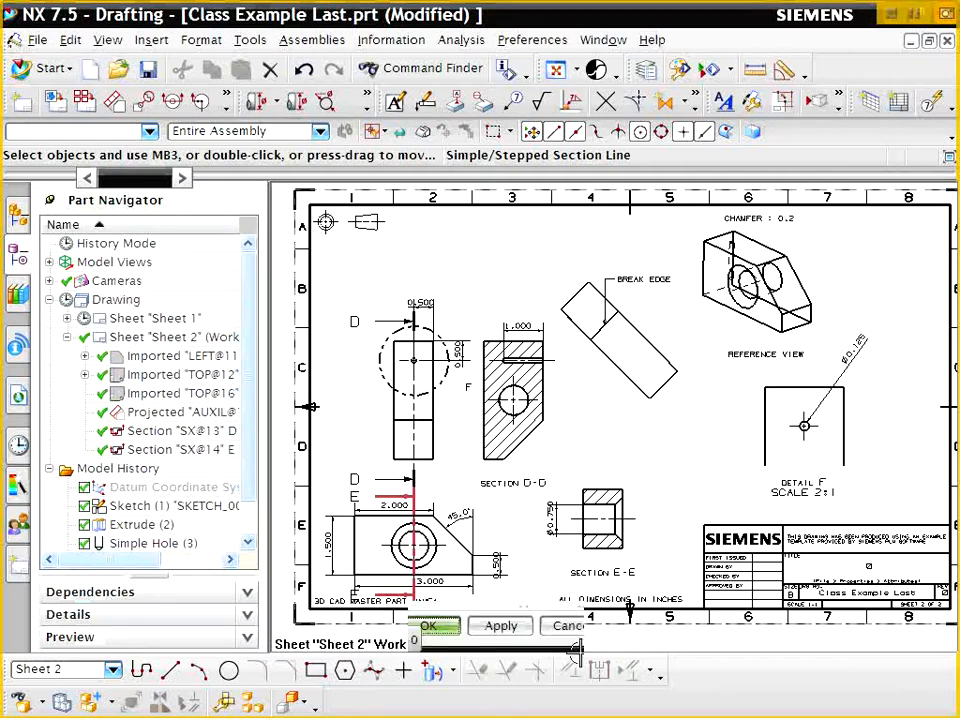
Add appended text '× 1.0' plus the Depth drafting symbol after the Ø0.125 value
{"action": "left_click", "coordinate": [151, 40]}
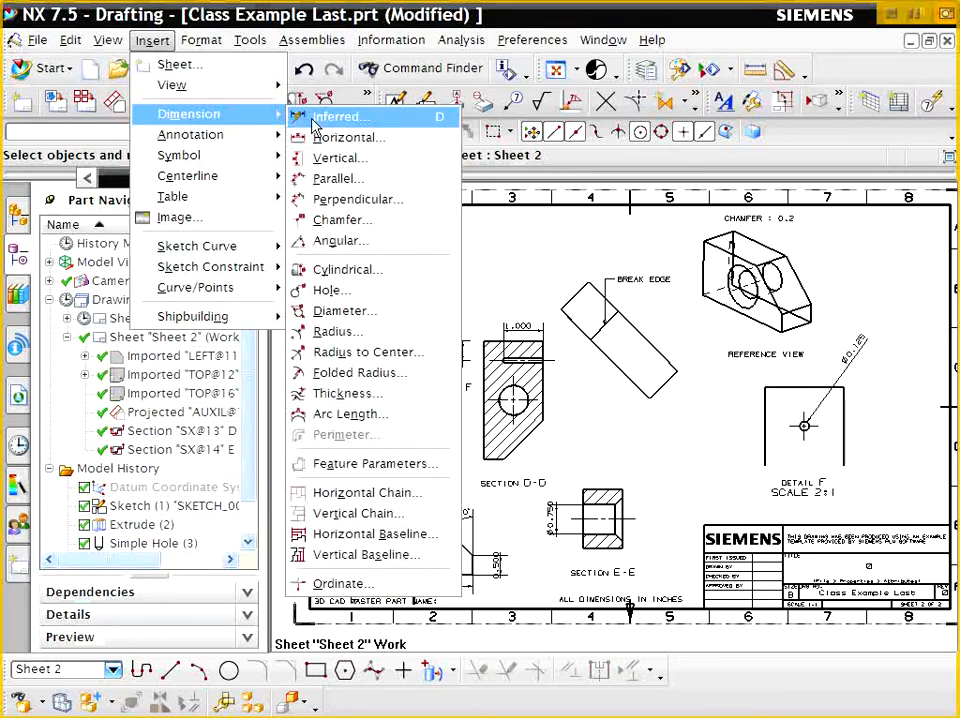
{"action": "mouse_move", "coordinate": [340, 117]}
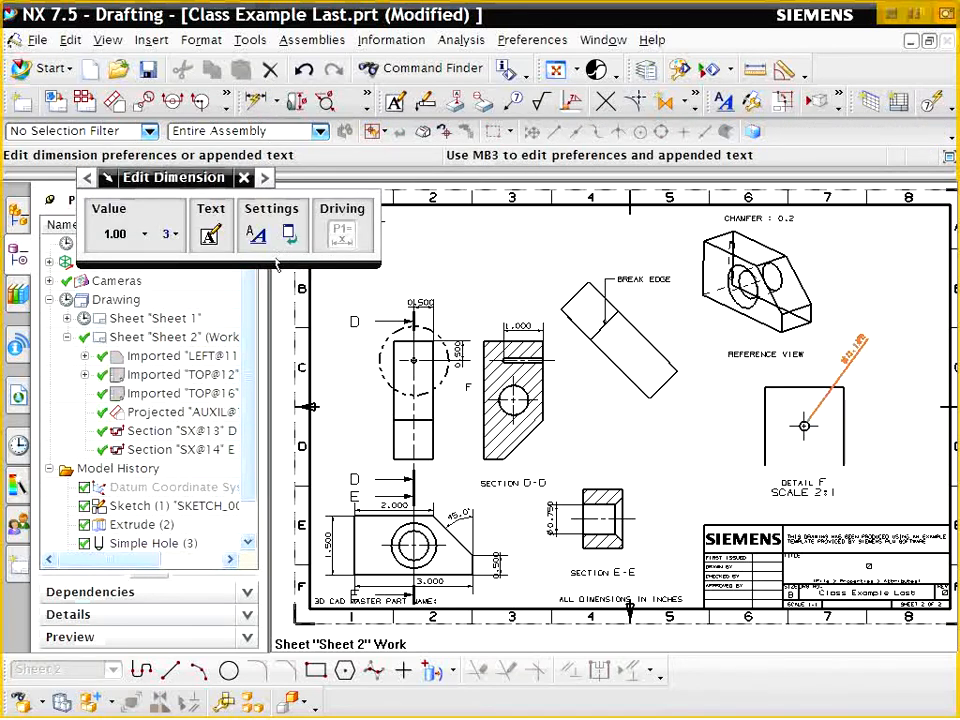
{"action": "left_click", "coordinate": [241, 177]}
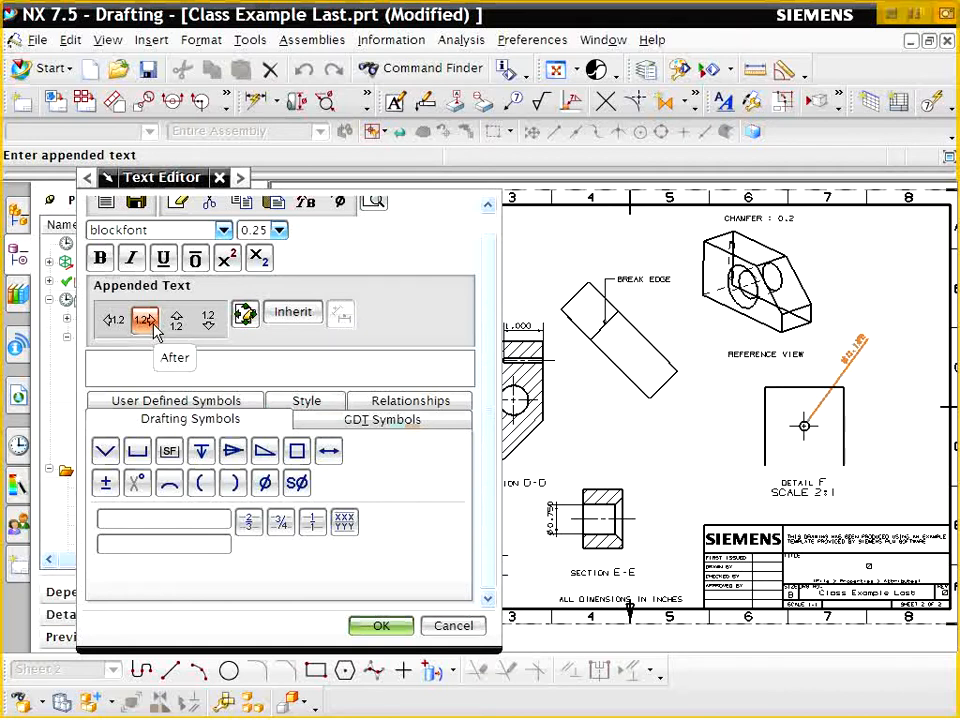
{"action": "left_click", "coordinate": [113, 320]}
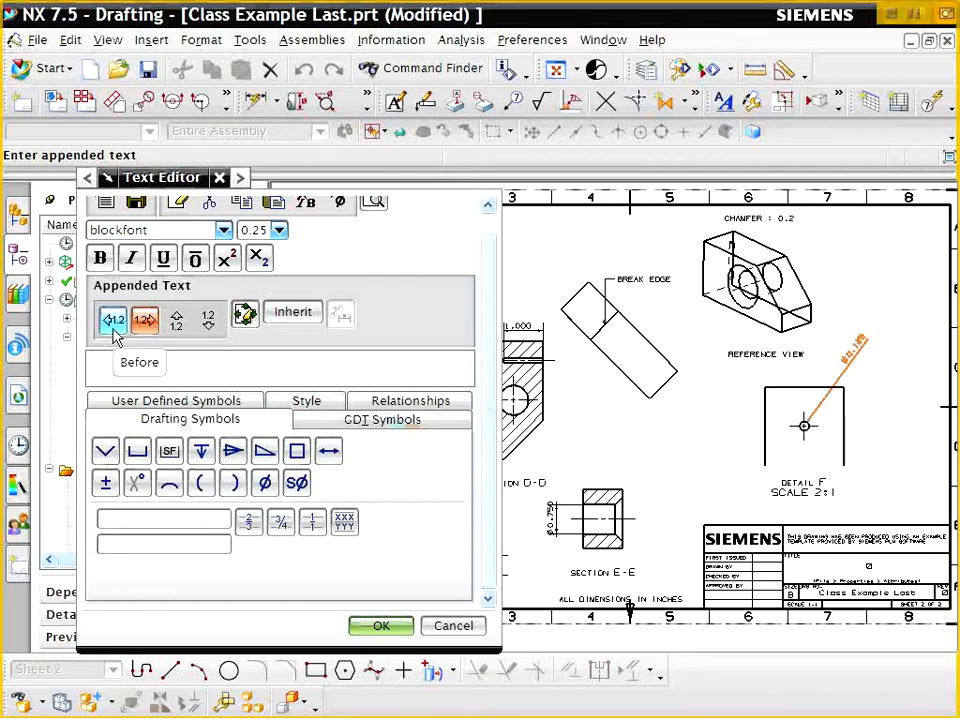
{"action": "left_click", "coordinate": [113, 320]}
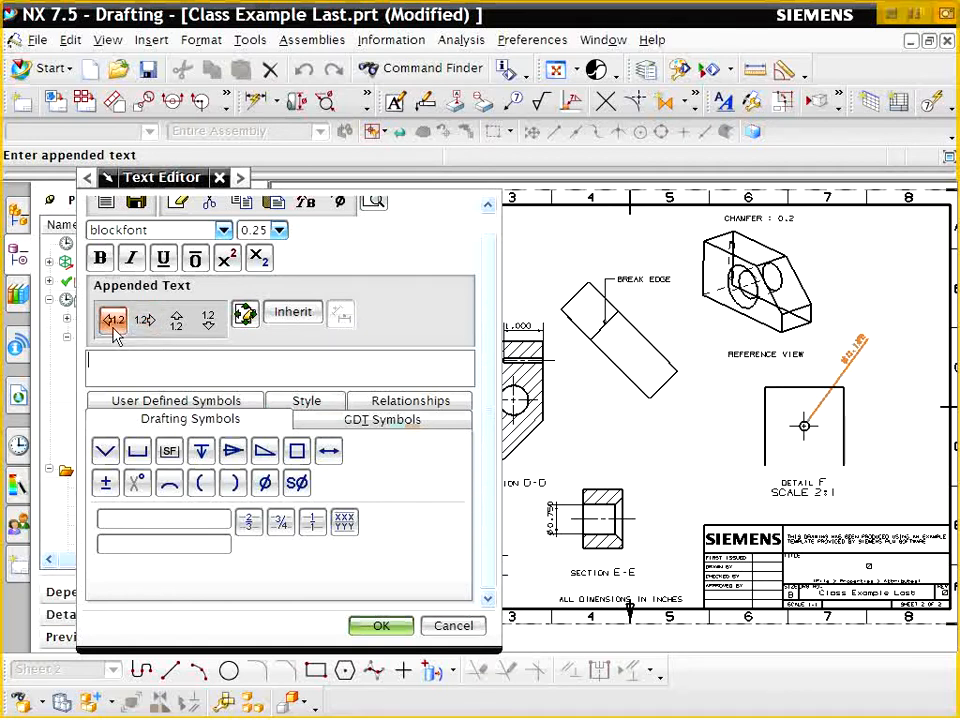
{"action": "left_click", "coordinate": [144, 319]}
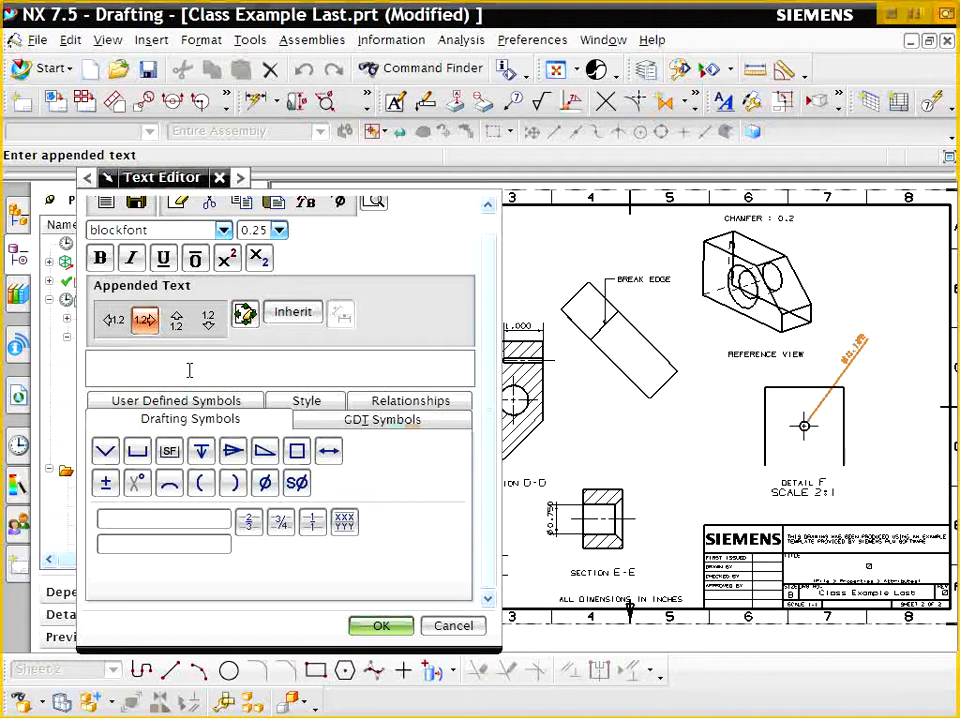
{"action": "type", "text": "×"}
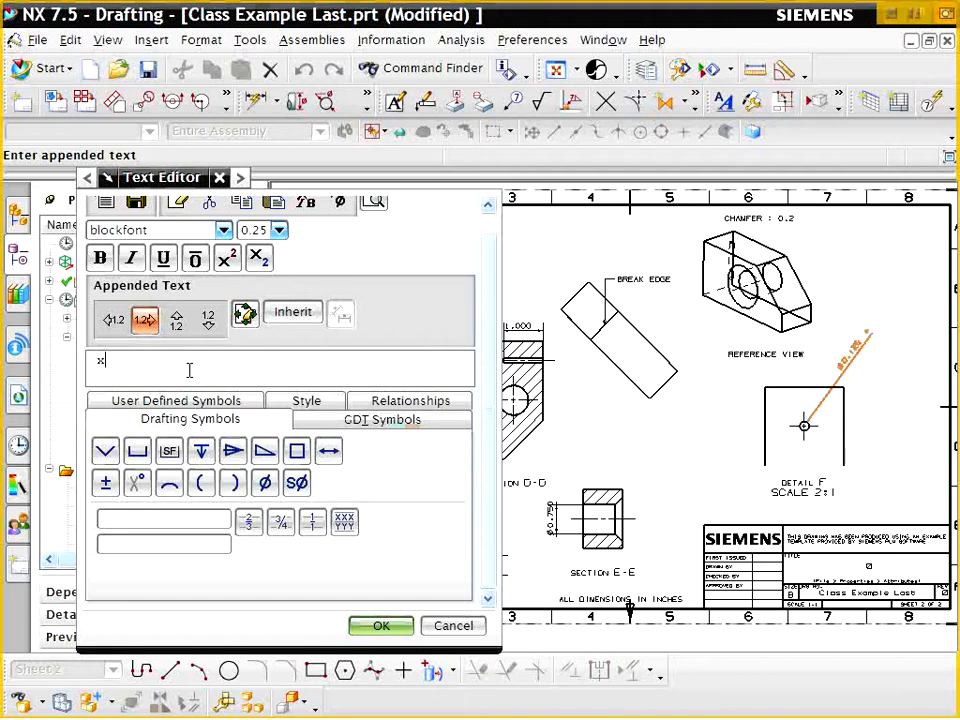
{"action": "type", "text": "1."}
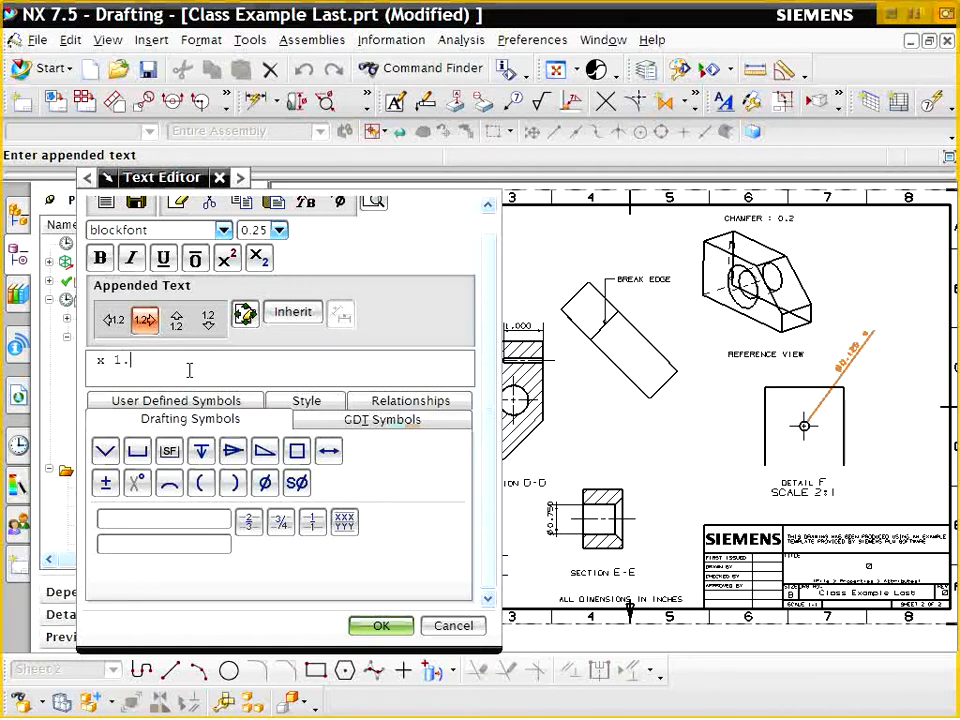
{"action": "type", "text": "0"}
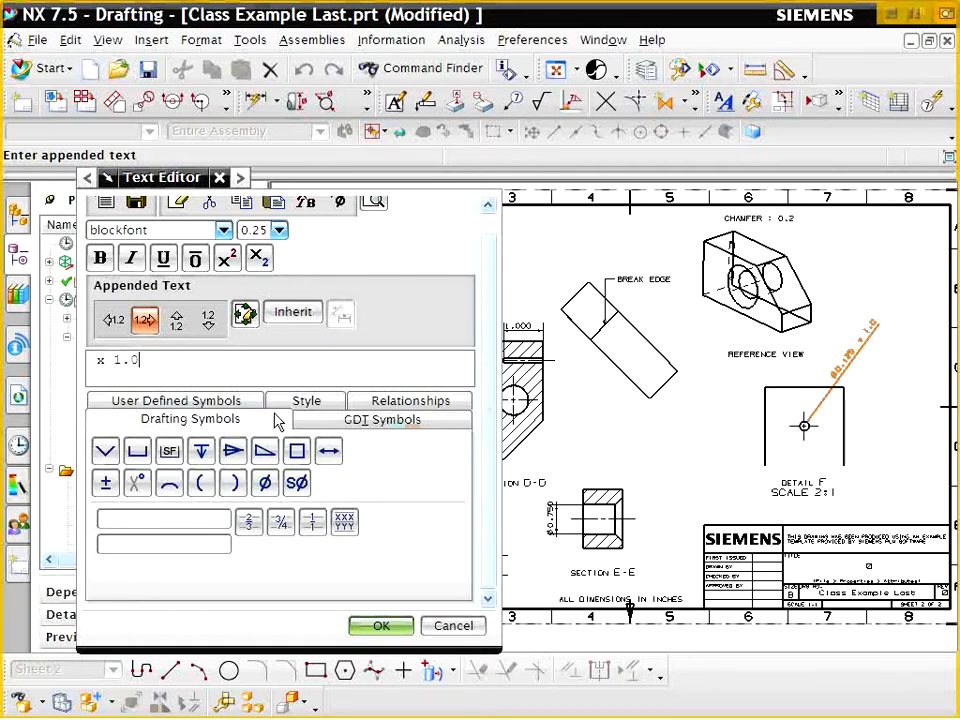
{"action": "left_click", "coordinate": [201, 450]}
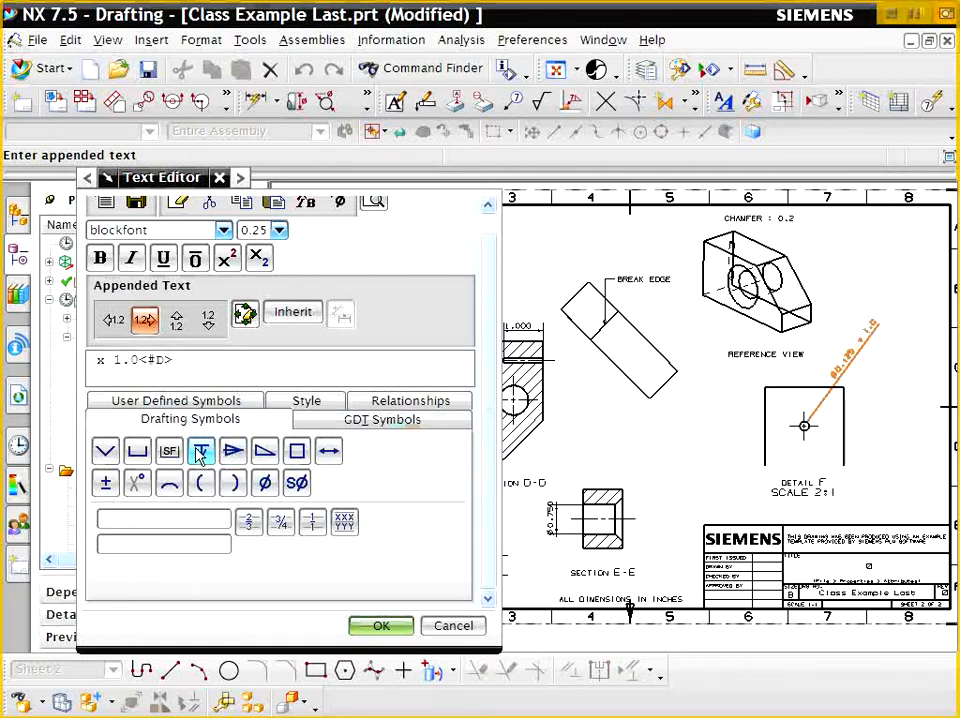
{"action": "left_click", "coordinate": [380, 625]}
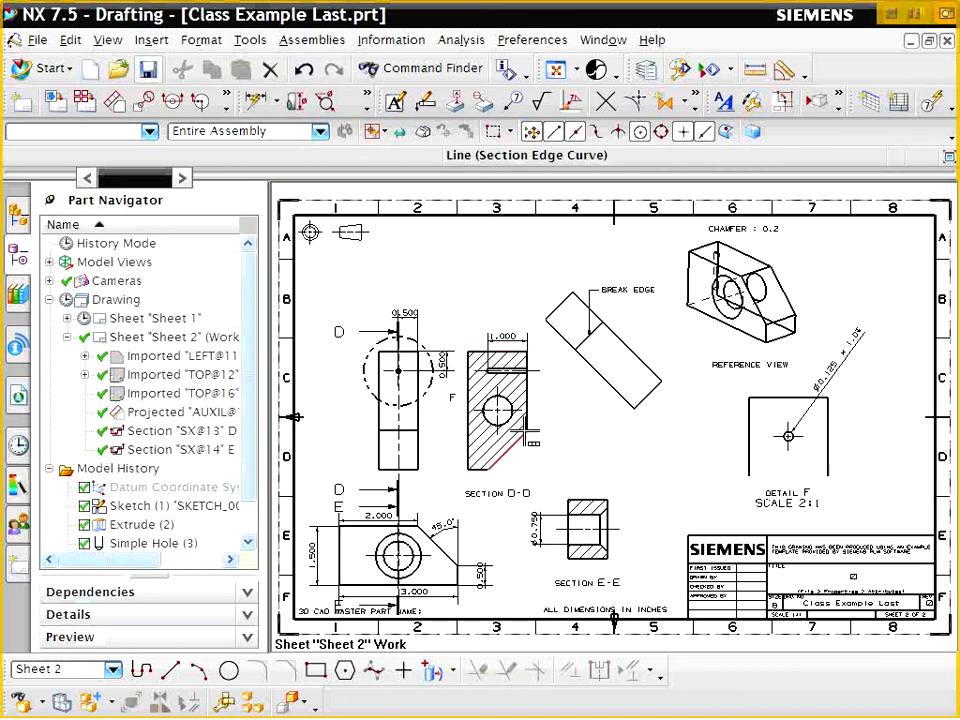
Confirm the callout edit, close the dimension dialog, and save the part
{"action": "left_click", "coordinate": [495, 408]}
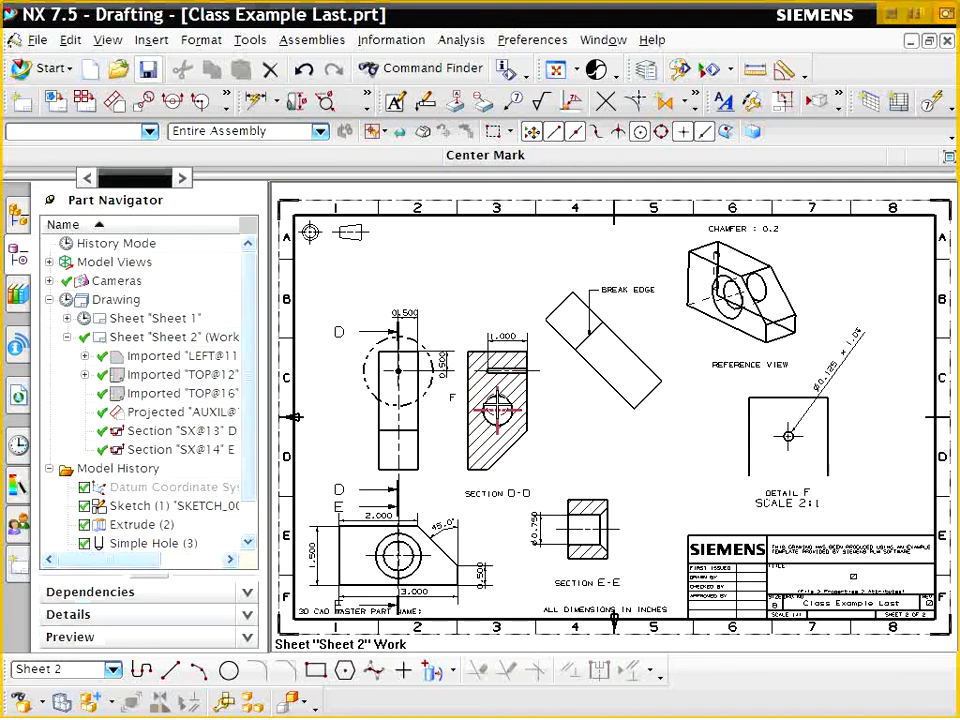
{"action": "left_click", "coordinate": [495, 410]}
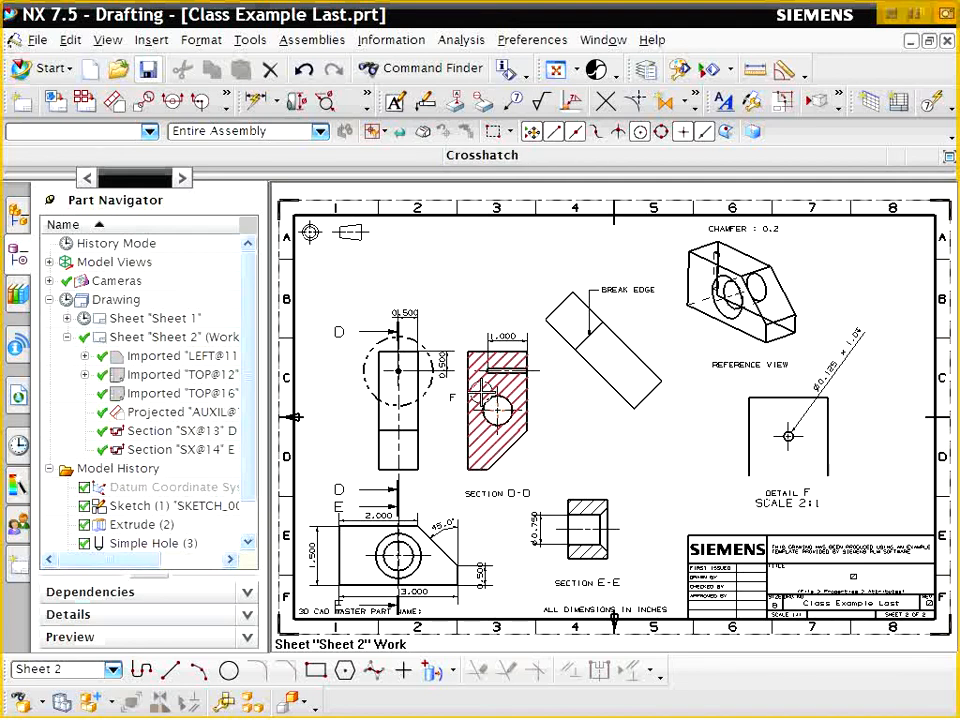